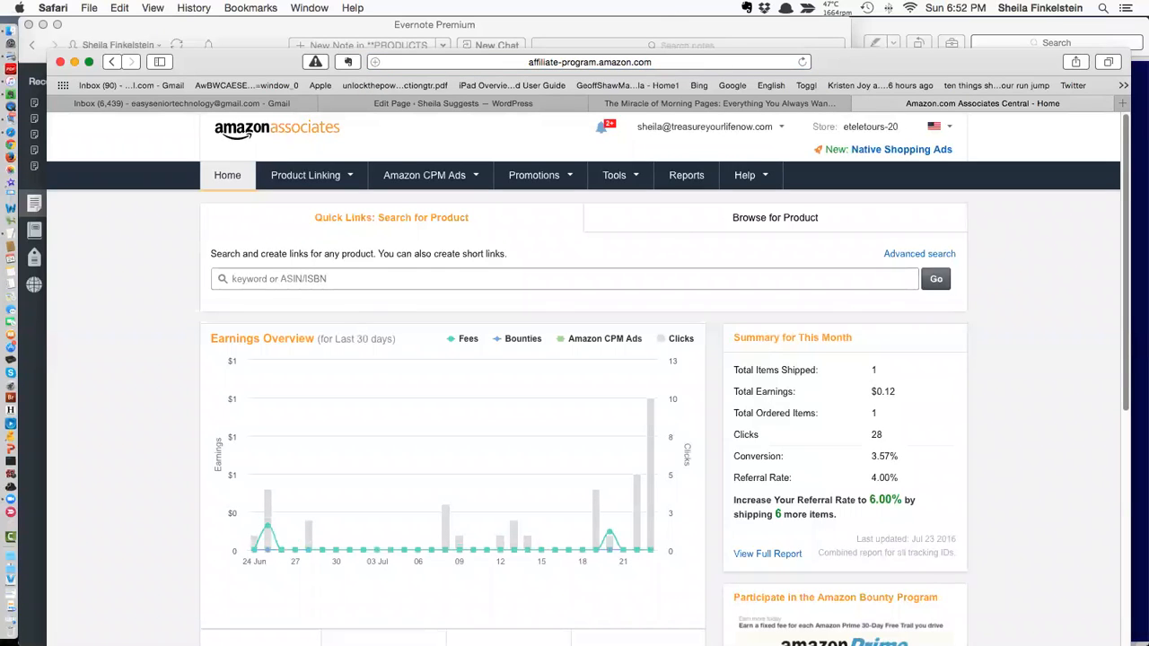
Step: Open Tools > SiteStripe and view its enabled display status and Get Link and Share buttons
click(710, 127)
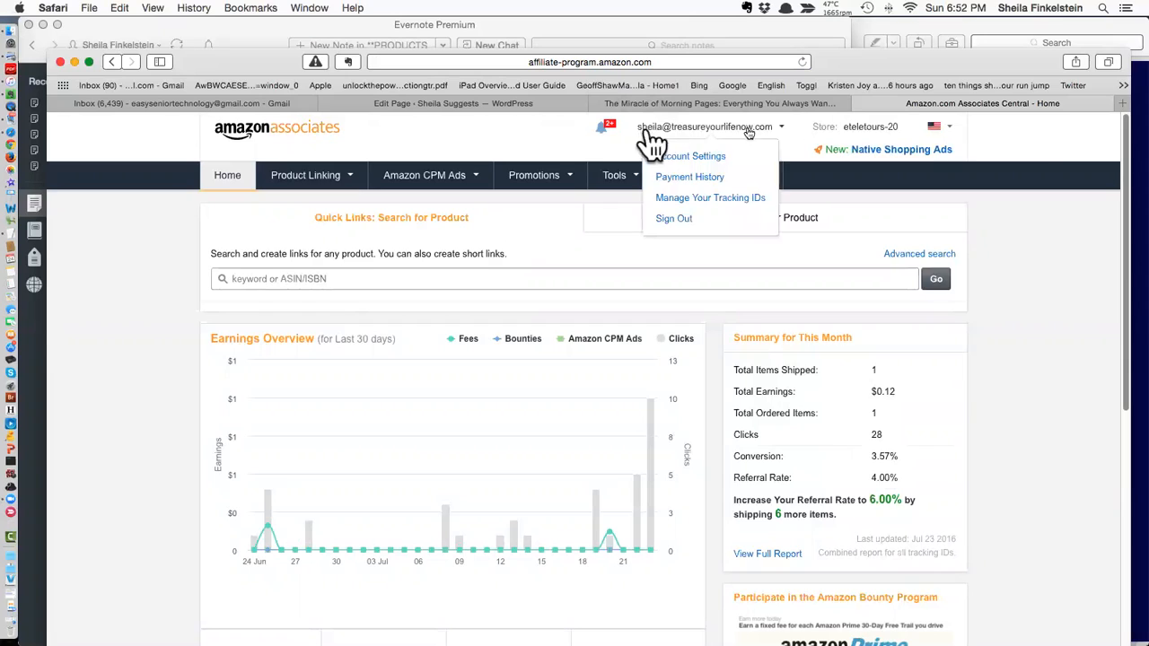
click(1033, 142)
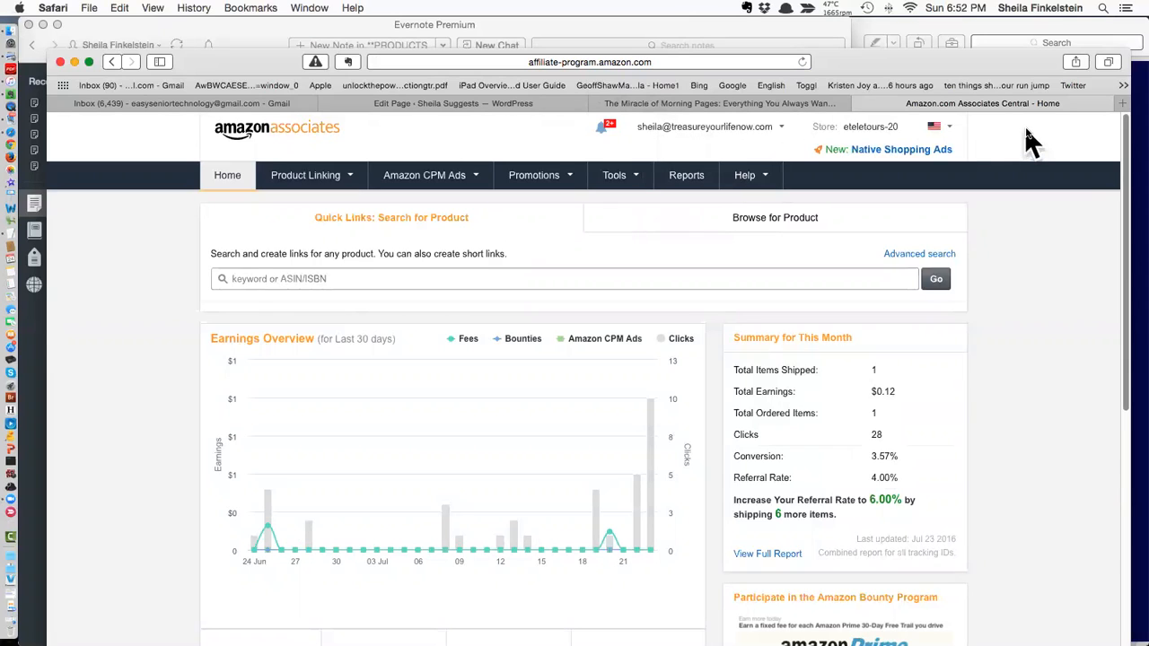
mouse_move(902, 149)
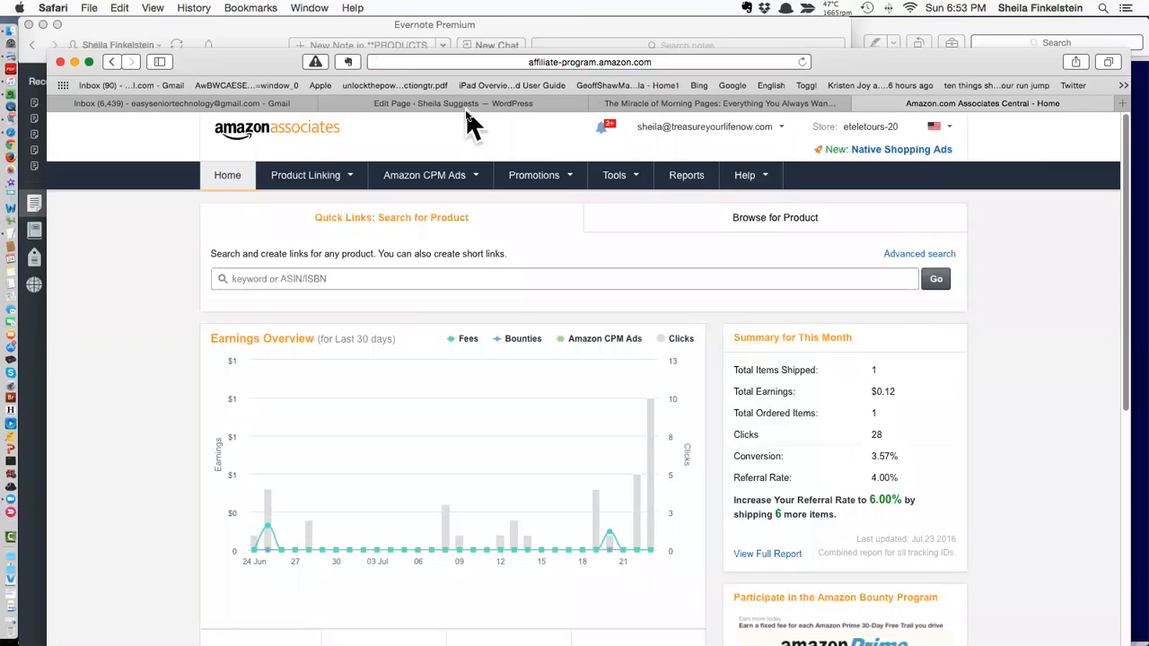
mouse_move(463, 134)
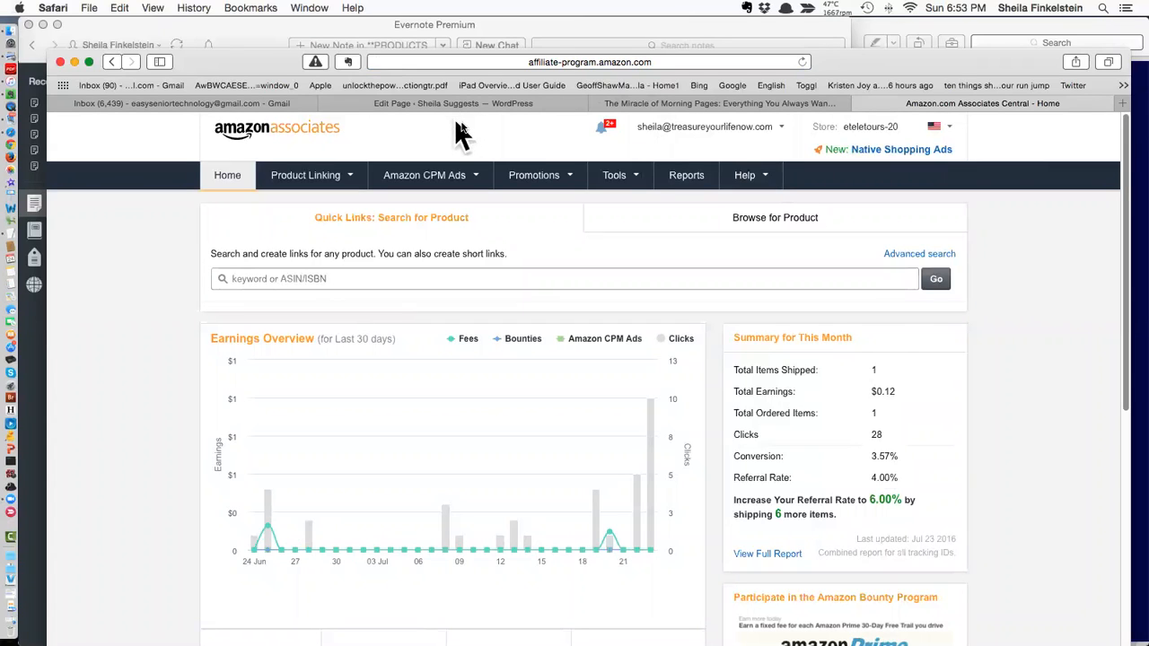
mouse_move(709, 143)
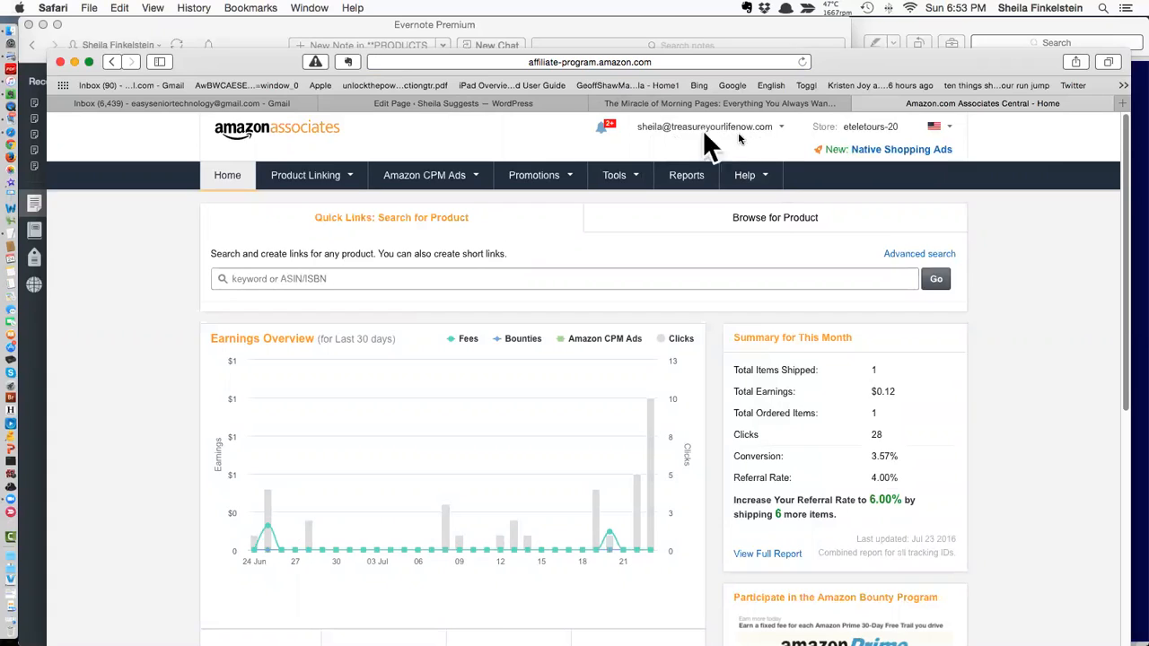
mouse_move(712, 147)
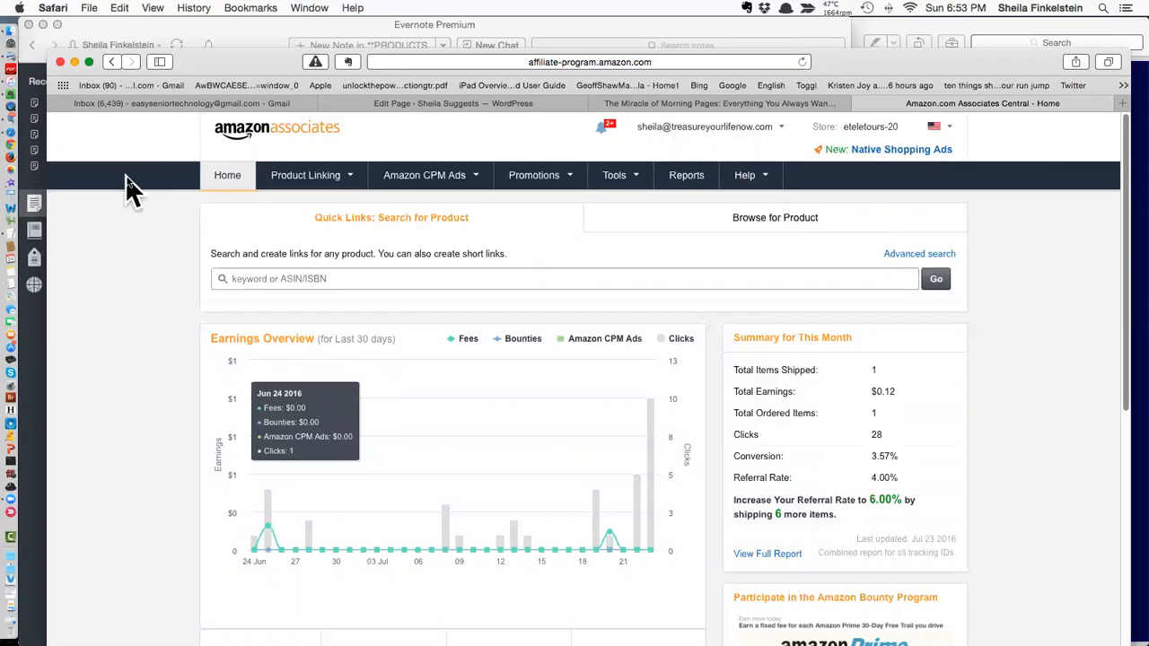
mouse_move(184, 134)
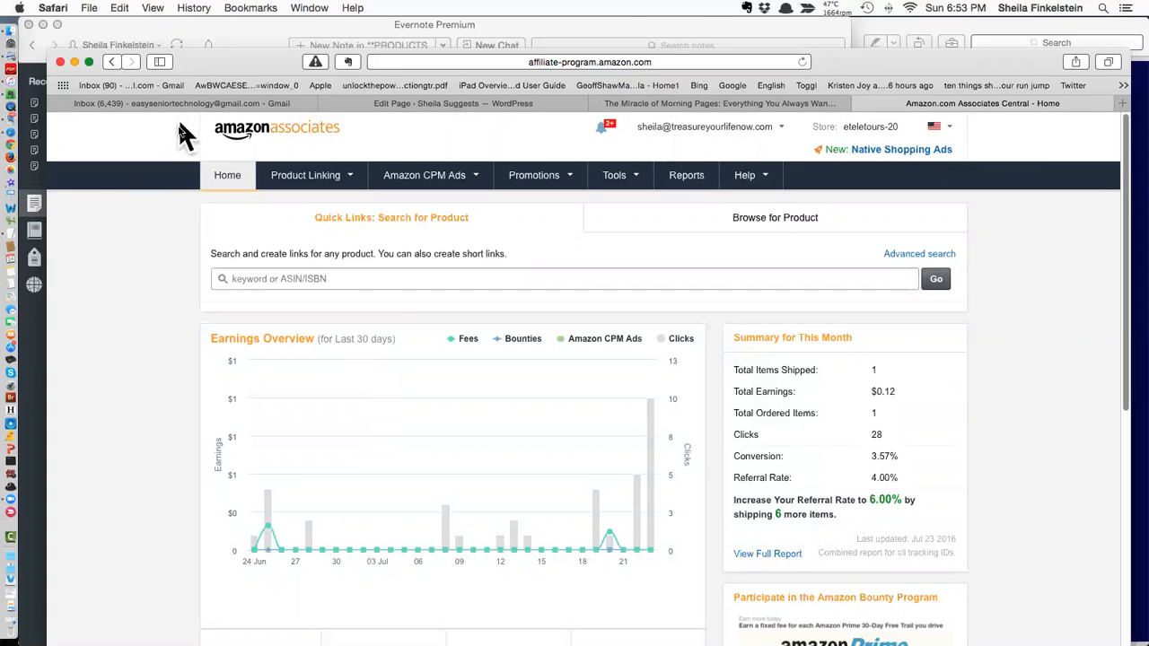
click(614, 175)
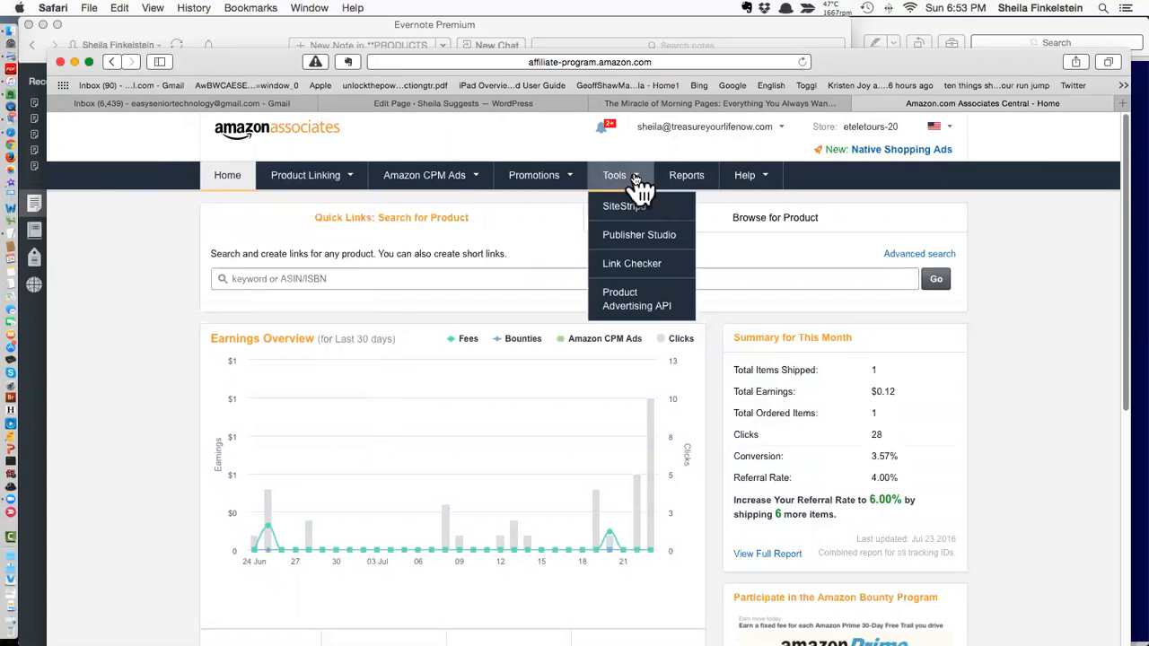
mouse_move(624, 206)
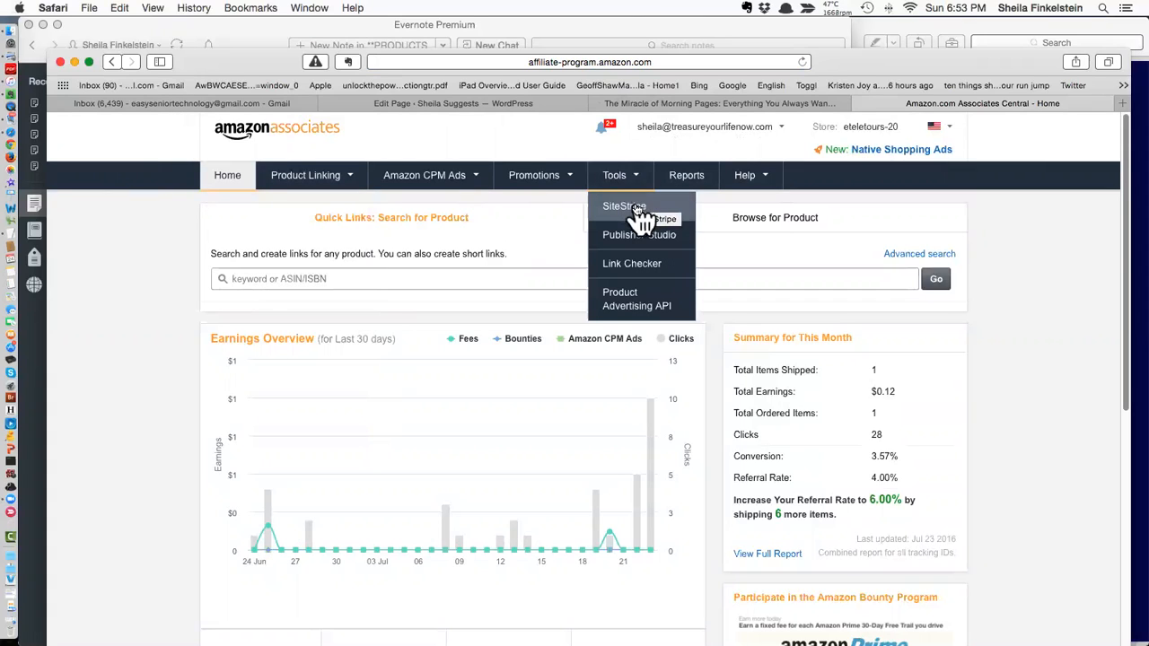
click(625, 206)
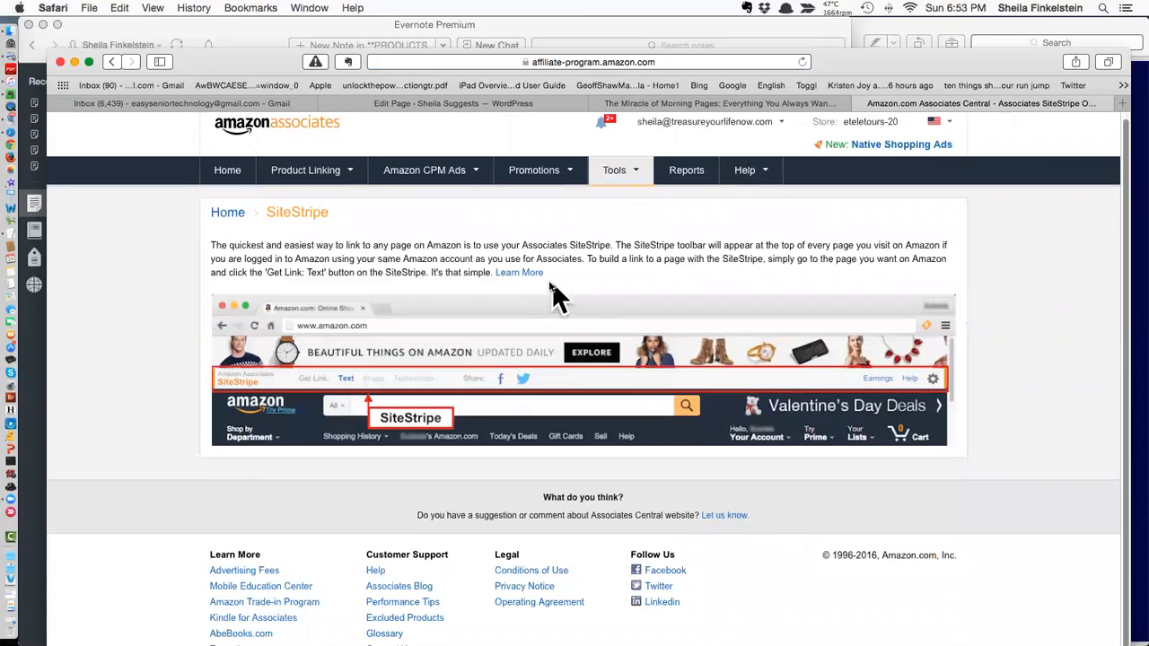
mouse_move(519, 273)
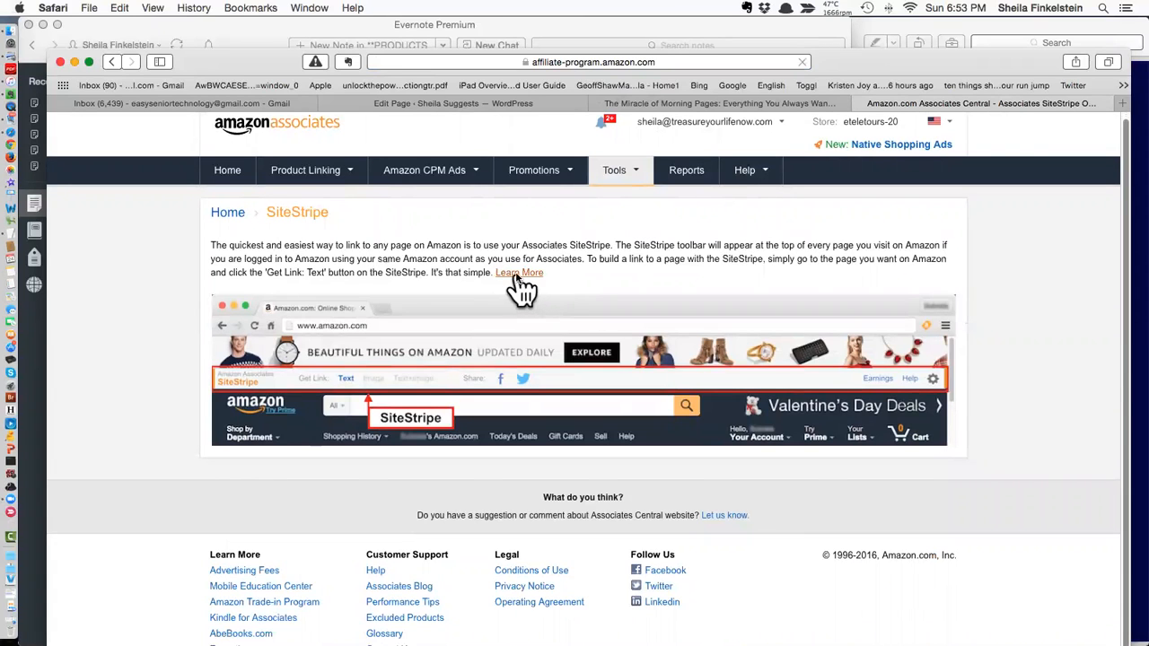
click(519, 272)
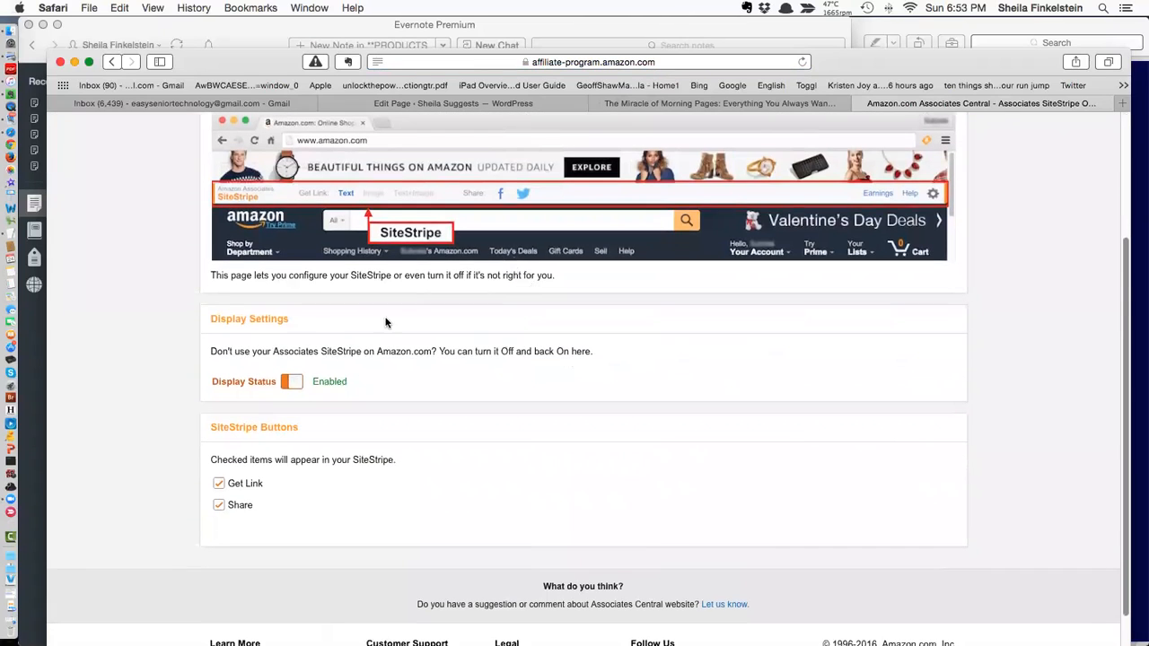
mouse_move(602, 391)
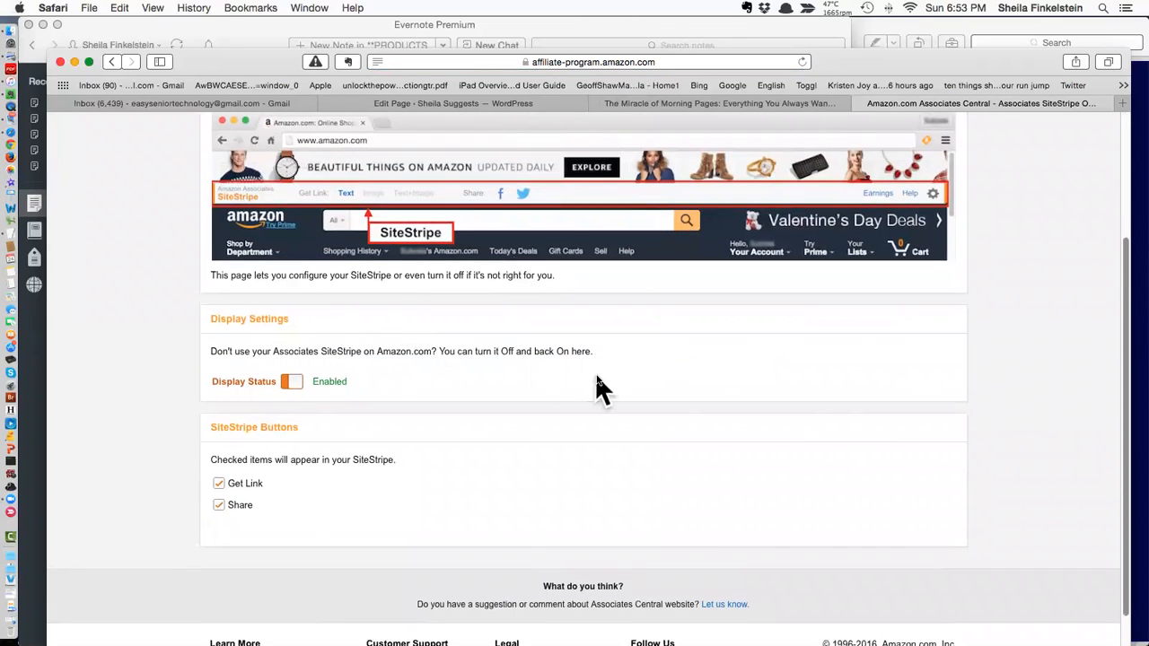
mouse_move(215, 404)
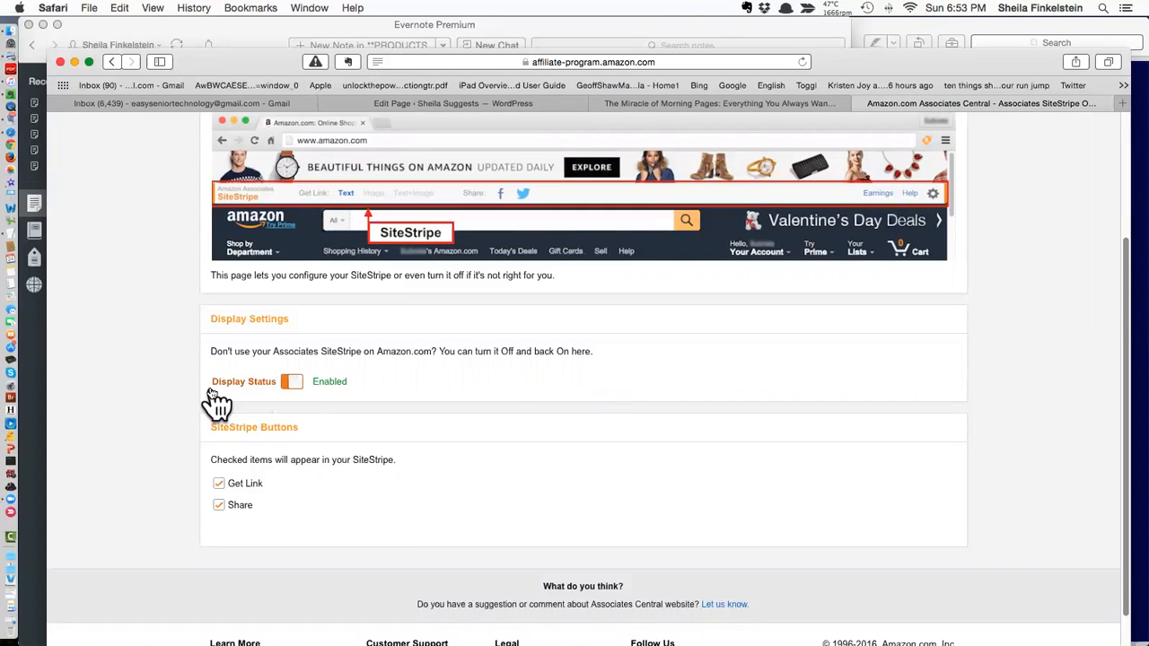
mouse_move(313, 500)
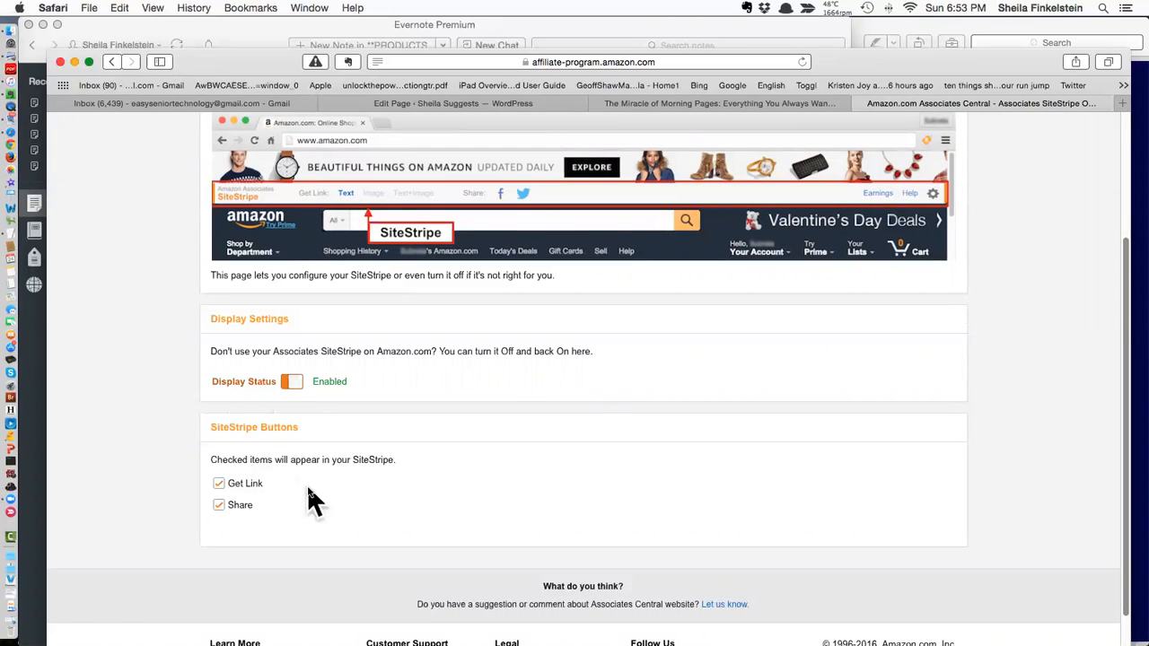
mouse_move(265, 539)
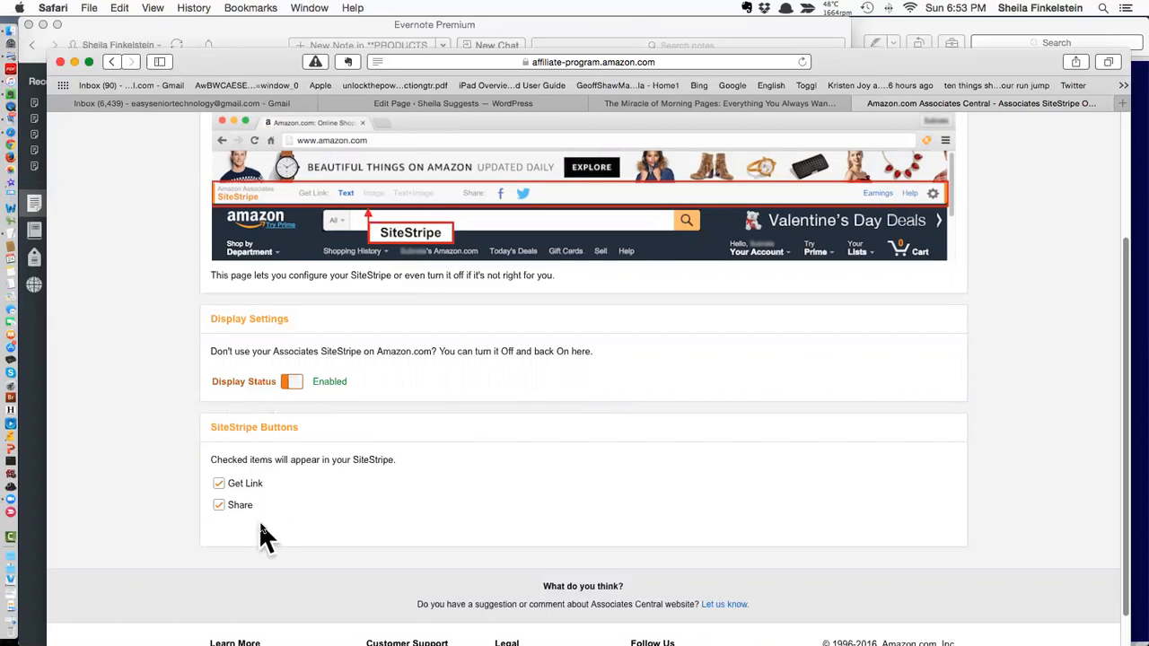
mouse_move(377, 404)
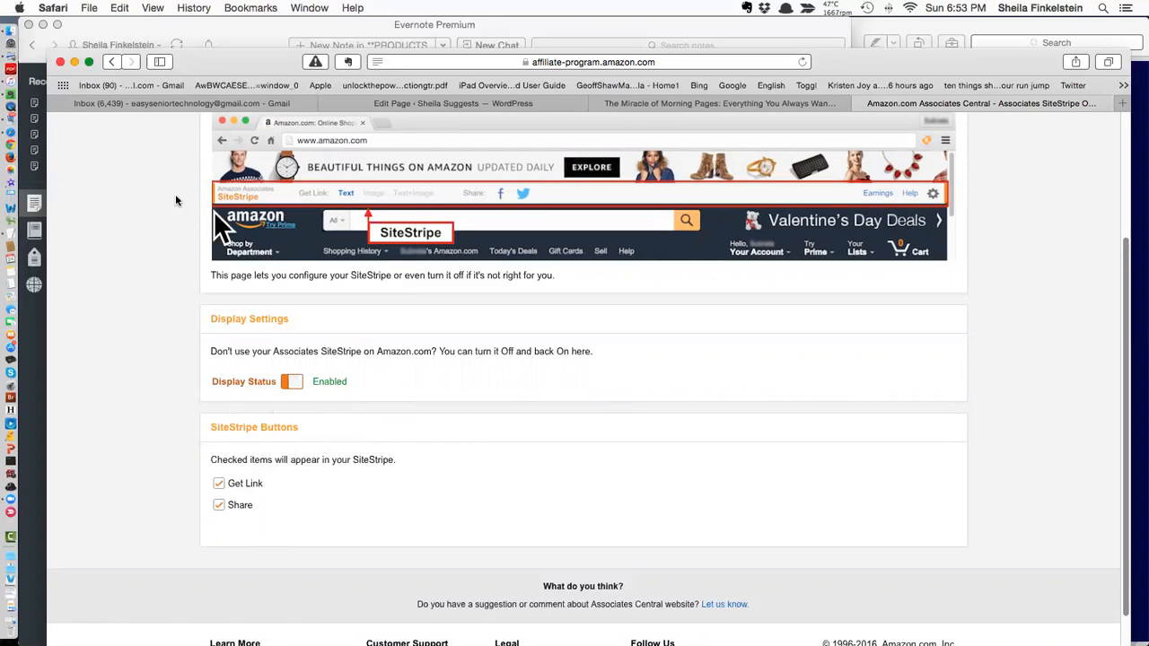
mouse_move(533, 492)
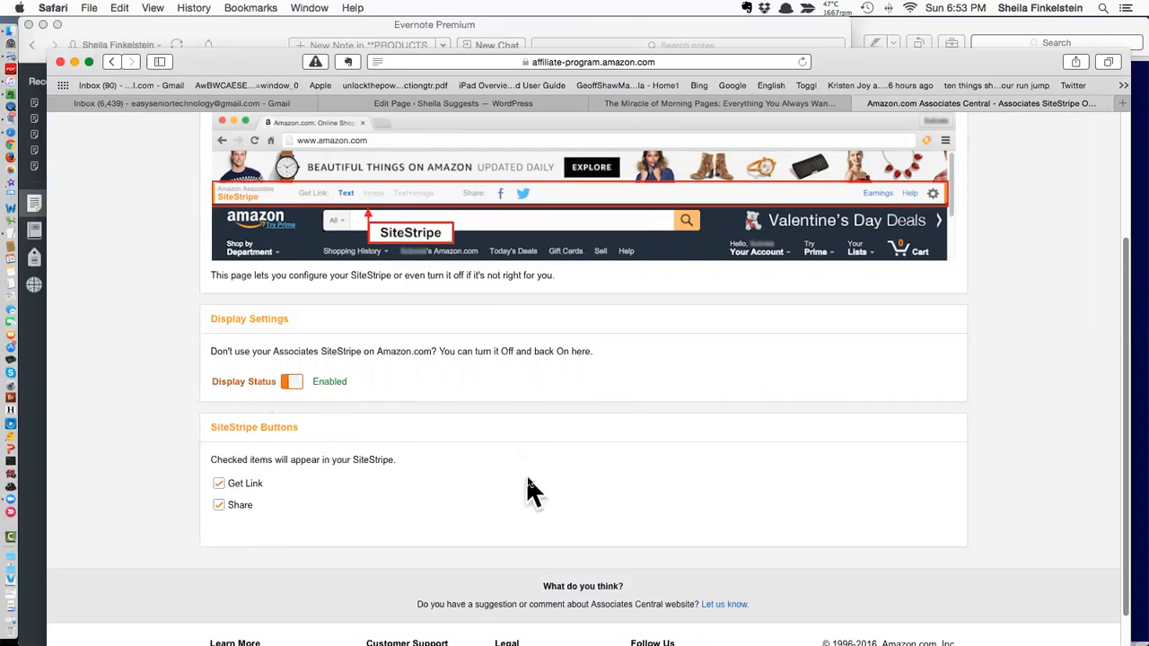
mouse_move(252, 234)
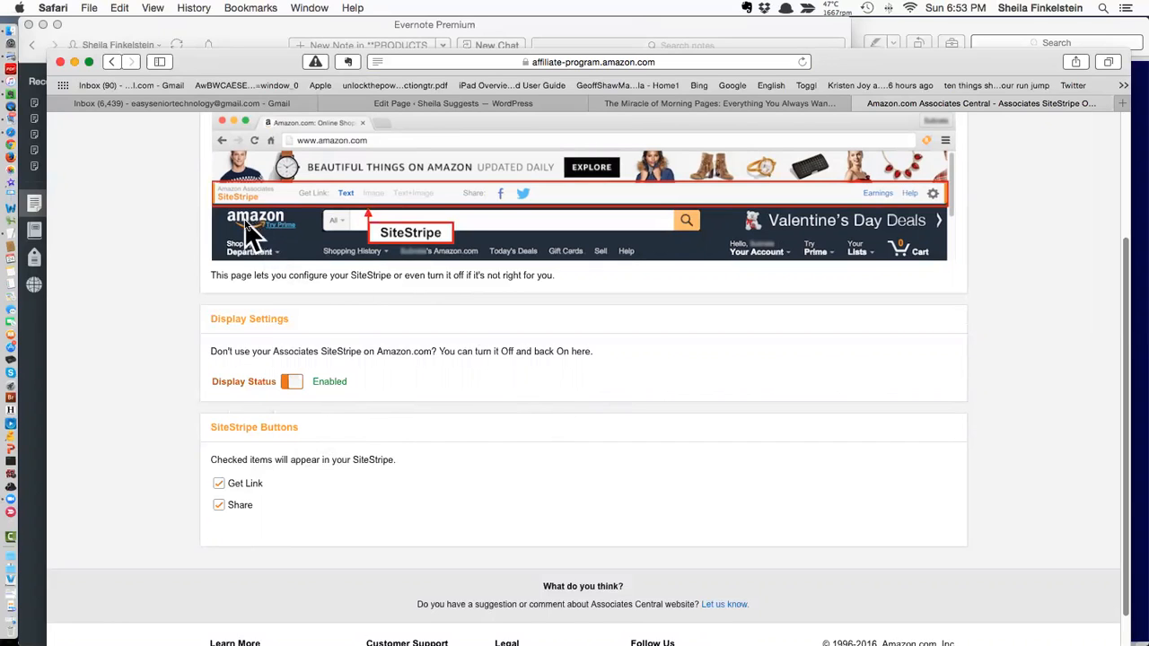
mouse_move(222, 403)
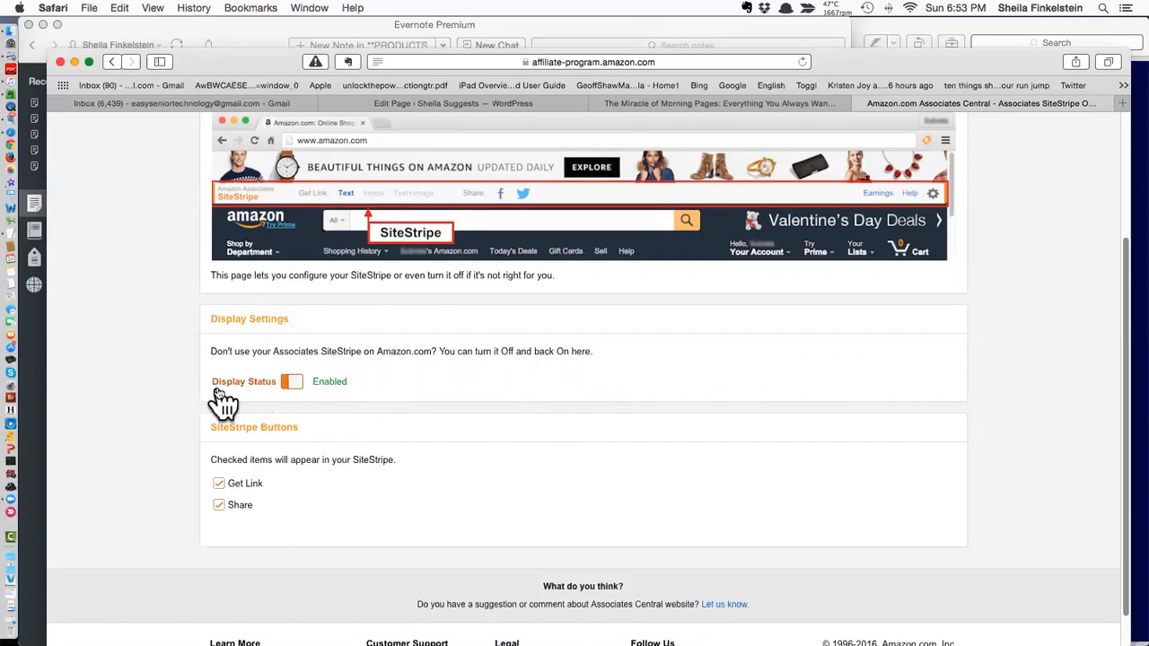
mouse_move(563, 393)
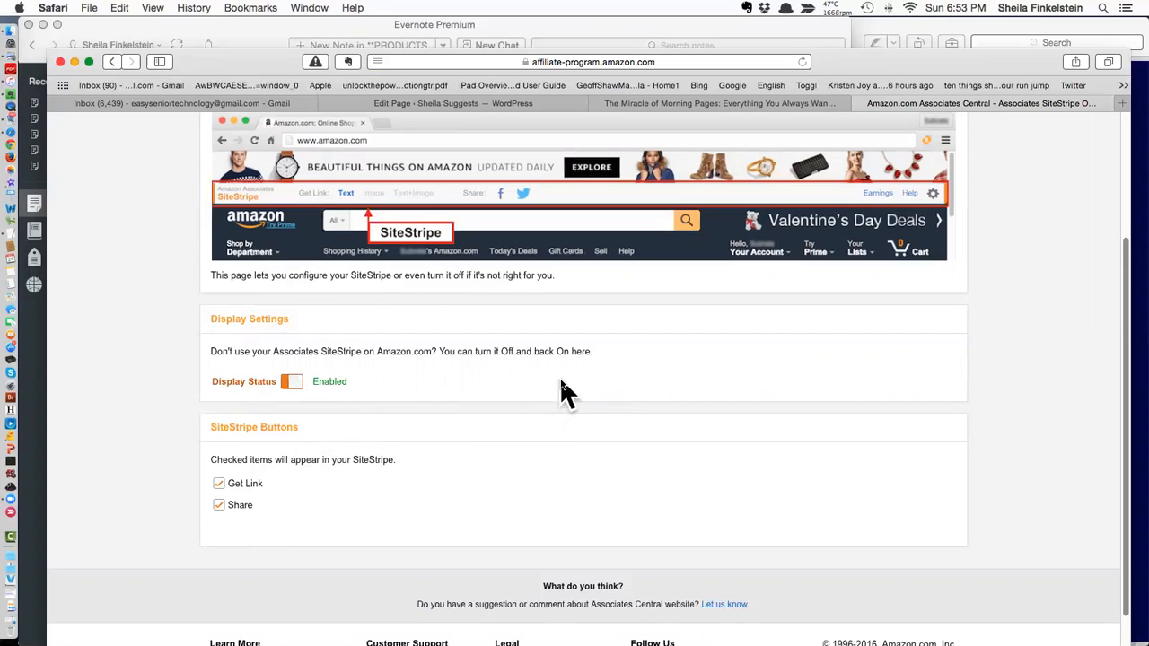
mouse_move(761, 180)
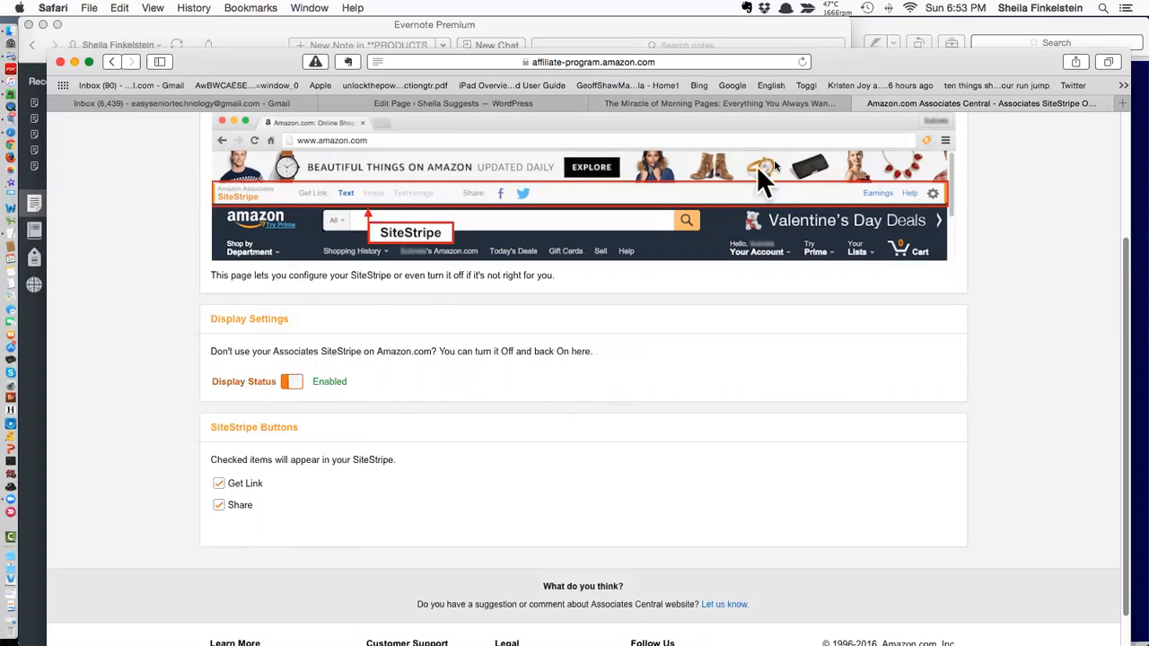
mouse_move(932, 126)
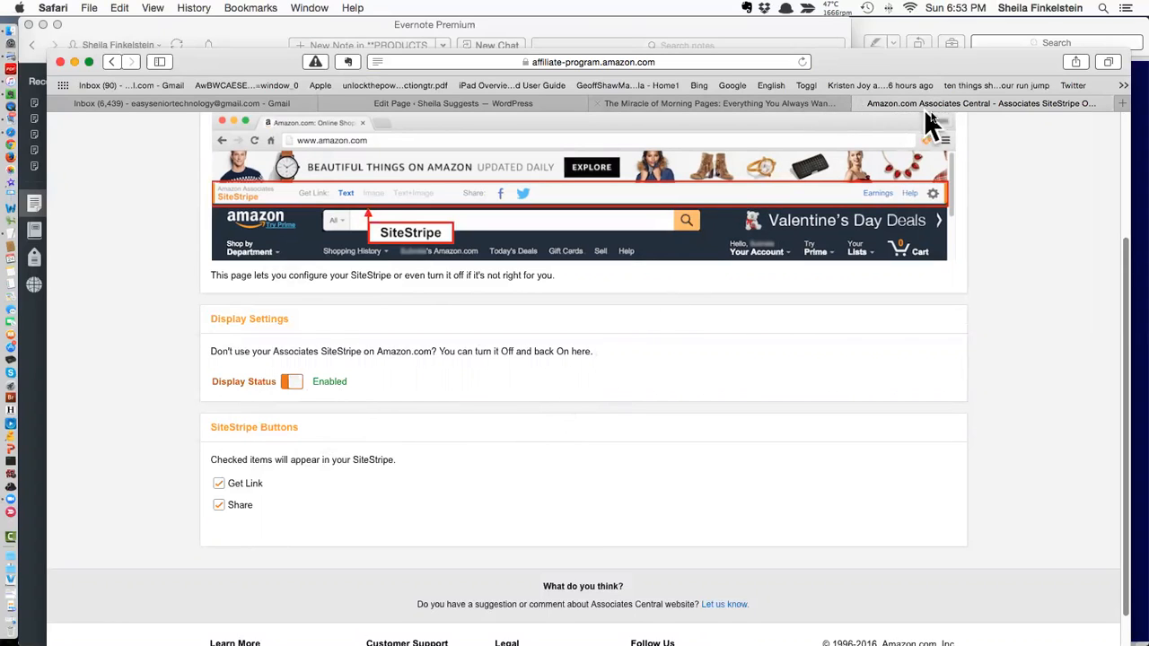
Step: Switch to the Safari tab with the Kindle page for The Miracle of Morning Pages
click(719, 102)
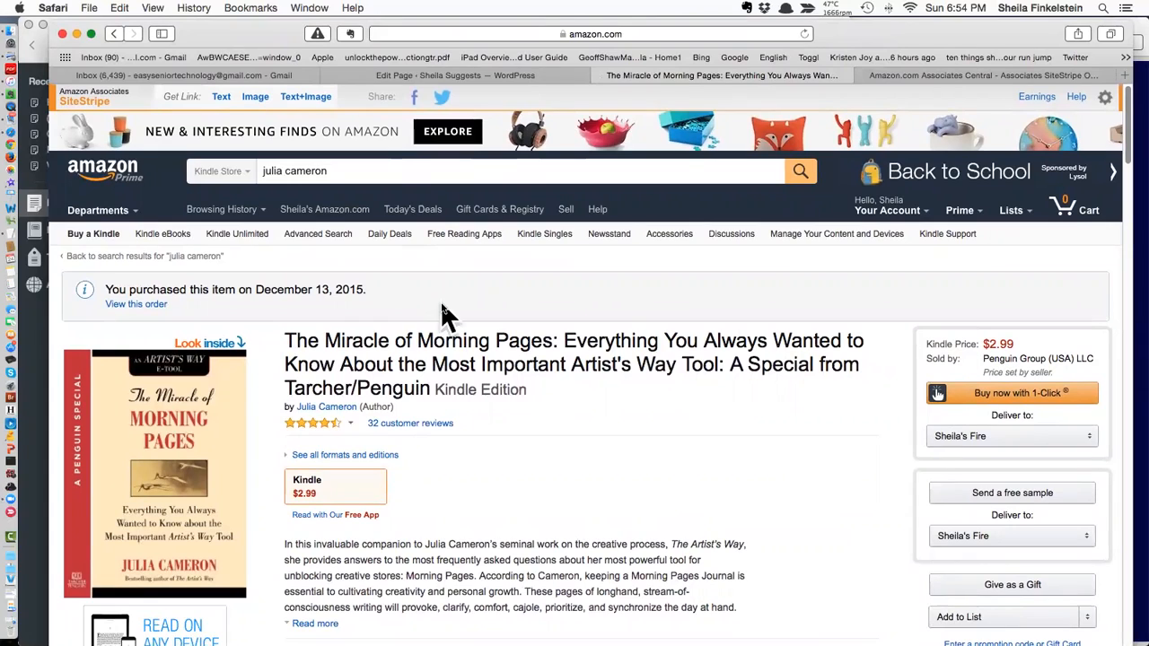
mouse_move(171, 184)
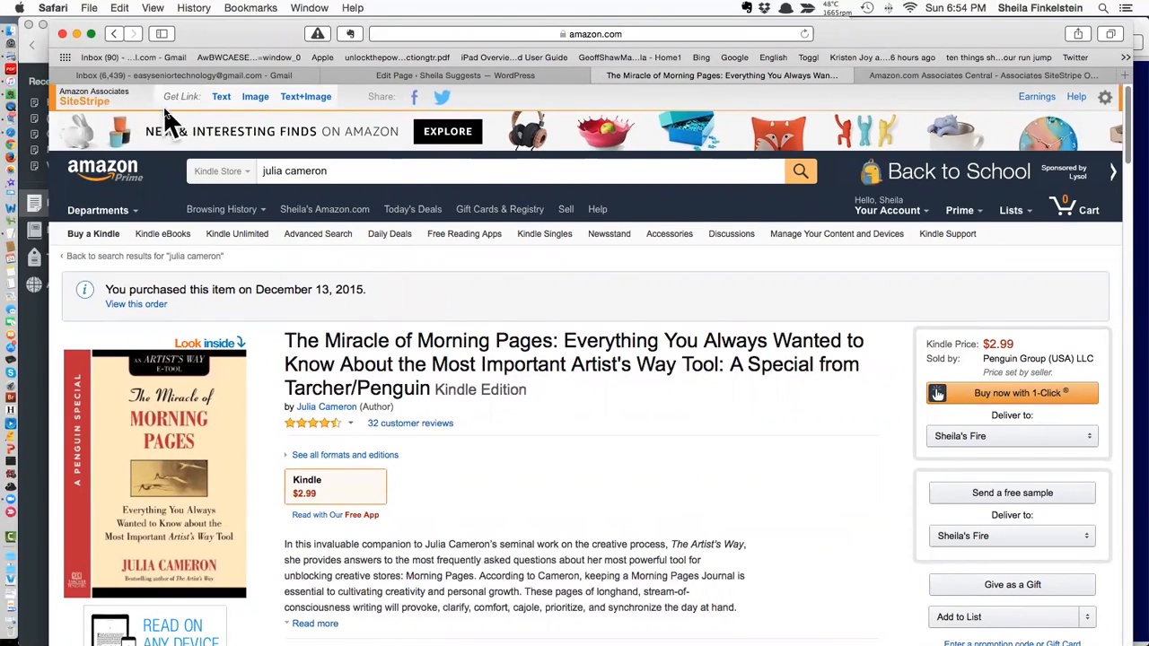
Step: Generate a short amzn.to text link for the book from the SiteStripe Text option
click(221, 97)
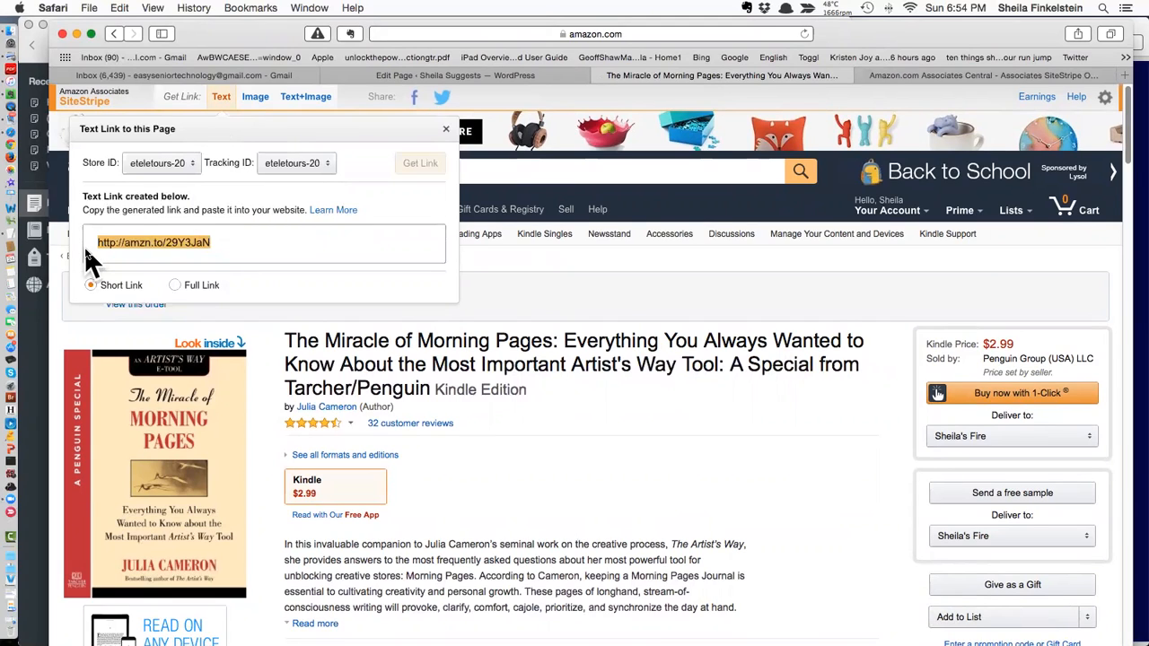
mouse_move(118, 254)
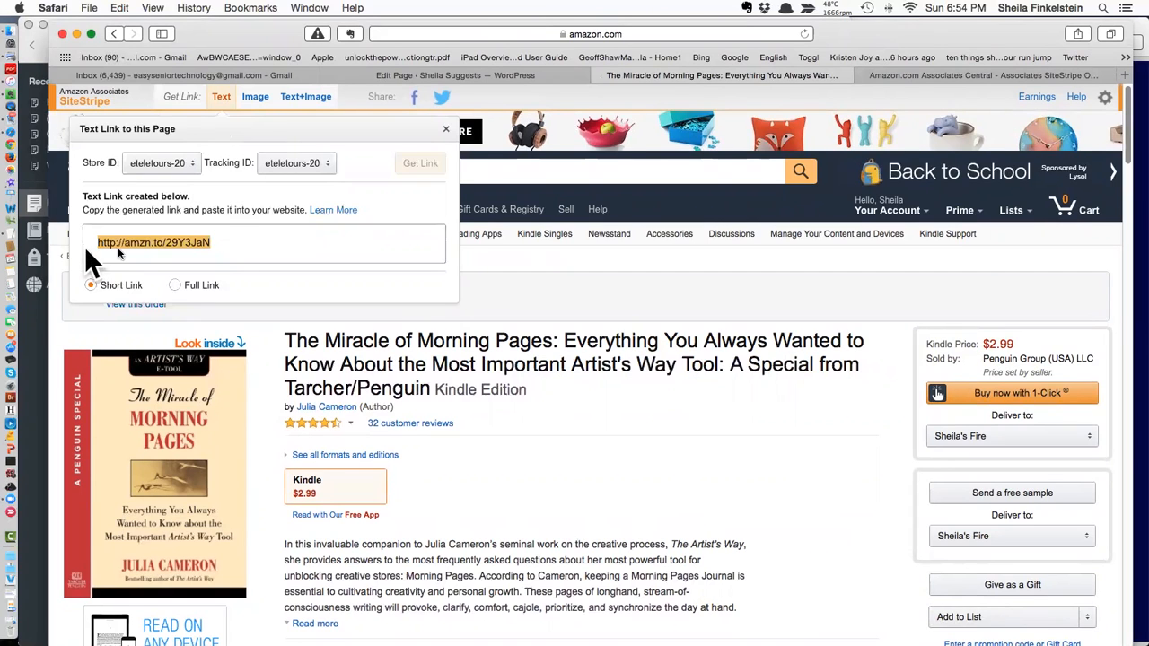
mouse_move(225, 252)
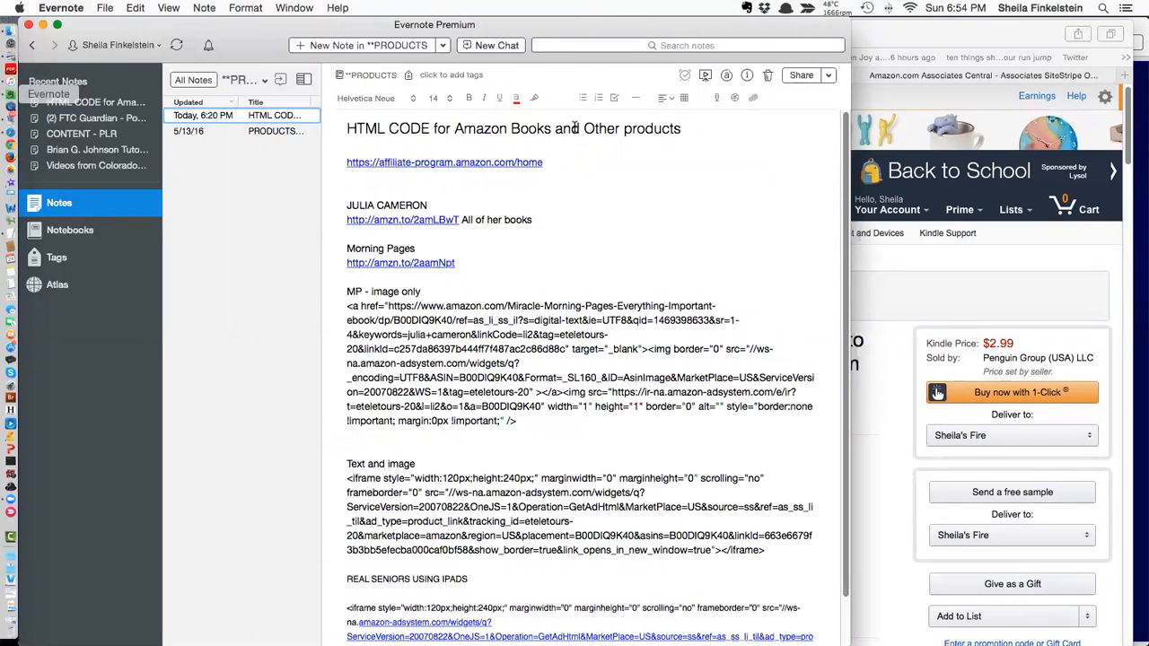
mouse_move(802, 151)
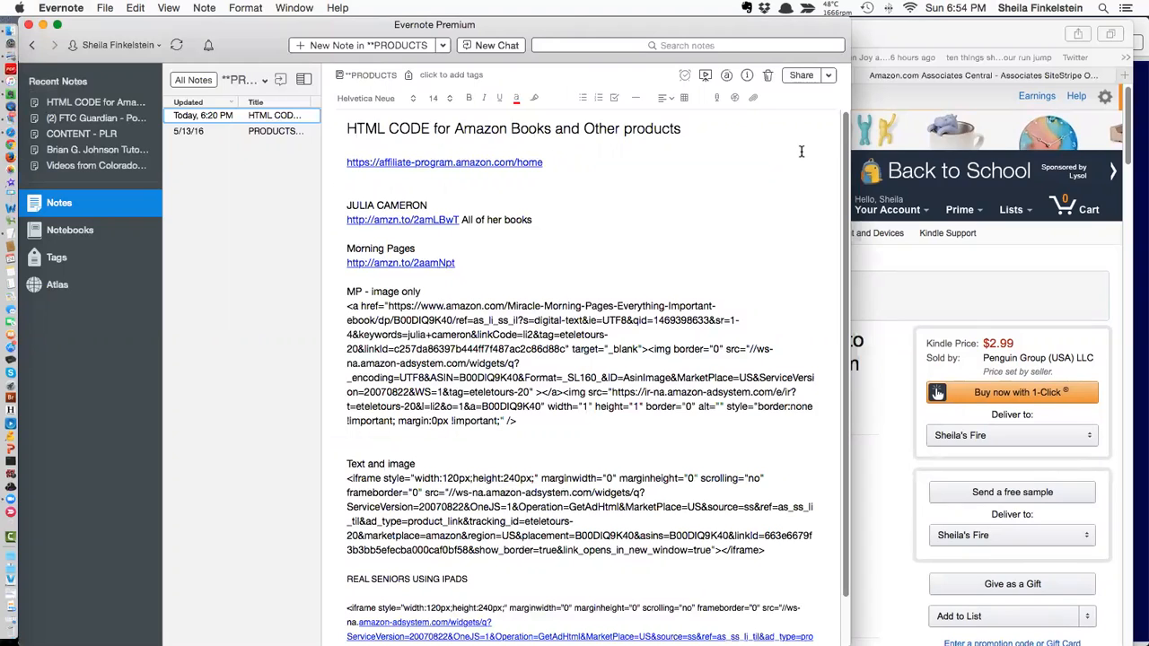
mouse_move(606, 167)
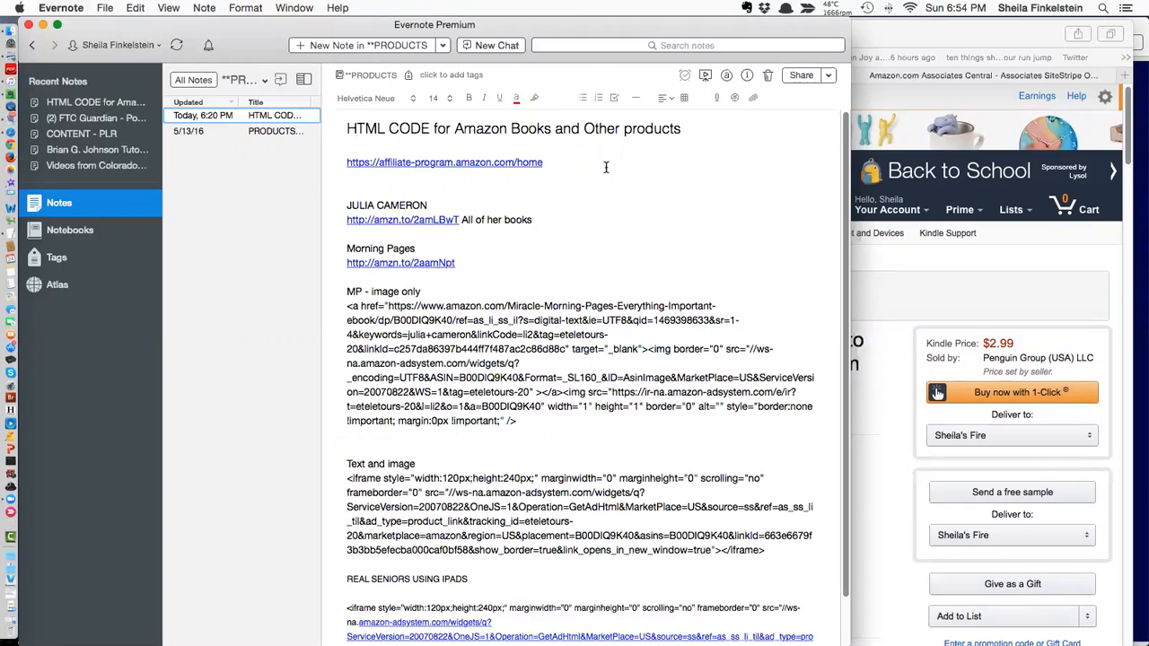
mouse_move(654, 164)
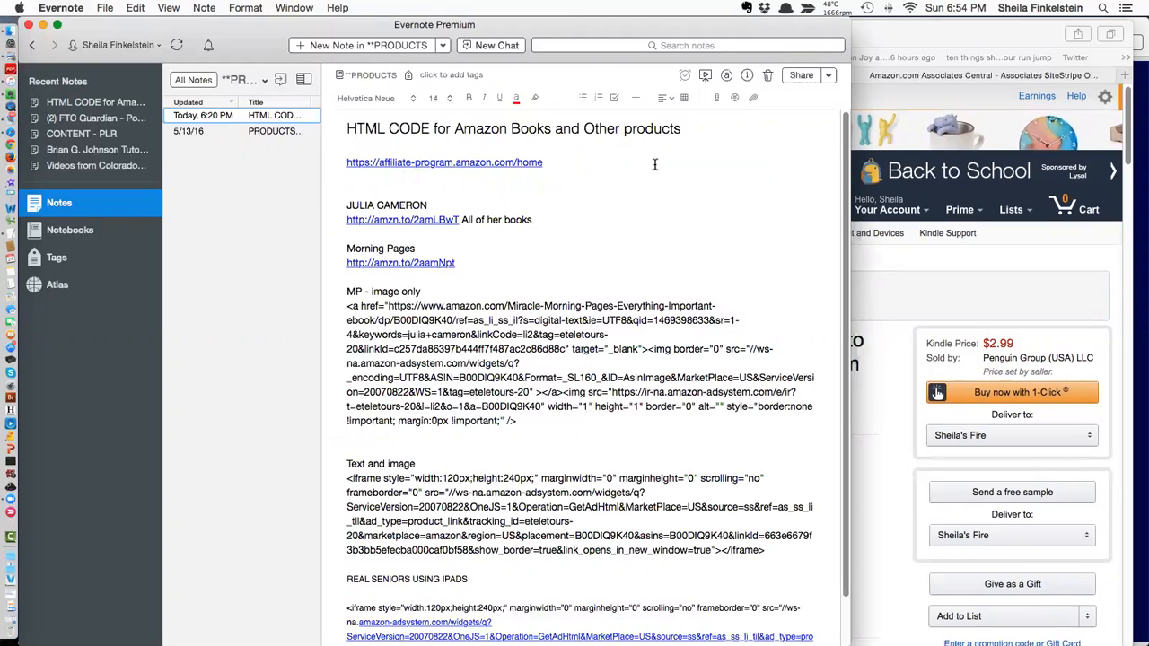
mouse_move(420, 227)
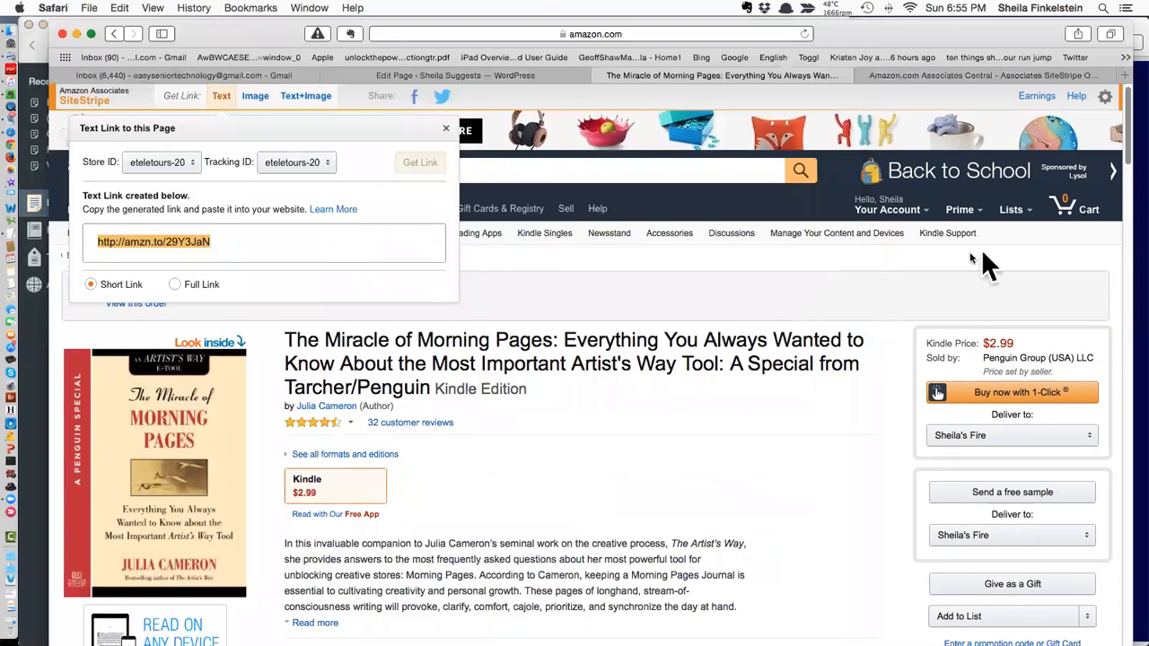
Step: Close the text-link popup, generate a medium-size image link code, and switch to Evernote
click(446, 128)
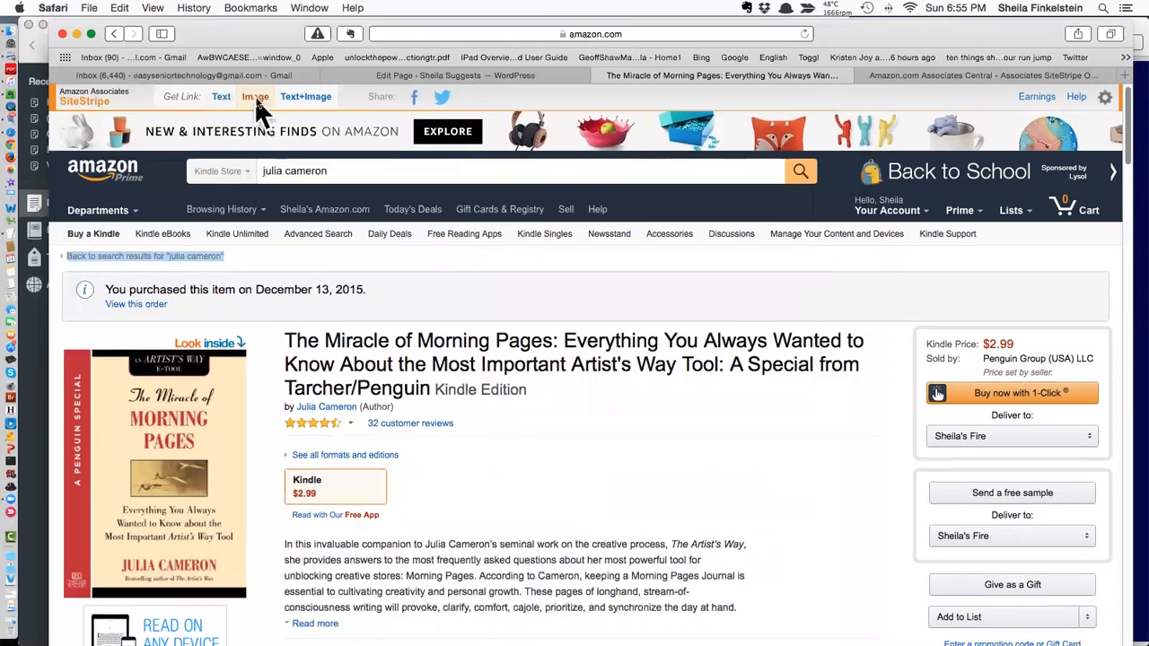
click(255, 96)
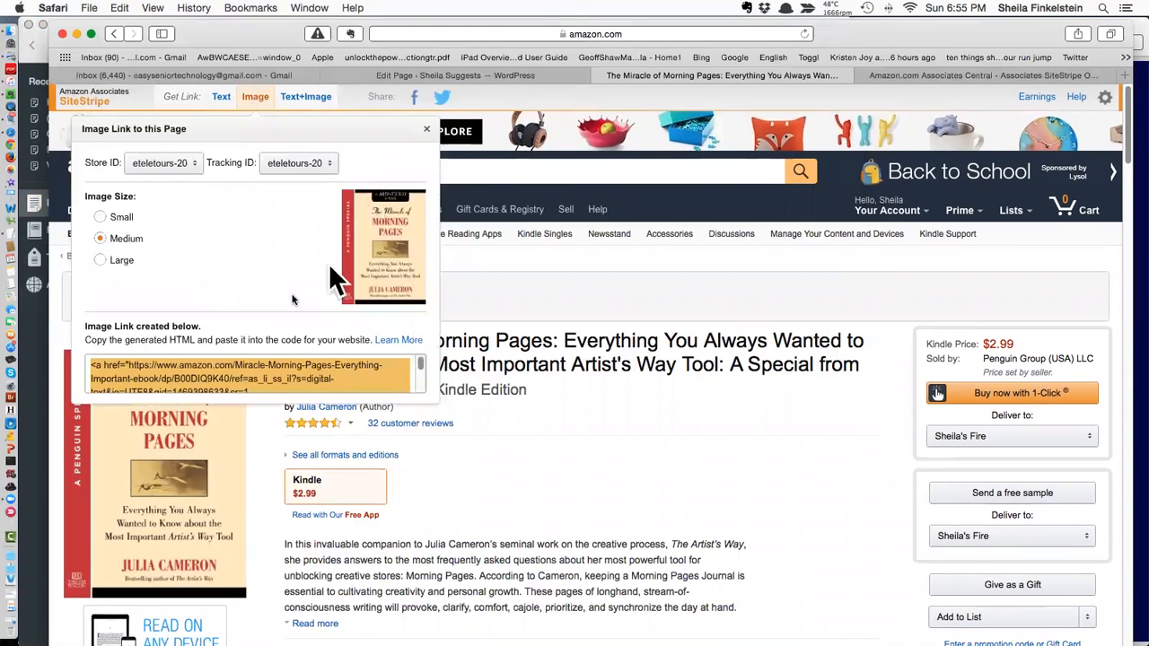
mouse_move(350, 283)
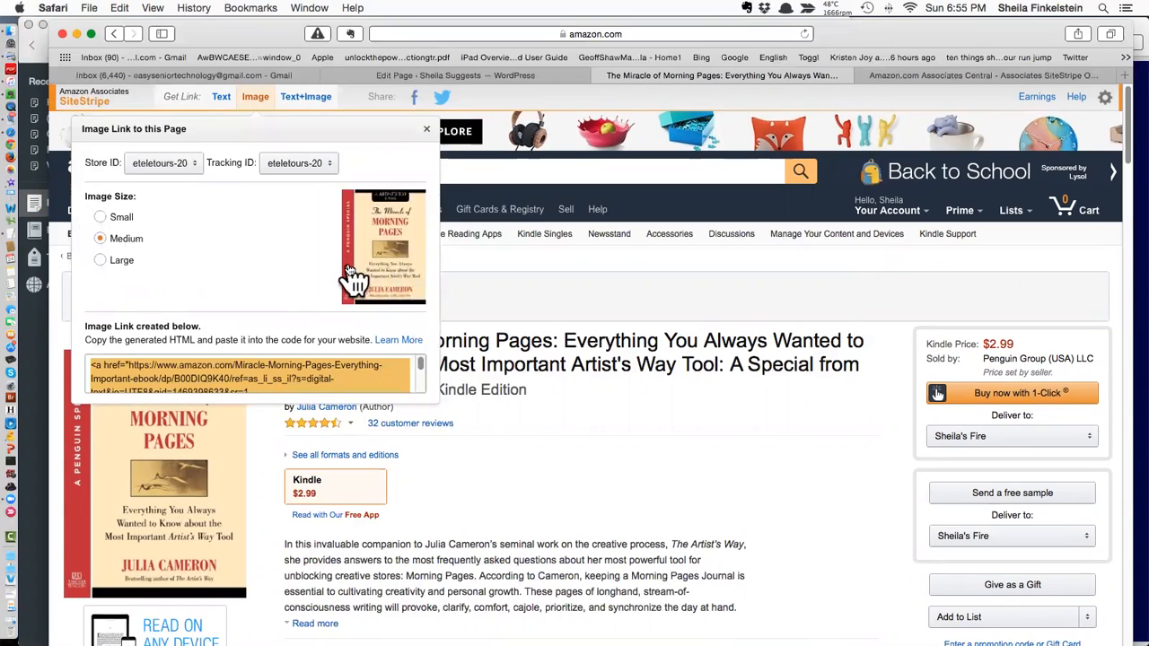
click(100, 217)
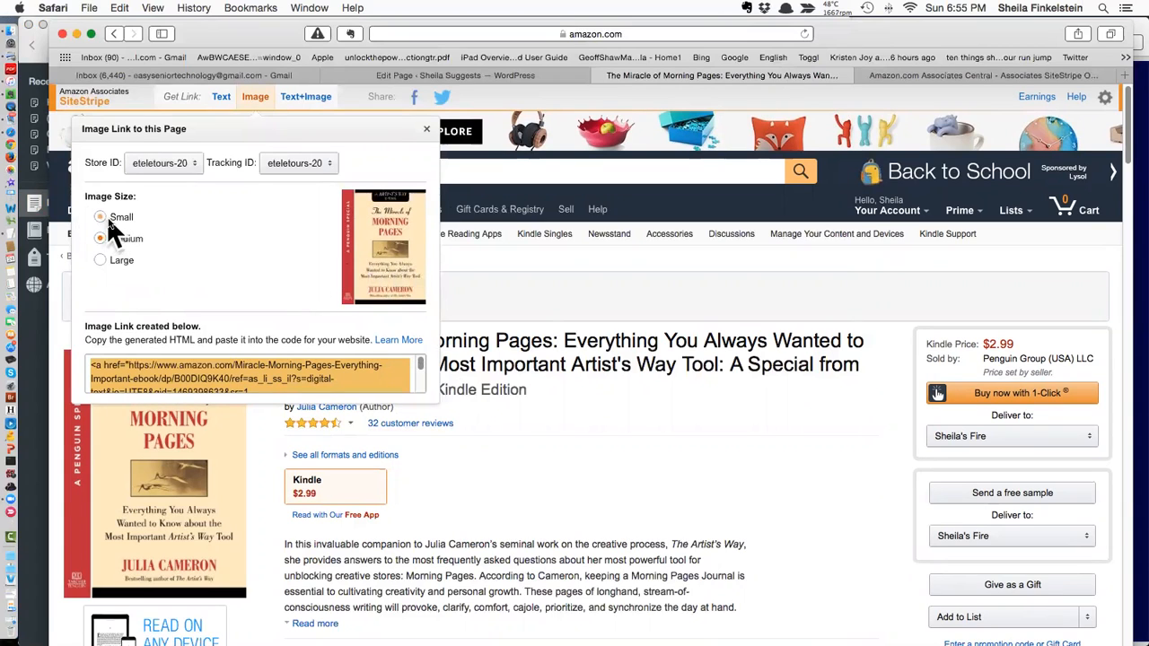
click(100, 238)
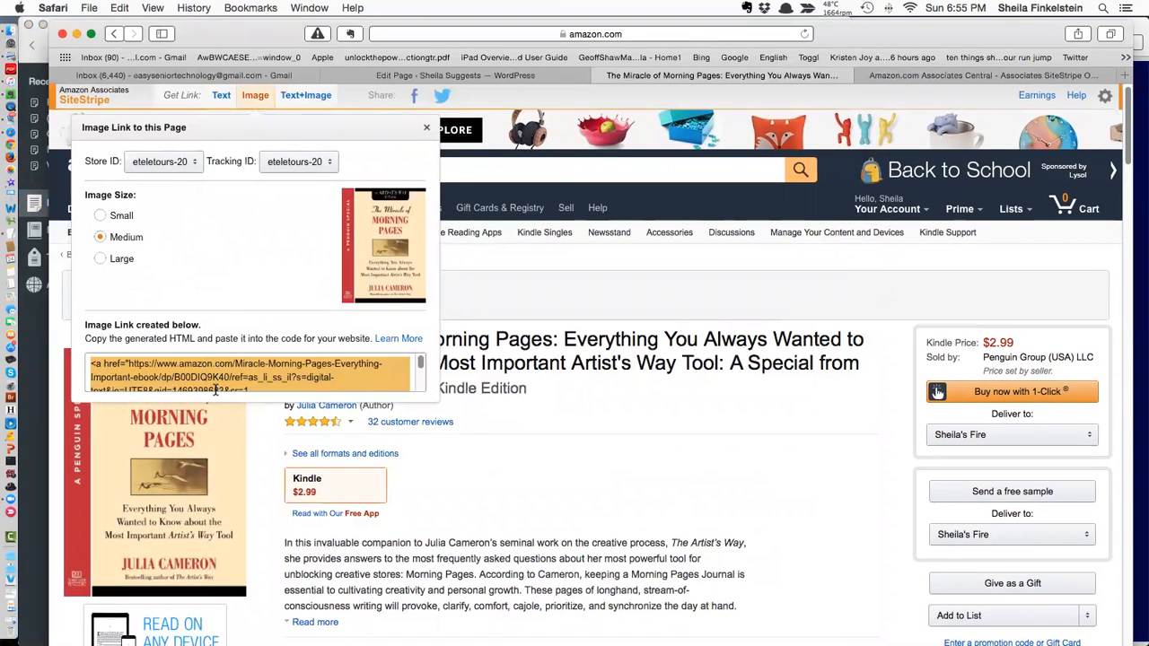
mouse_move(36, 135)
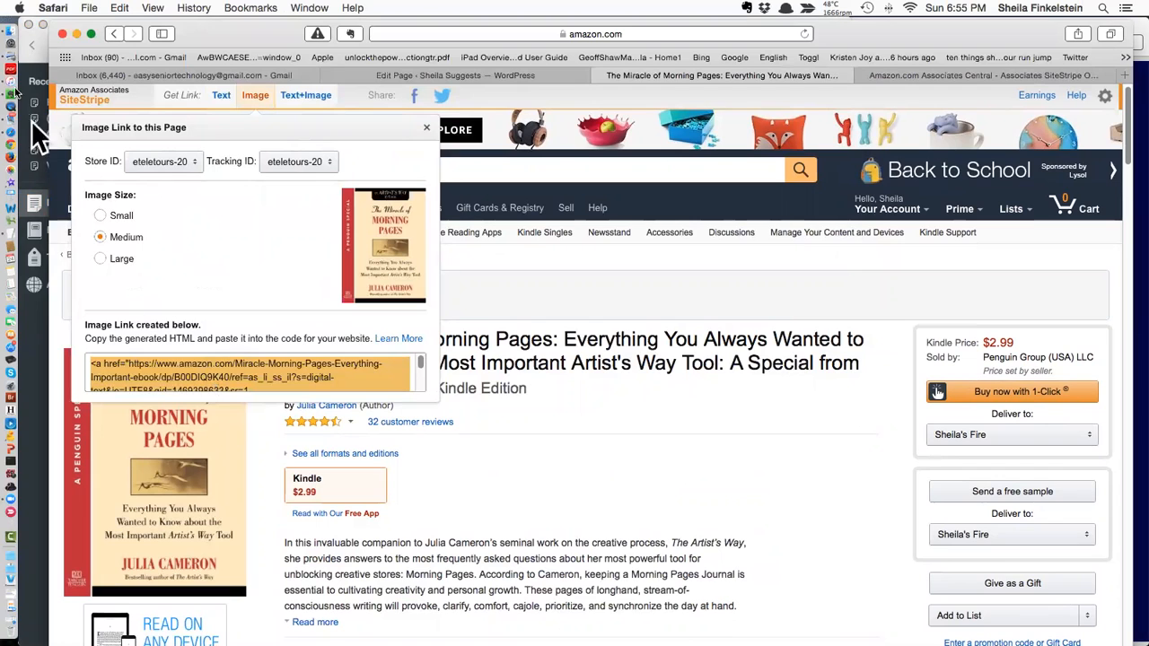
click(14, 96)
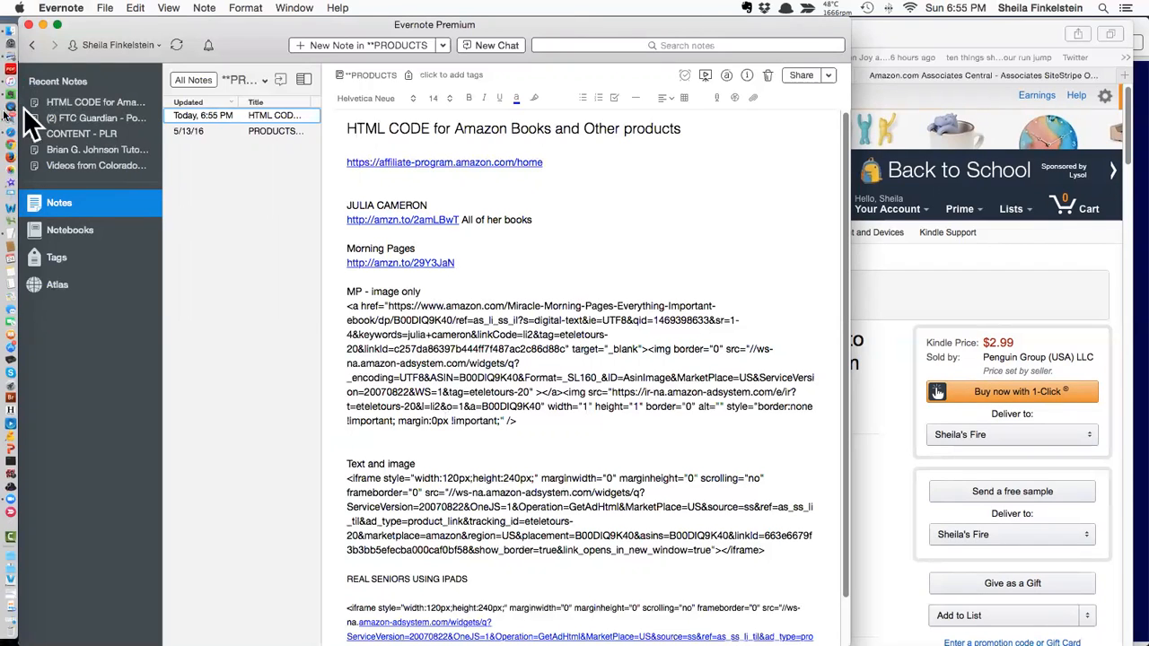
mouse_move(12, 118)
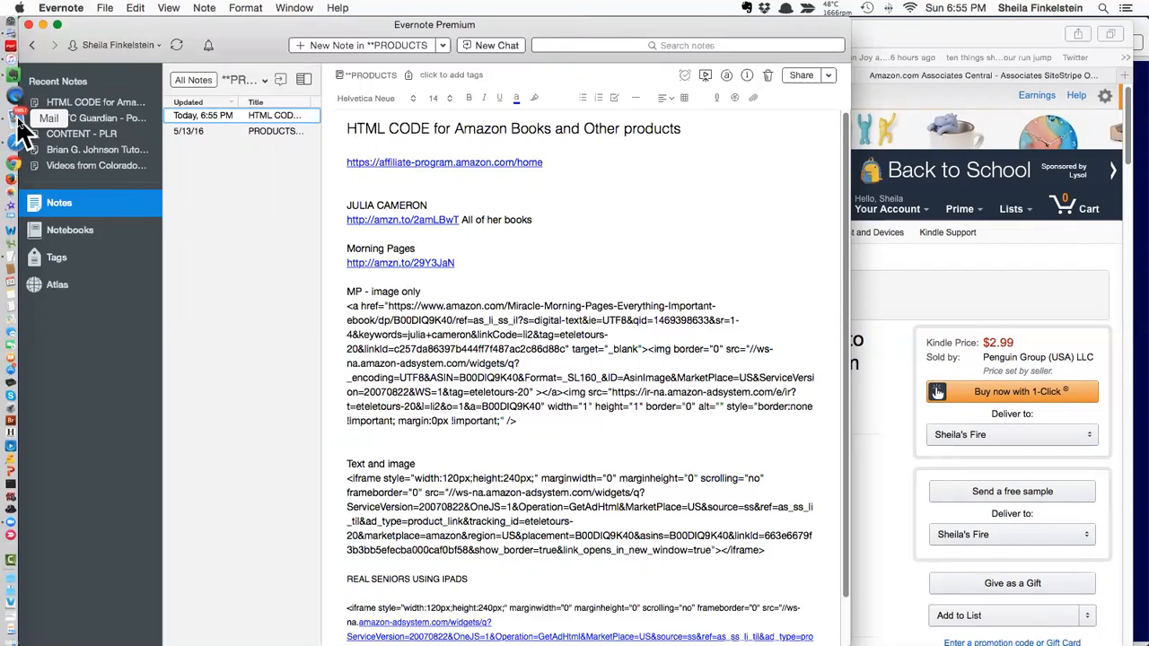
mouse_move(14, 143)
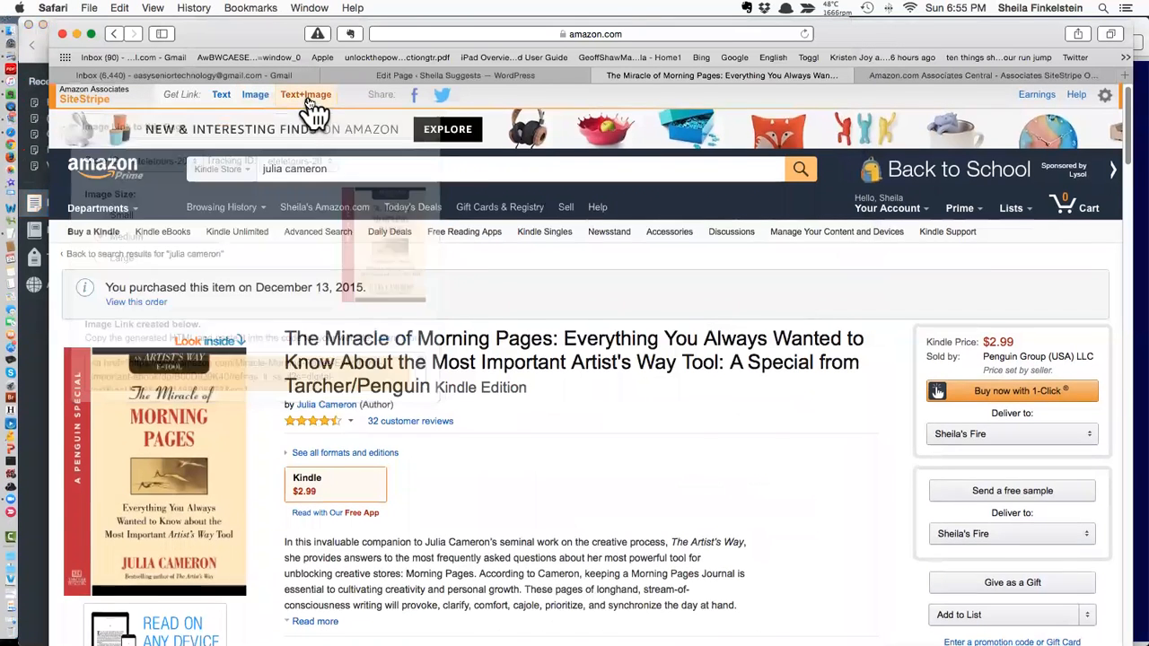
click(306, 96)
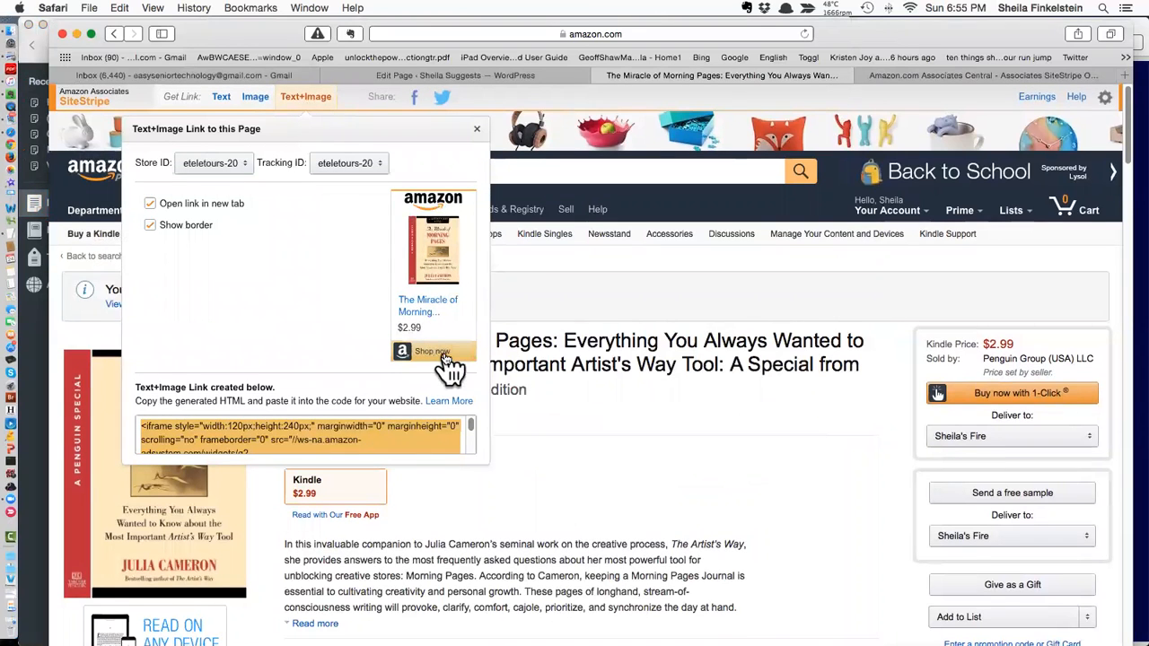
mouse_move(426, 332)
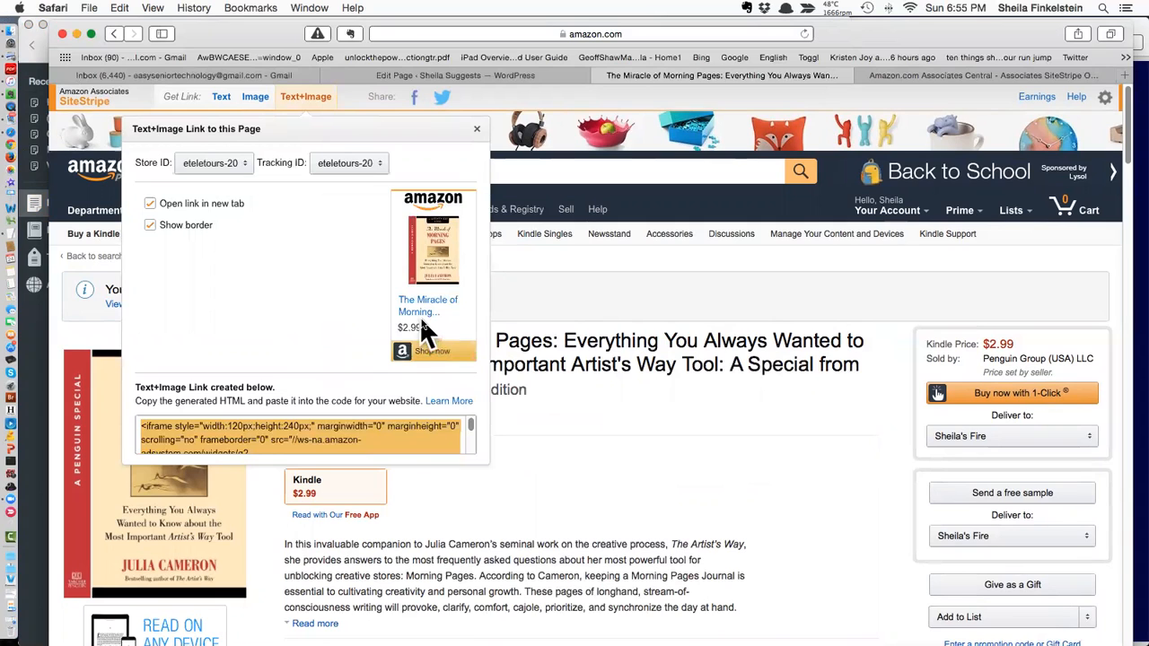
mouse_move(283, 256)
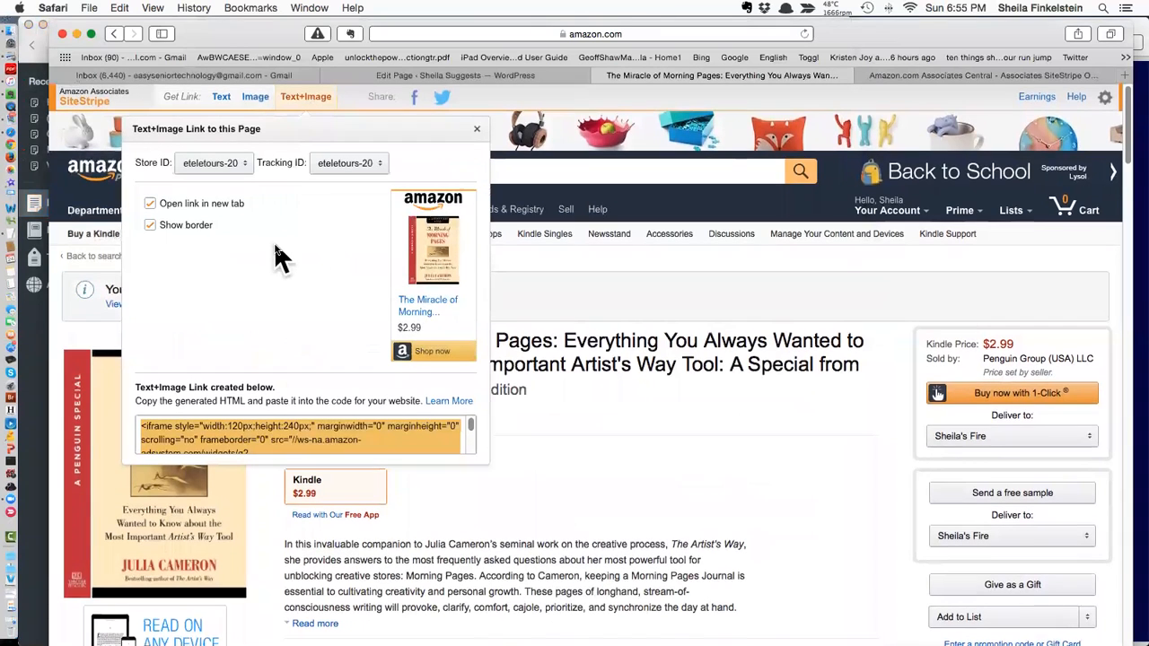
mouse_move(434, 278)
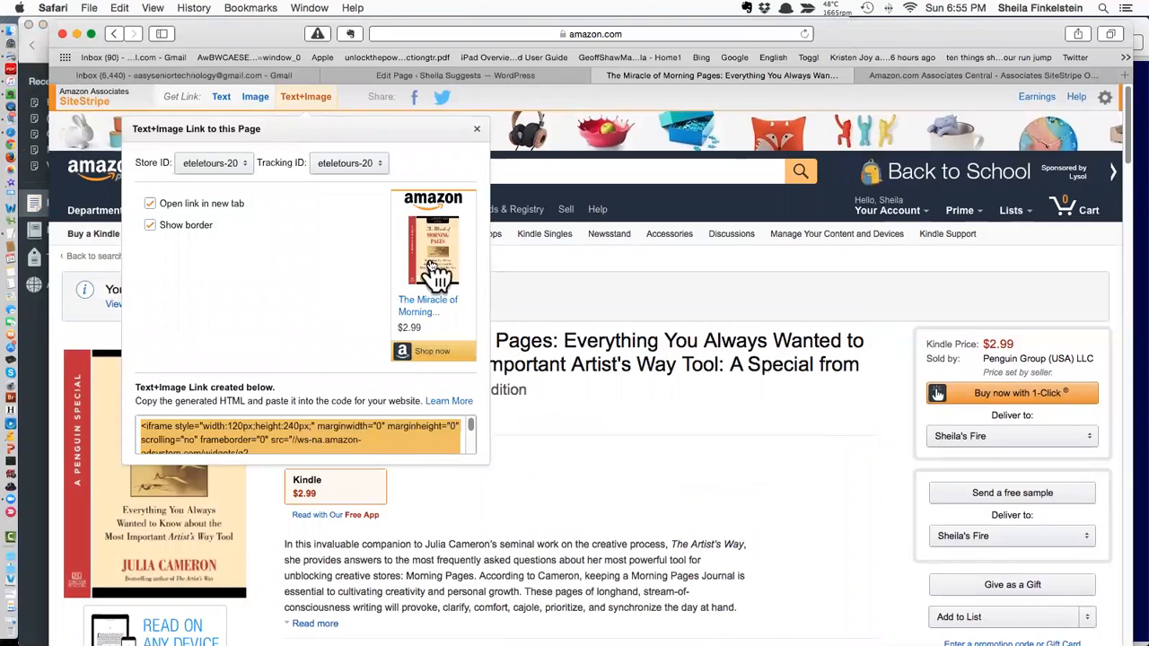
mouse_move(315, 263)
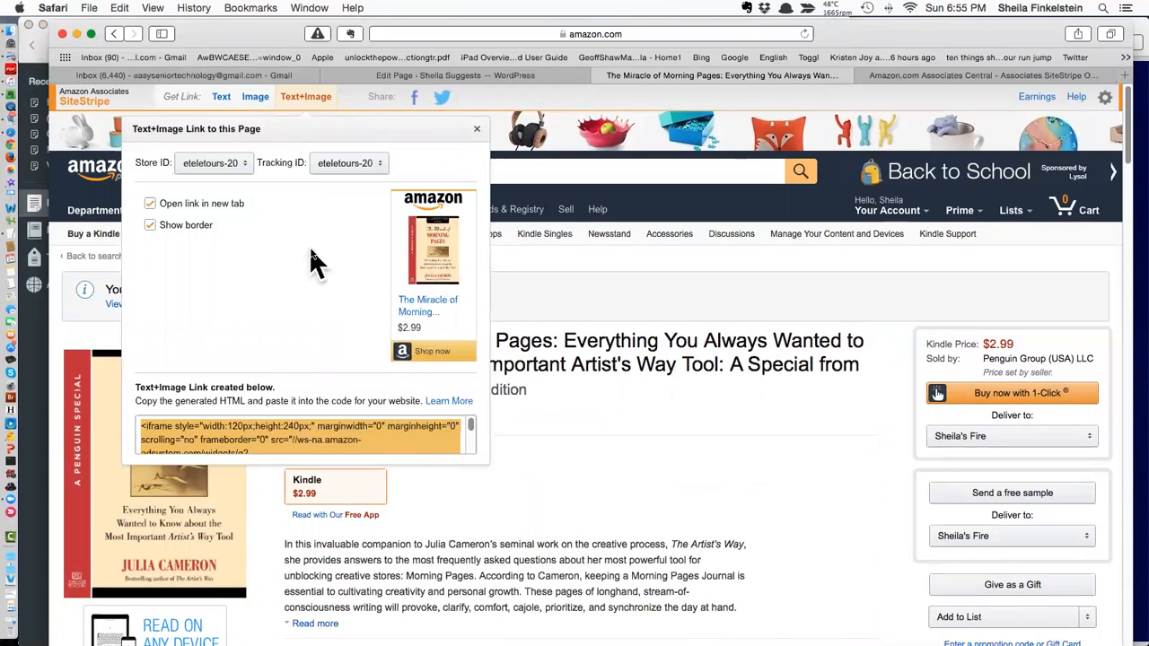
mouse_move(74, 160)
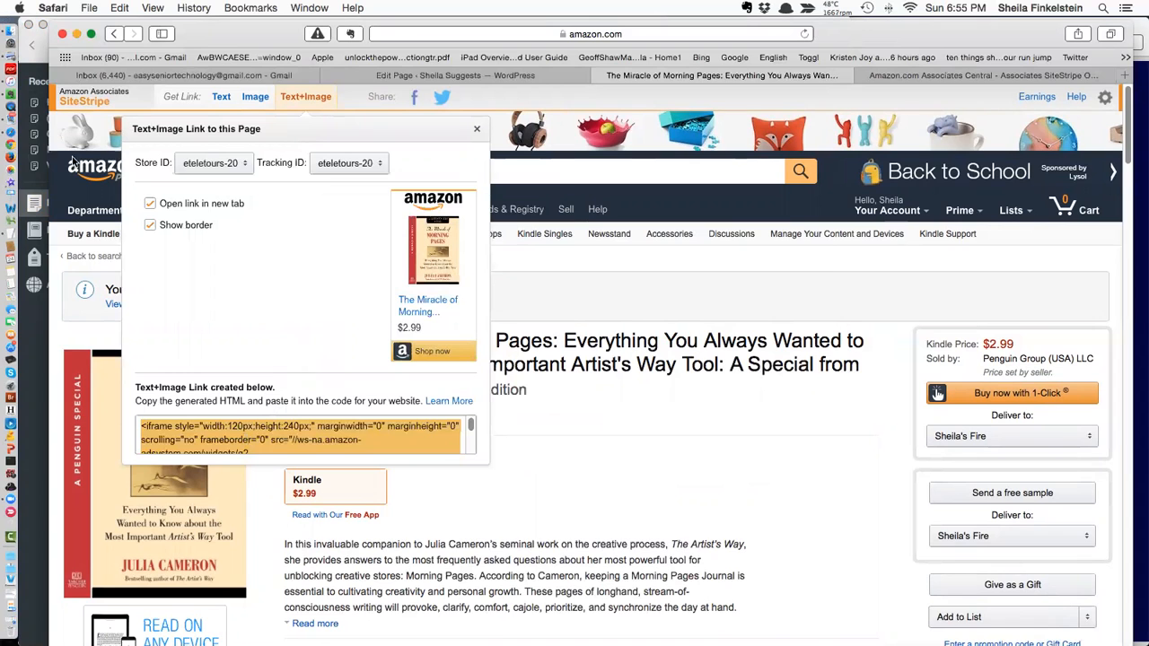
click(14, 98)
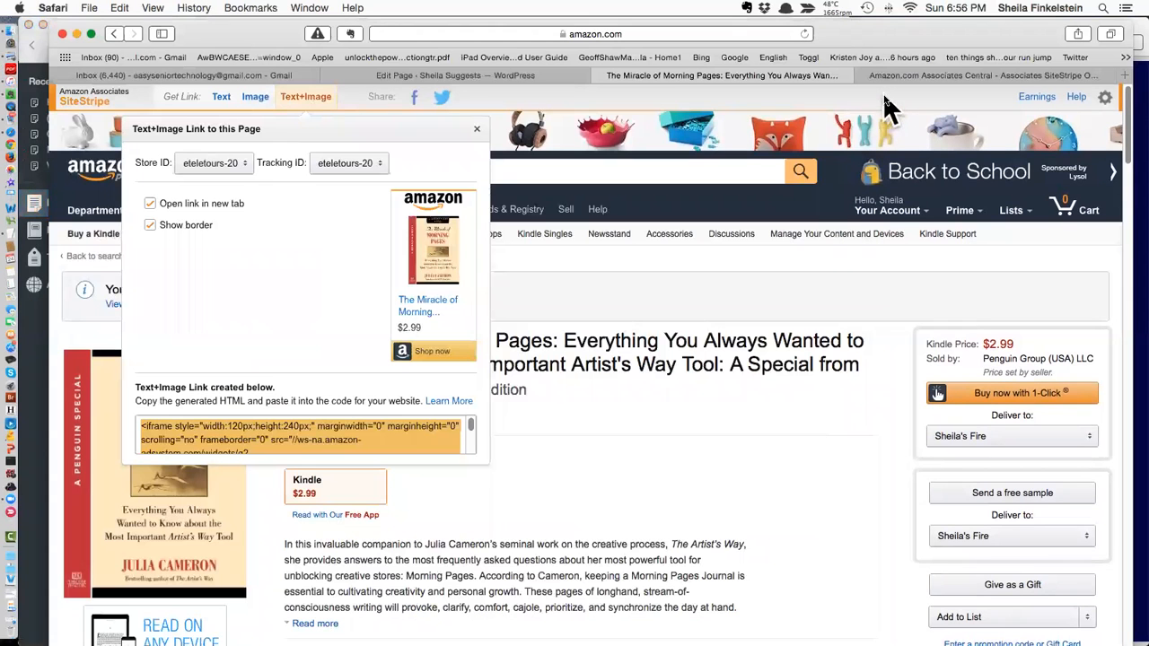
mouse_move(400, 117)
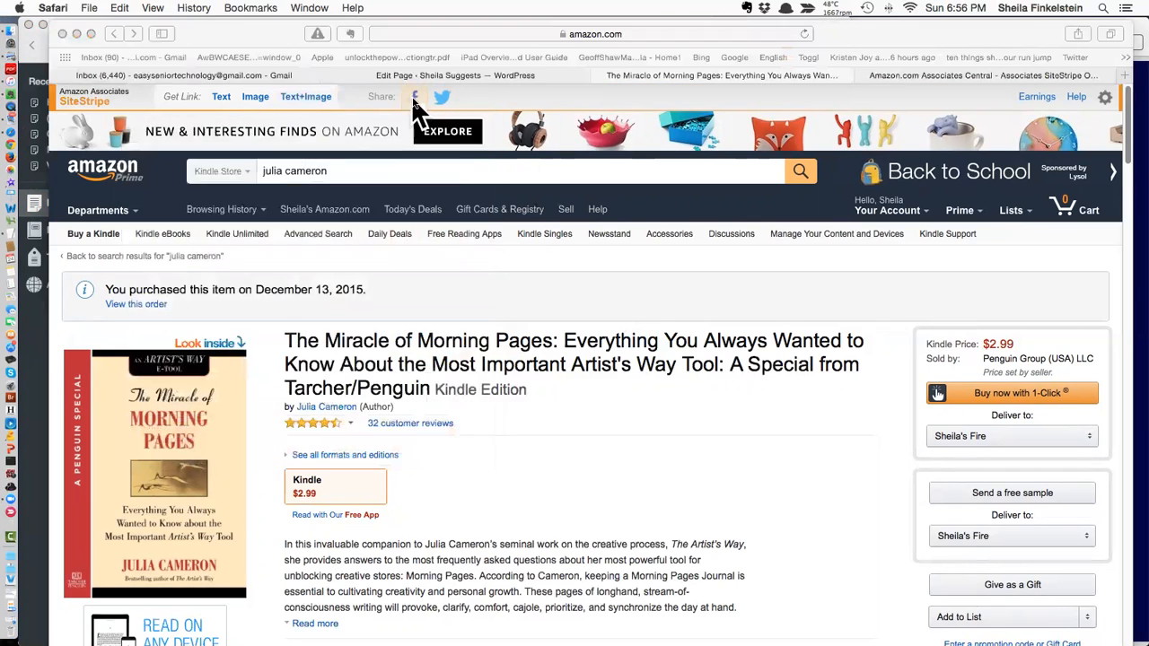
click(416, 97)
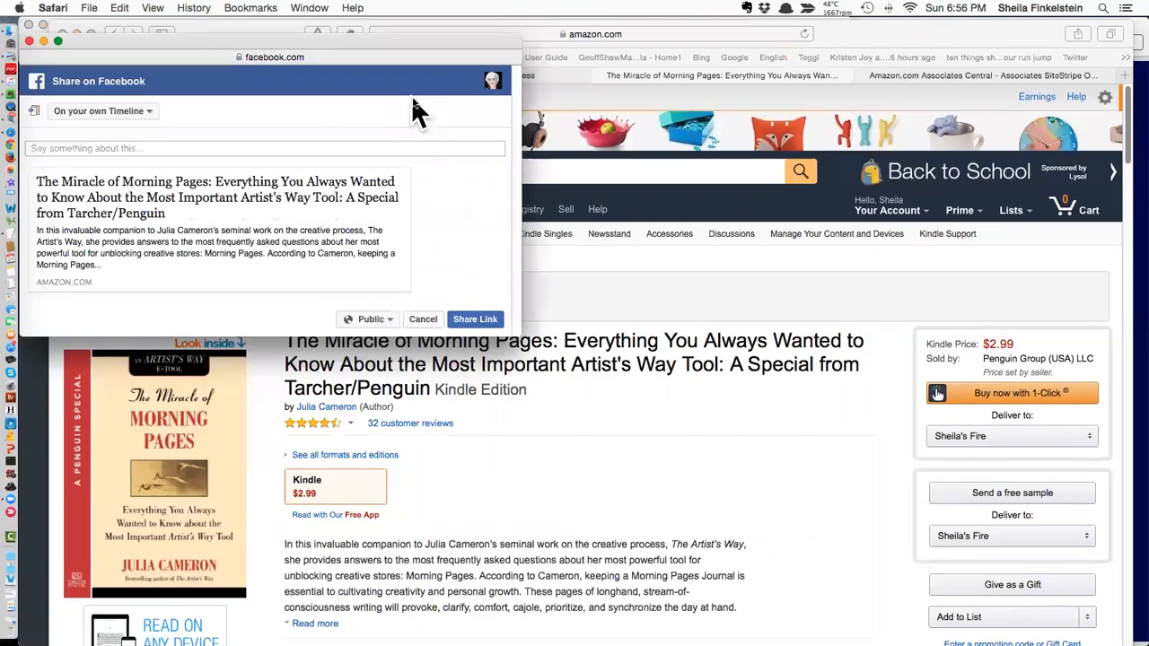
mouse_move(81, 274)
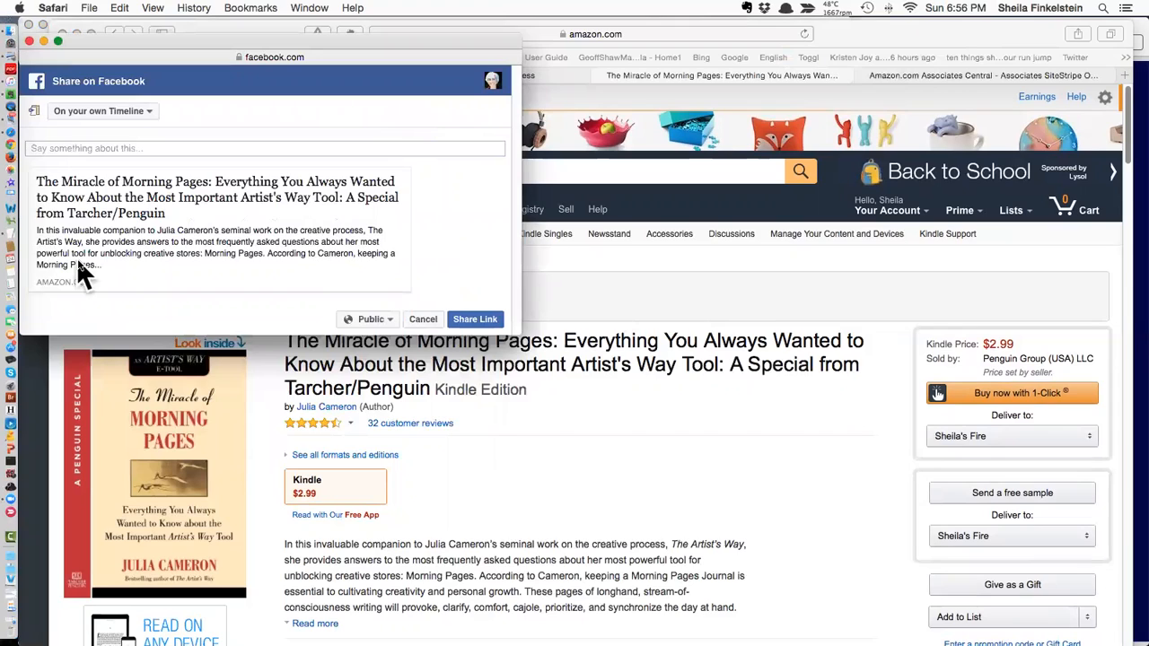
mouse_move(184, 202)
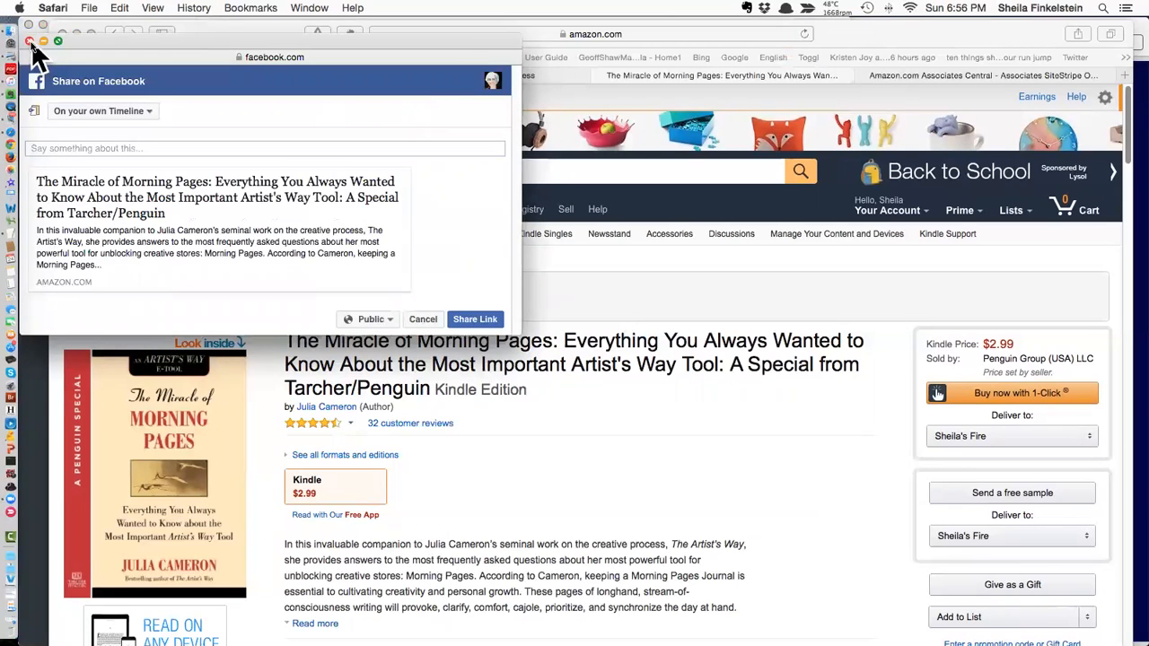
click(423, 318)
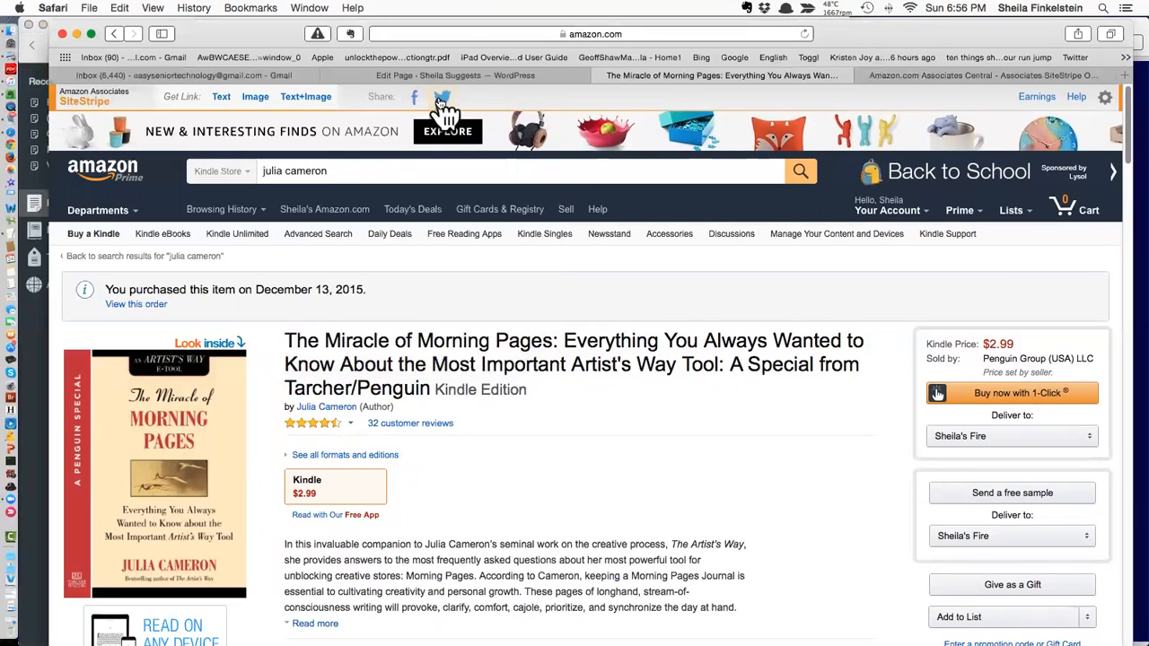
click(440, 97)
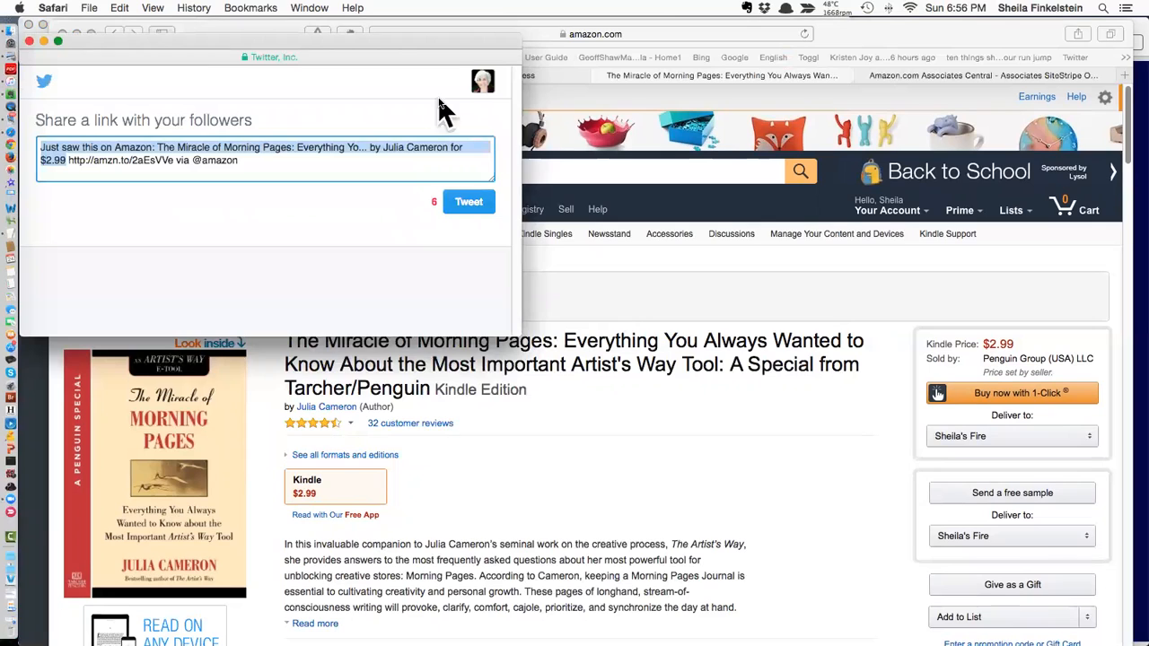
mouse_move(36, 79)
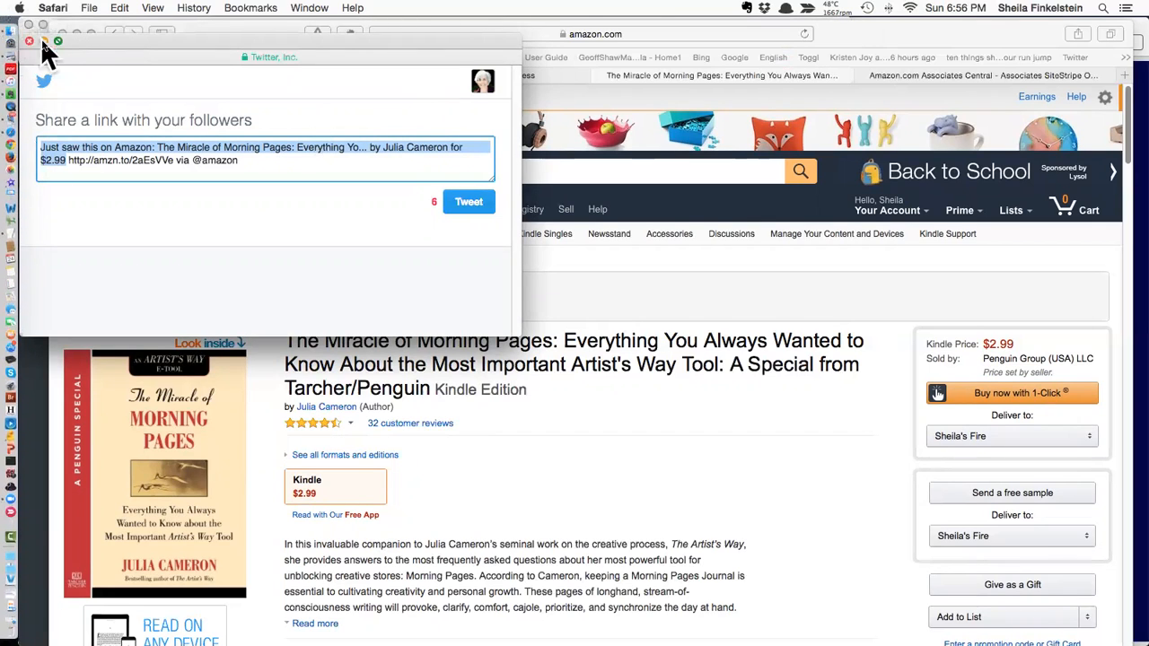
click(29, 42)
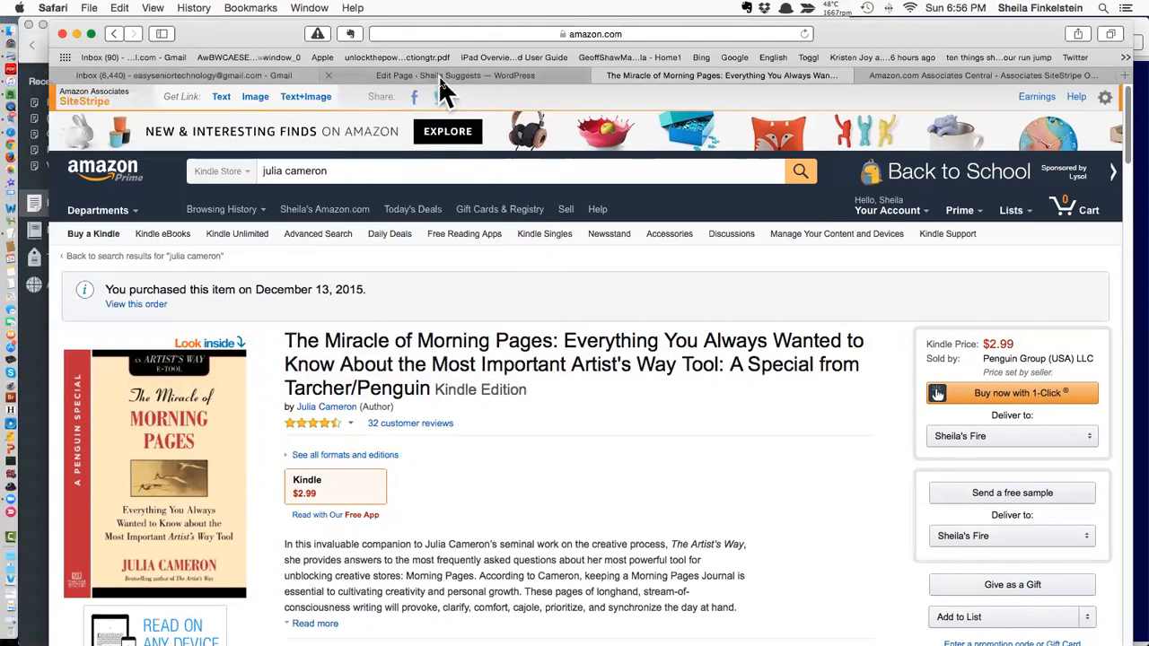
Step: Open the Test - Books page editor and keep its visibility set to Private
click(449, 76)
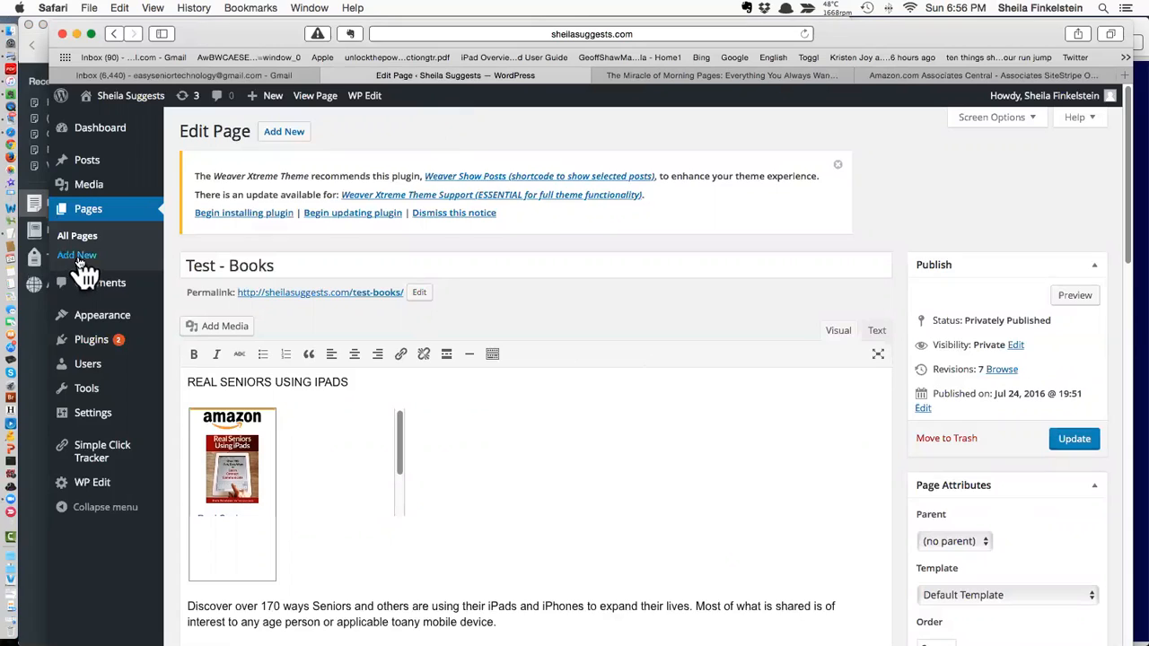
mouse_move(535, 321)
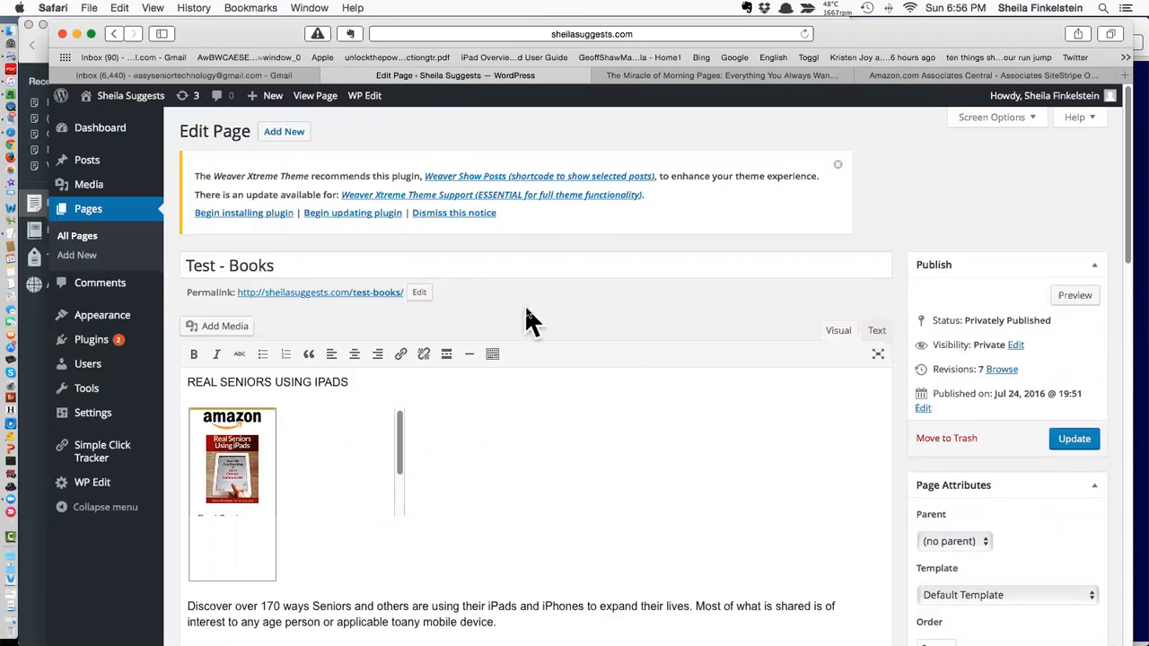
mouse_move(974, 372)
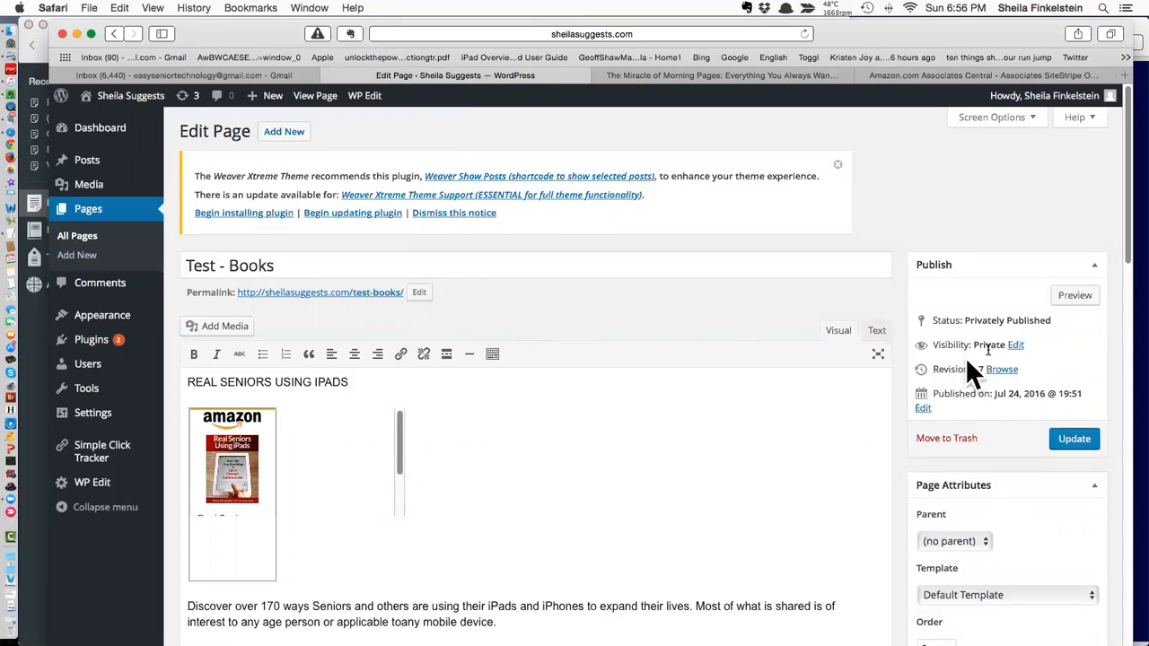
mouse_move(1015, 363)
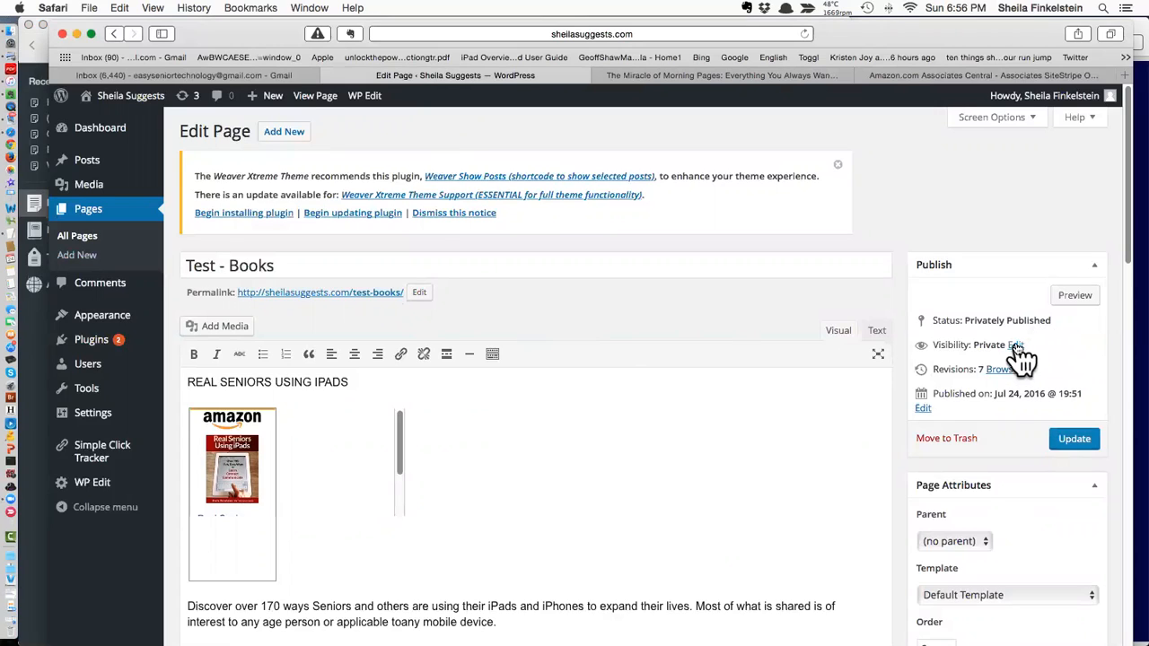
click(1016, 345)
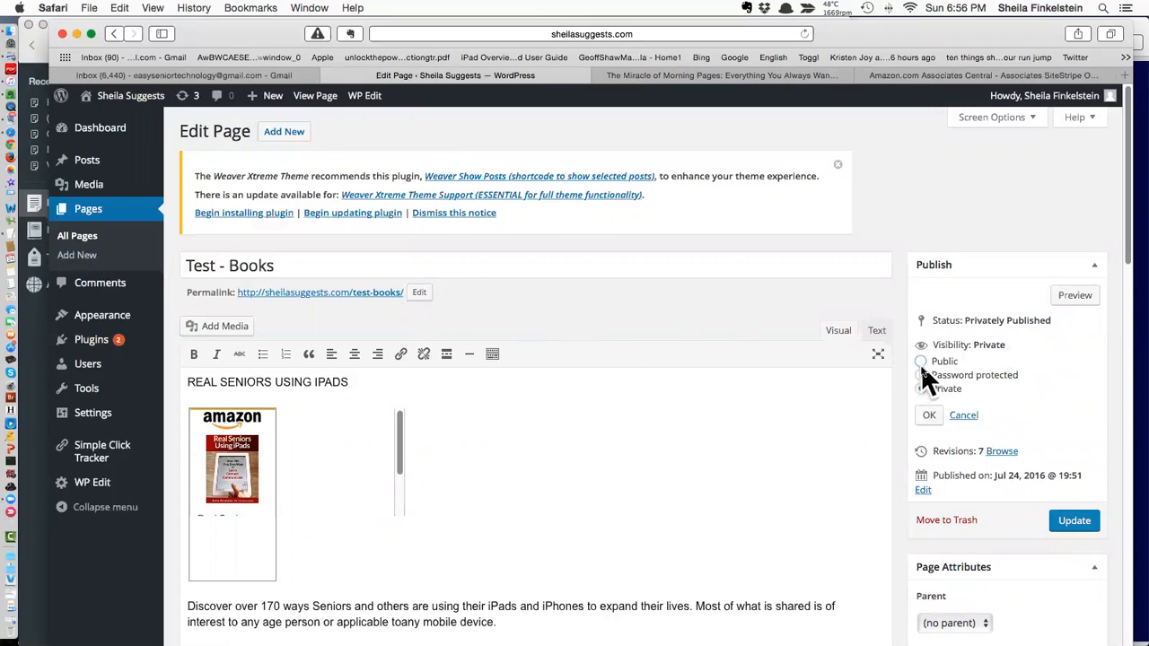
click(921, 389)
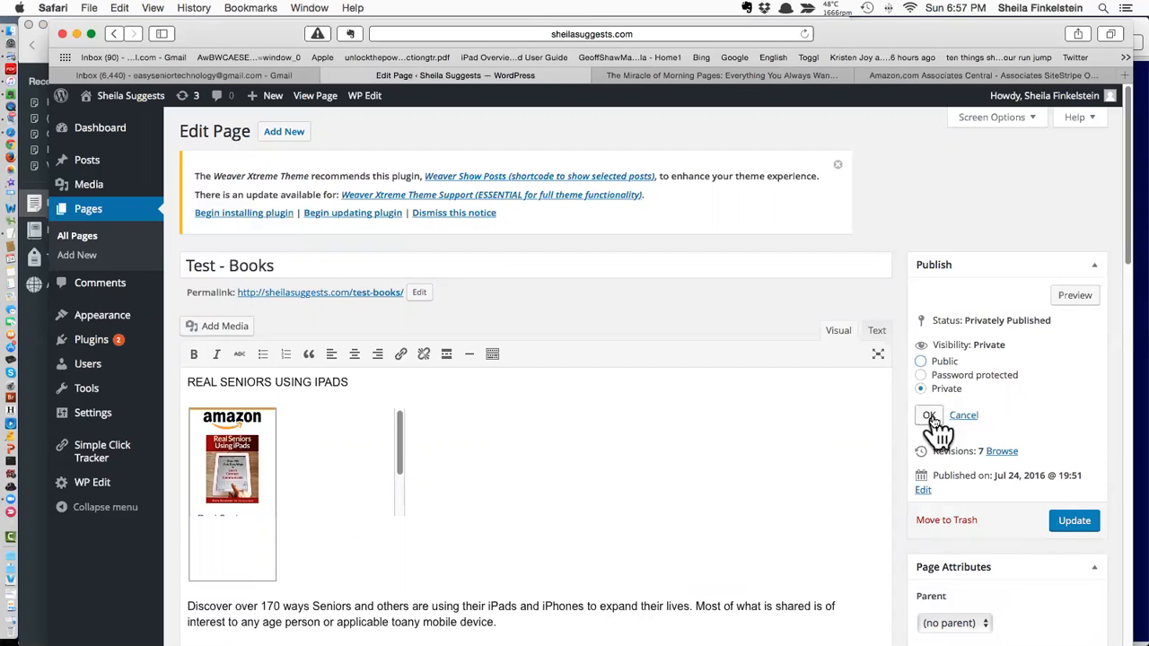
click(929, 415)
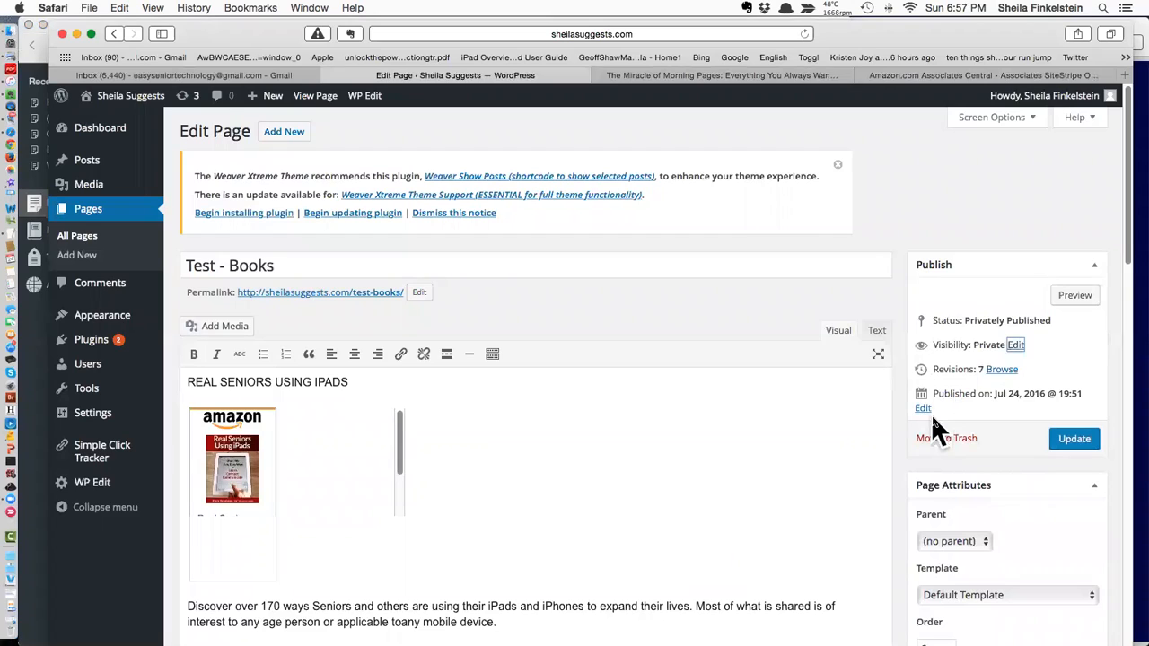
mouse_move(930, 426)
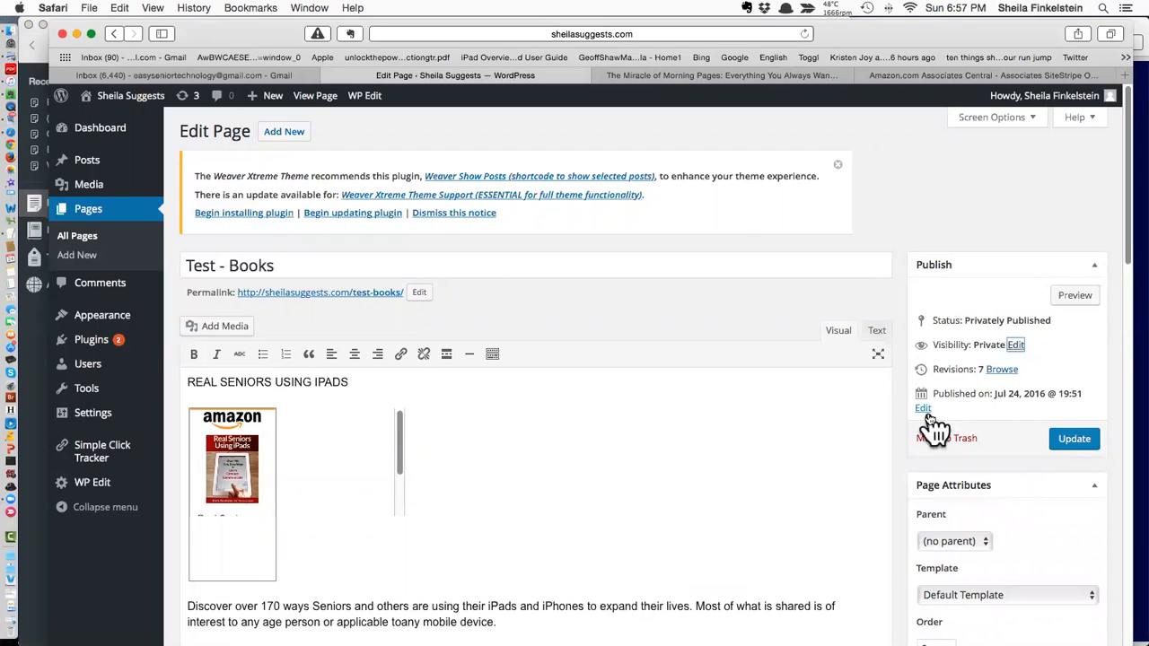
mouse_move(758, 351)
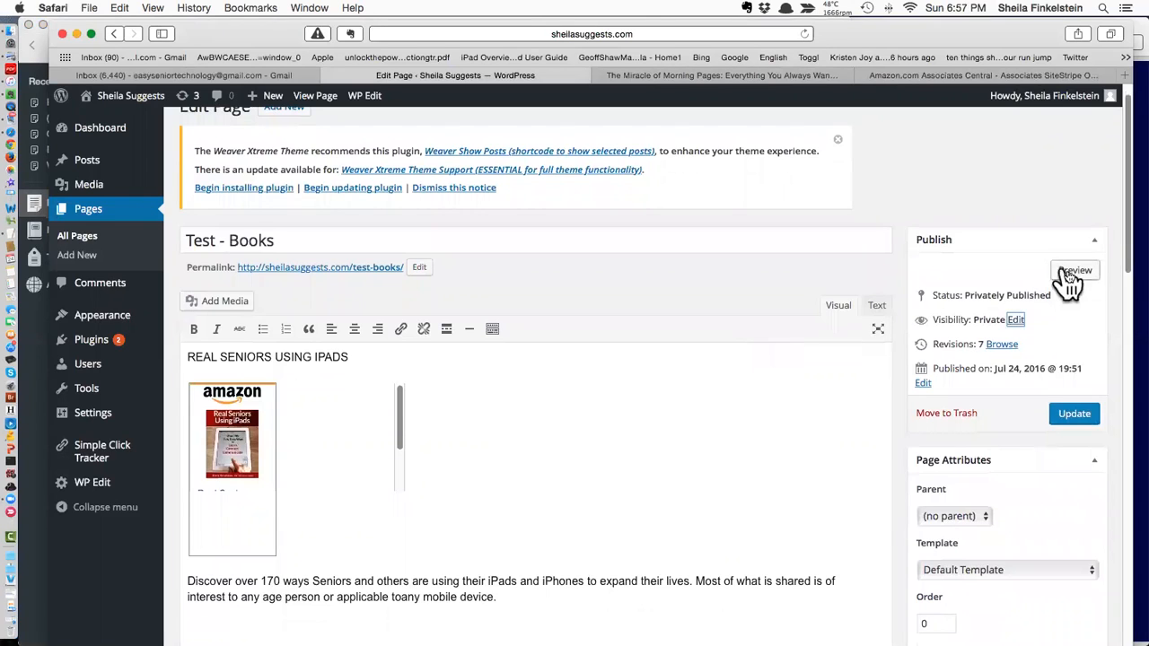
click(1075, 270)
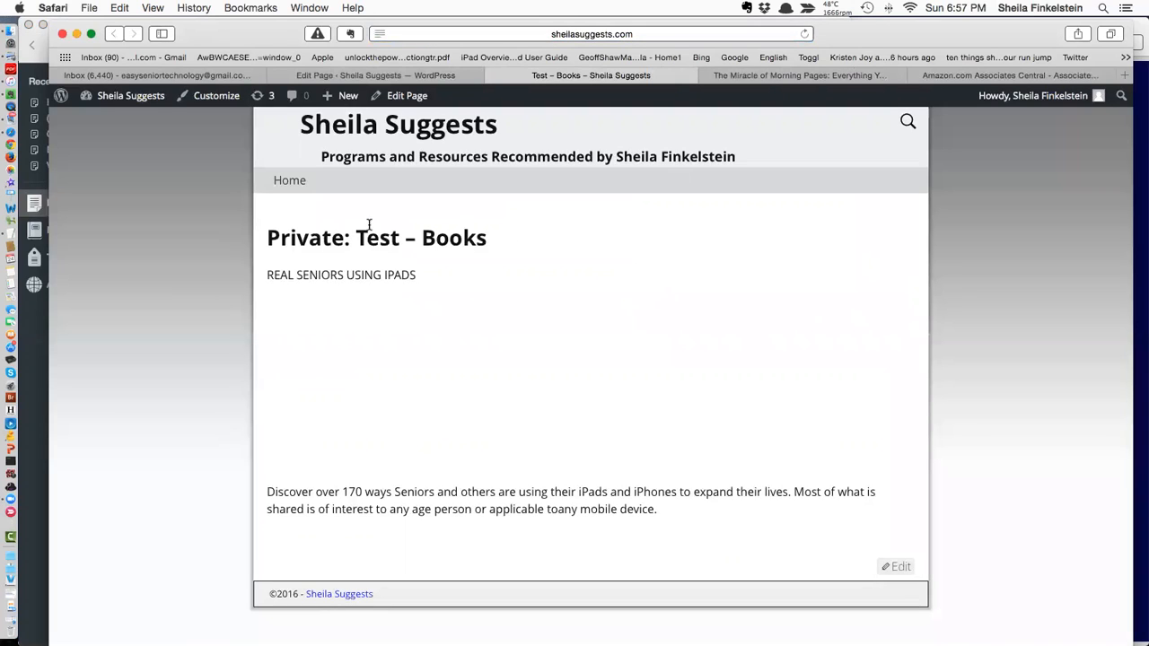
mouse_move(348, 310)
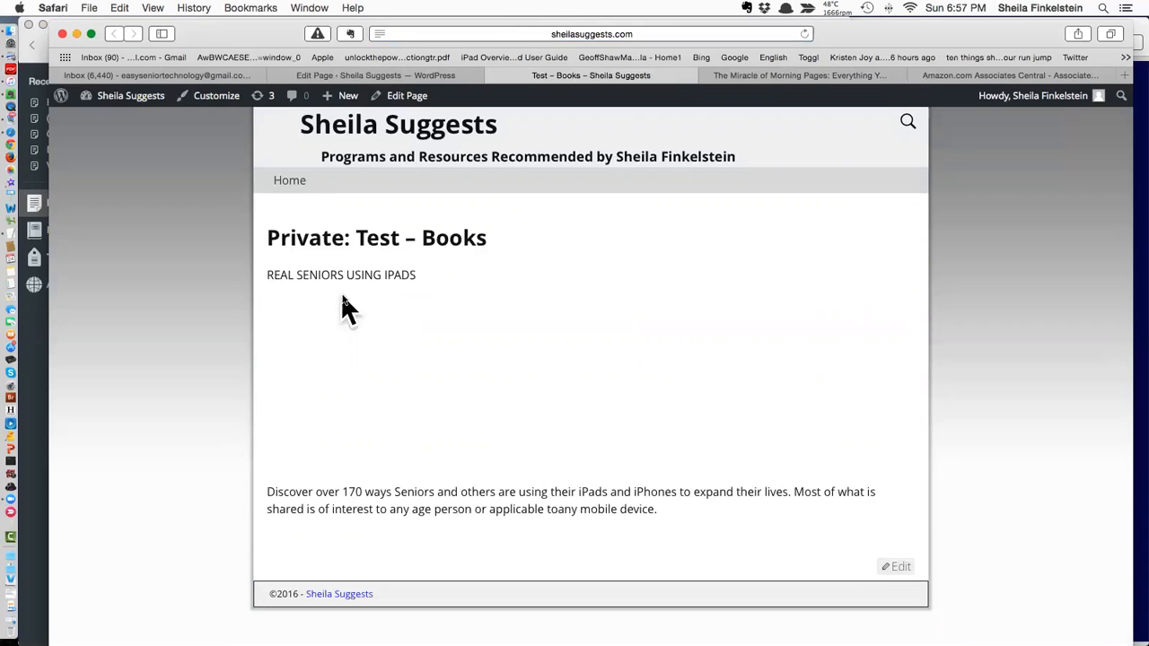
mouse_move(500, 153)
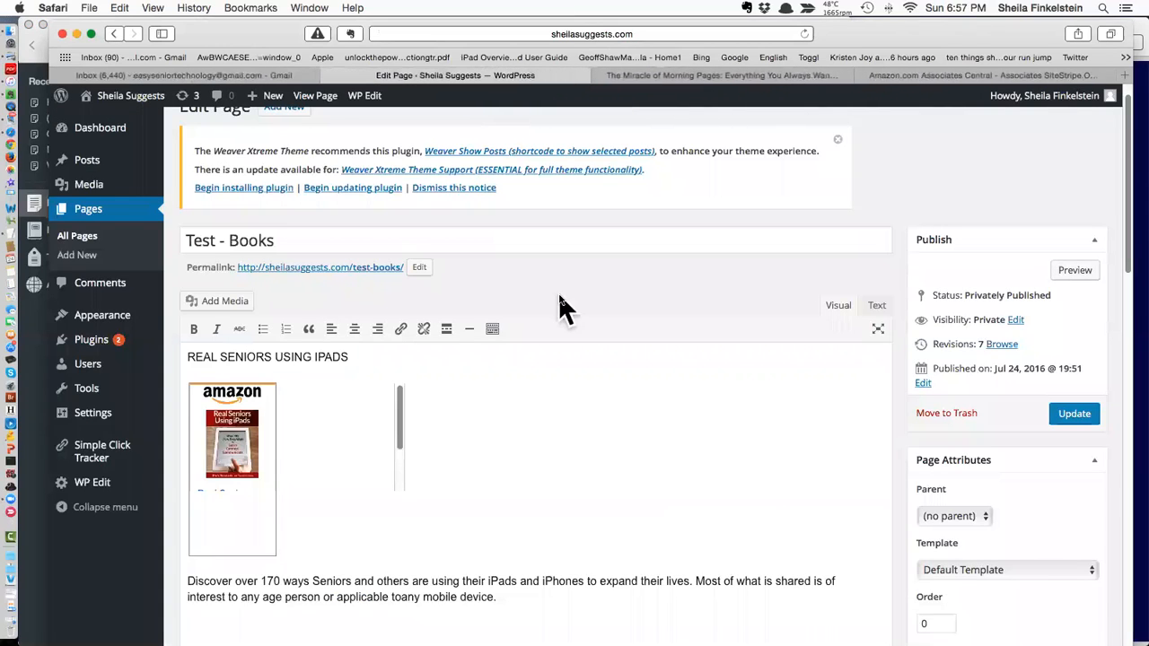
scroll(down, 3)
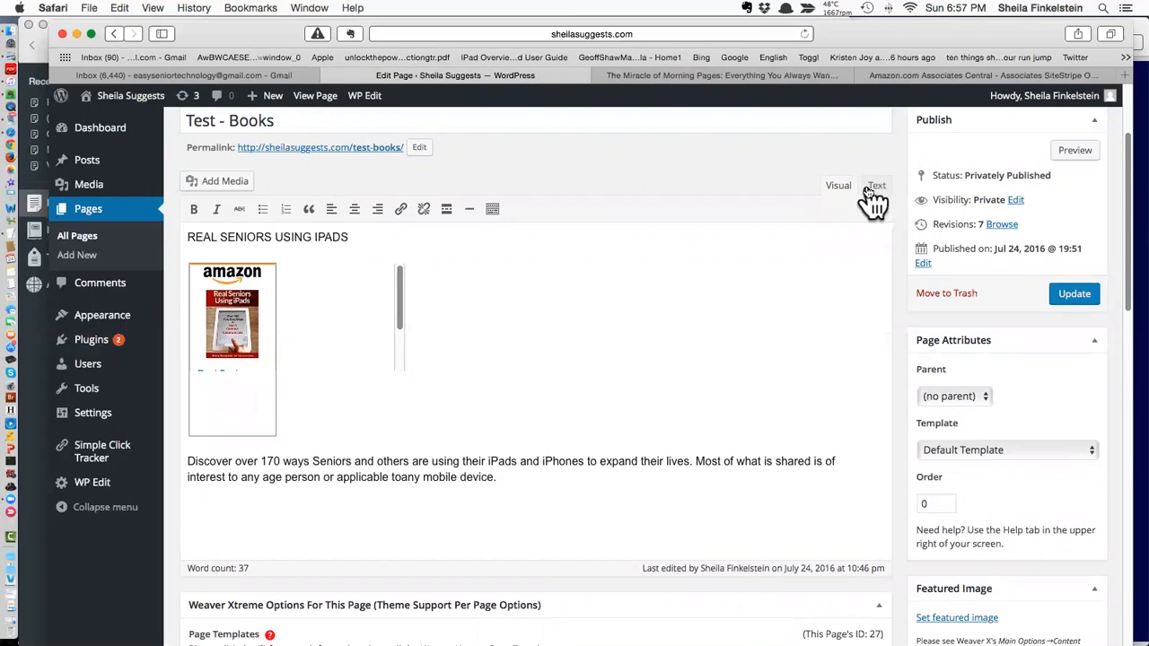
click(876, 185)
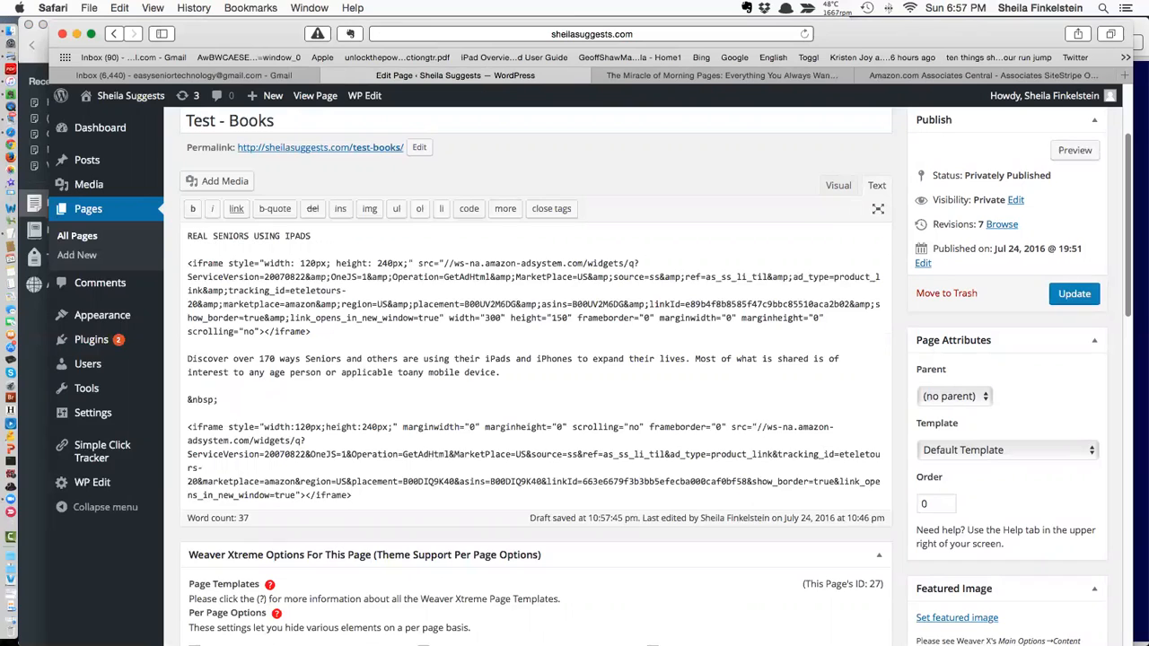
Step: Scroll through both Amazon widget iframes in the Text view, then return to Visual view
scroll(down, 3)
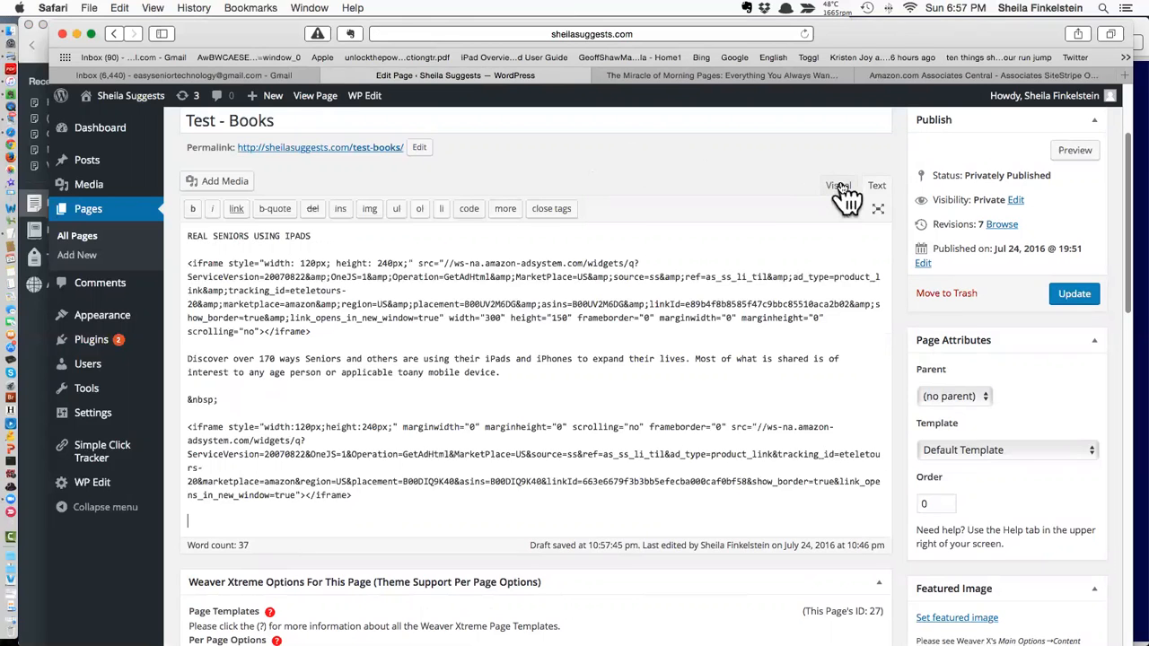
click(838, 185)
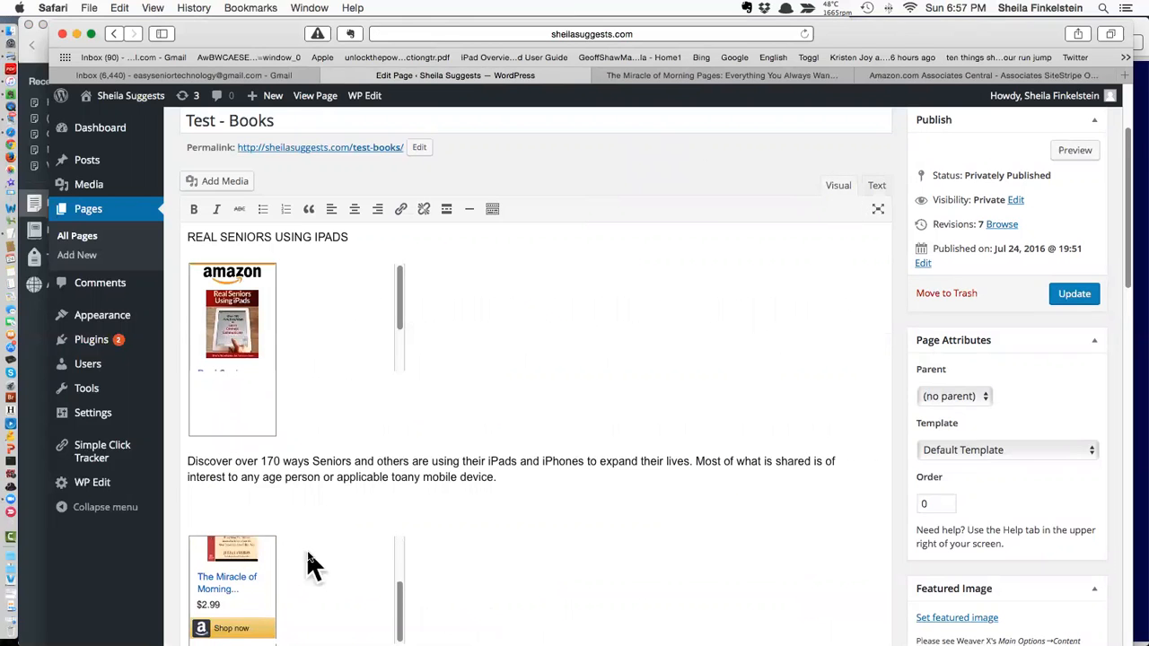
Step: Type "Morning Pages are an important daily practice of min." below the second book widget
scroll(down, 3)
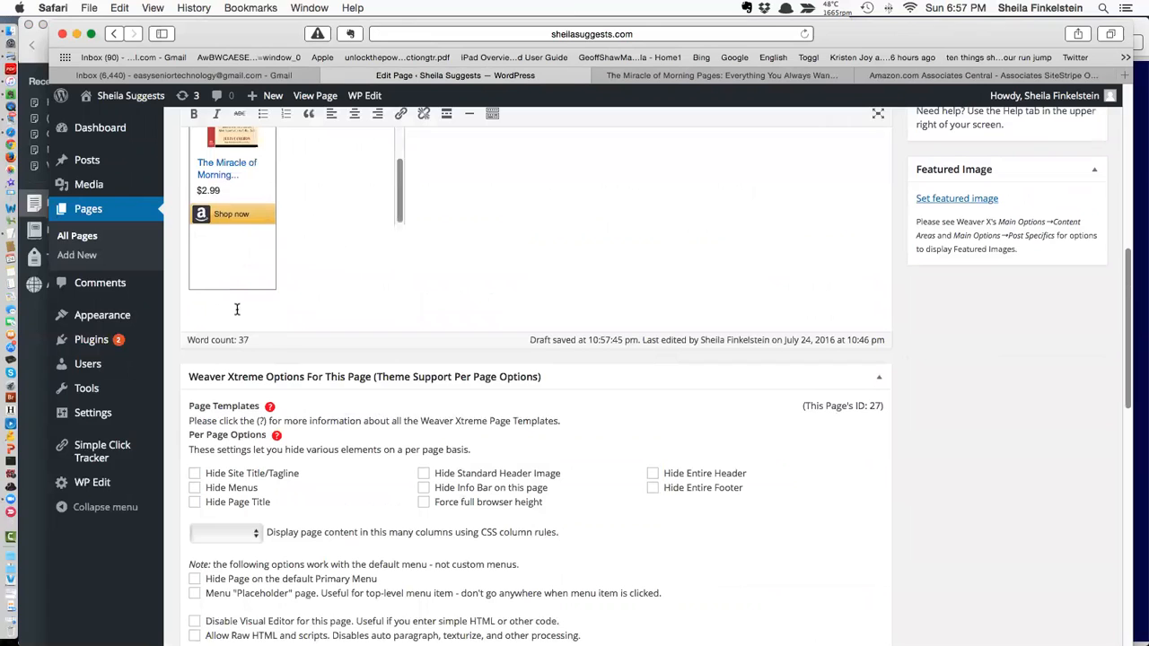
scroll(up, 3)
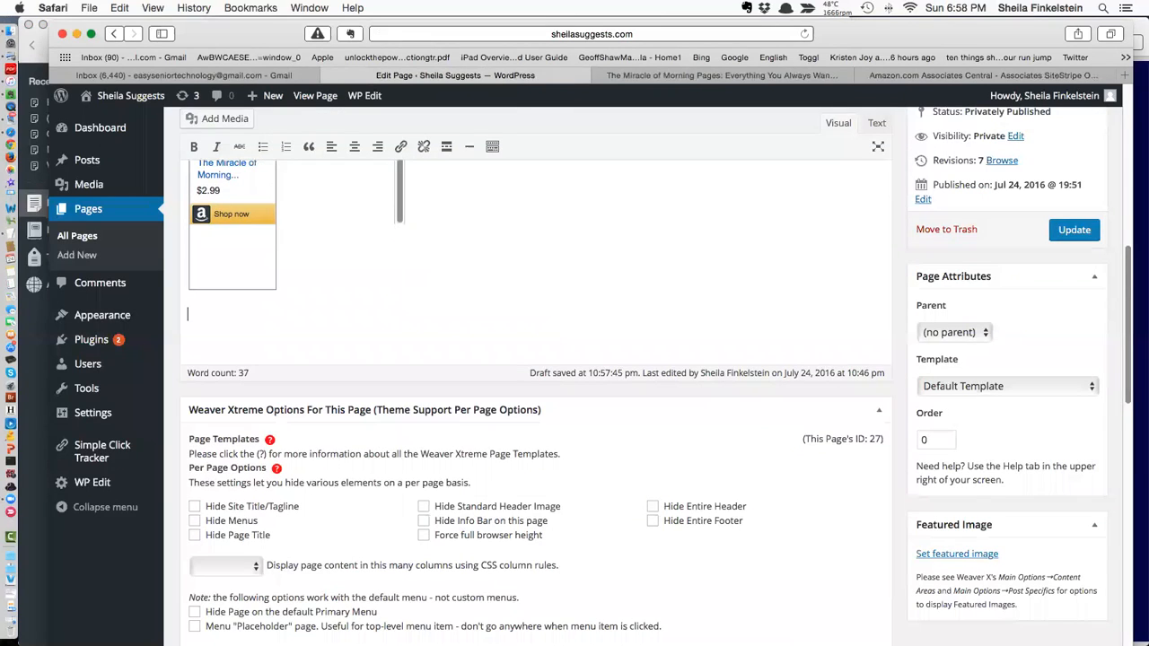
text(Monr)
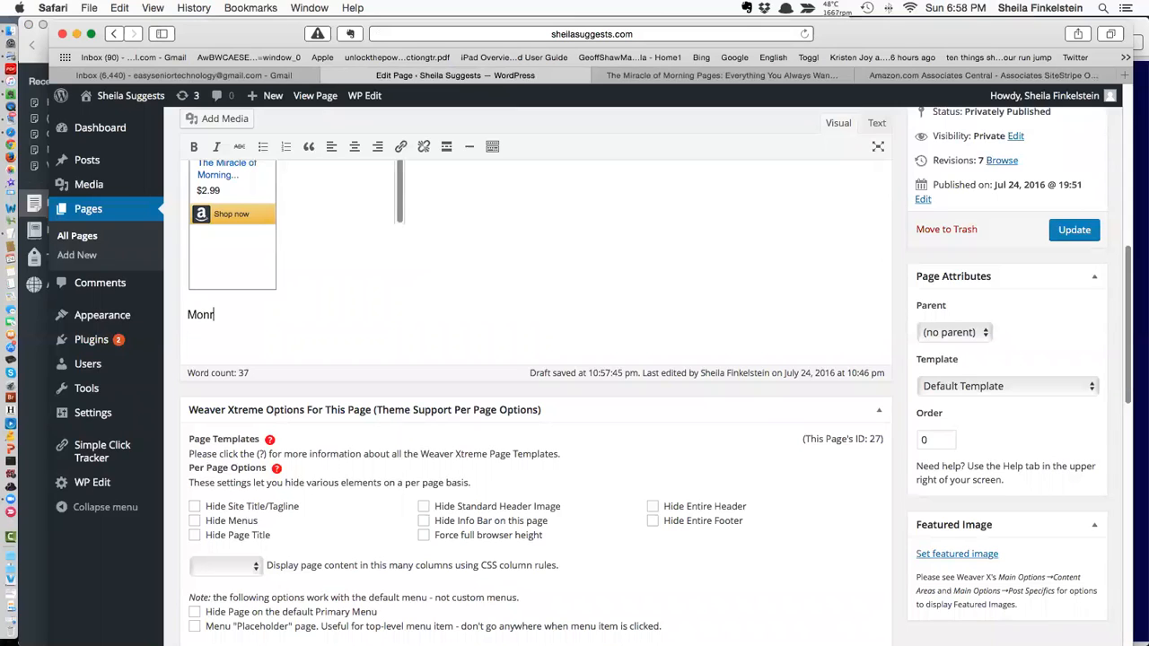
key(Backspace)
text(rning Pag)
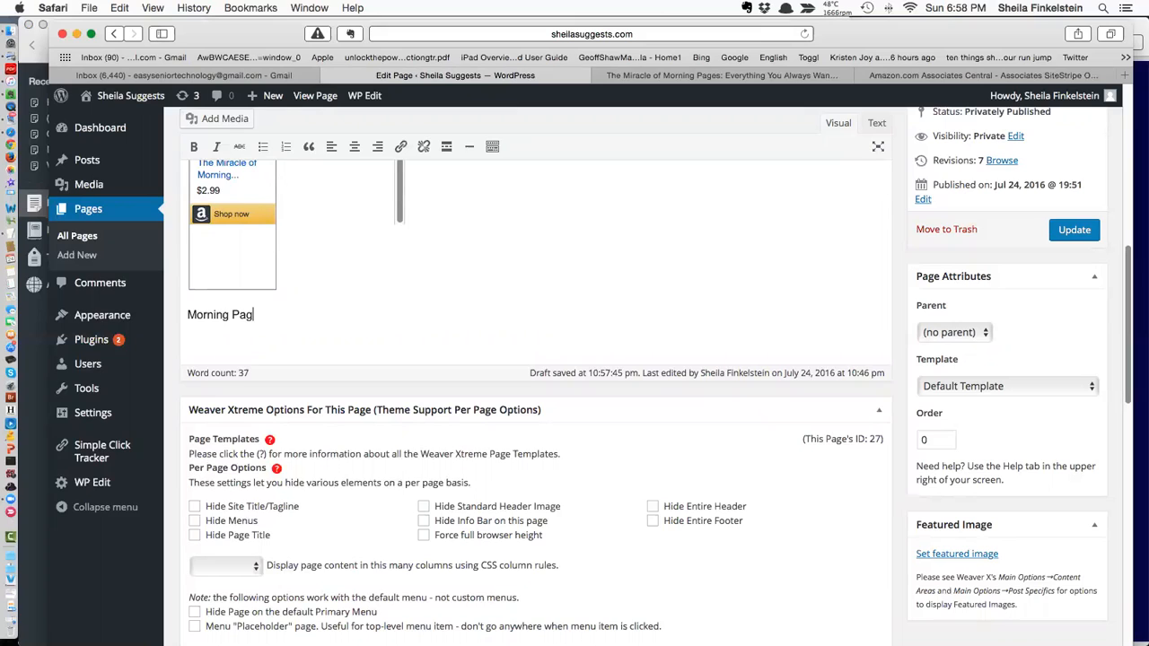
text(es a)
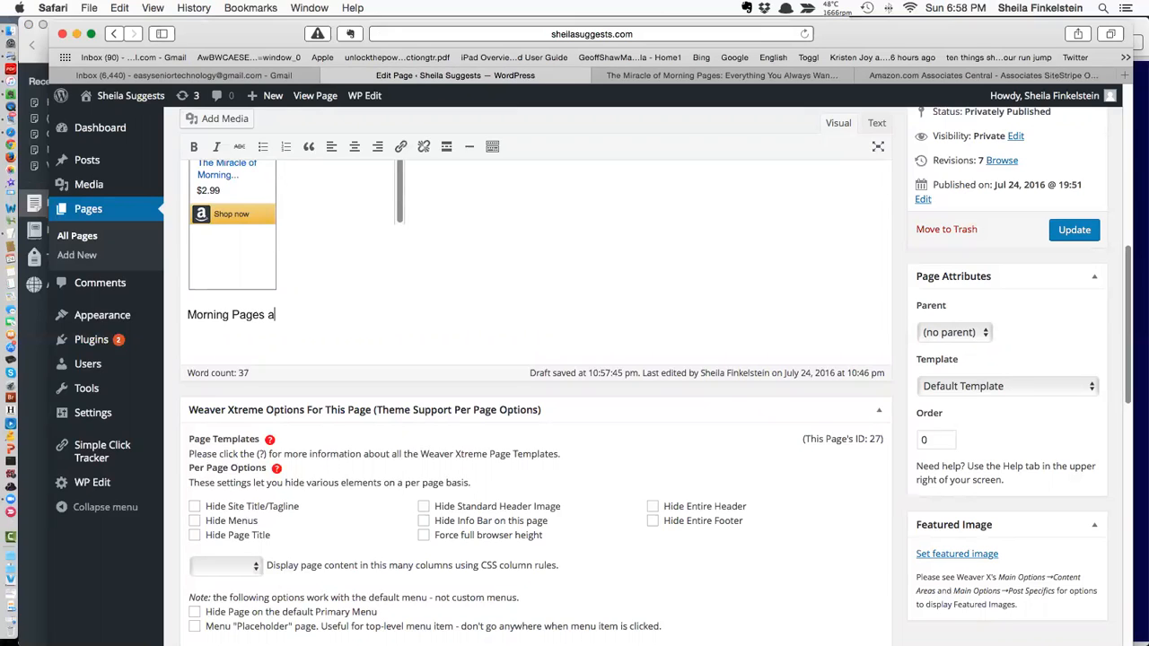
text(re an)
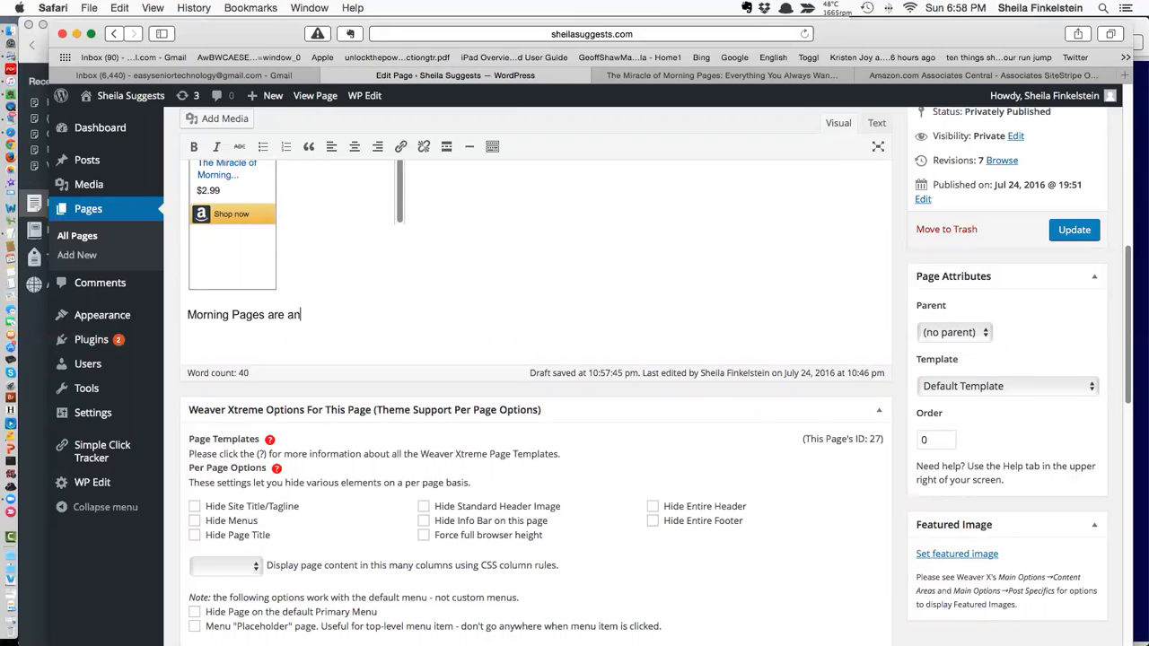
text(impor)
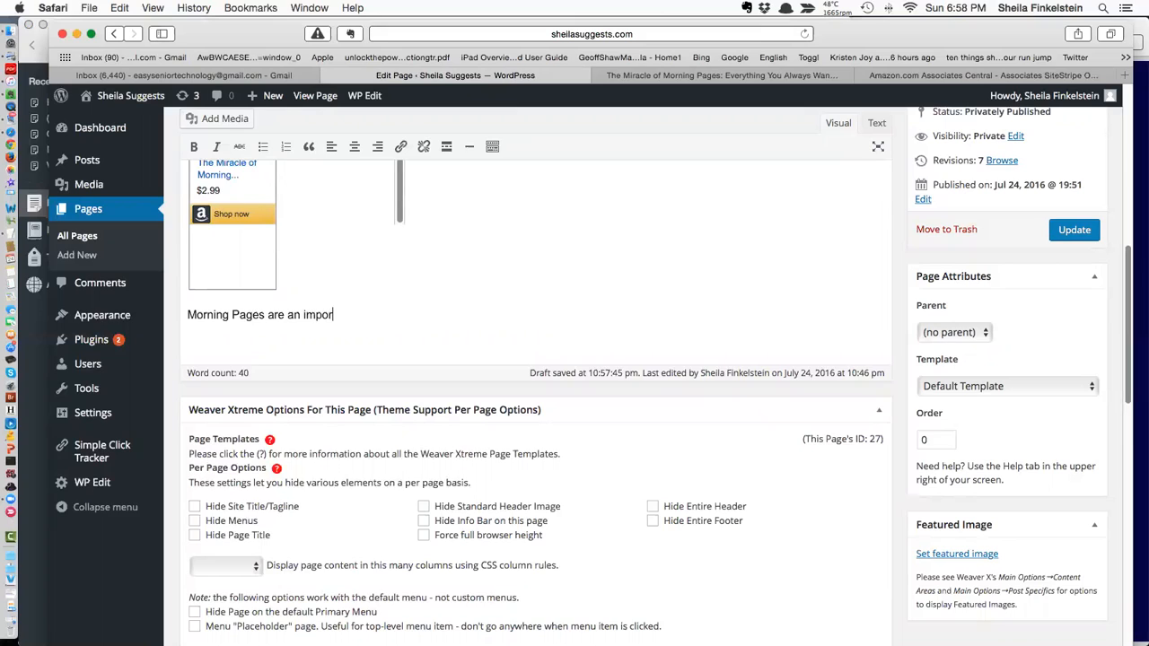
text(tant daily practic)
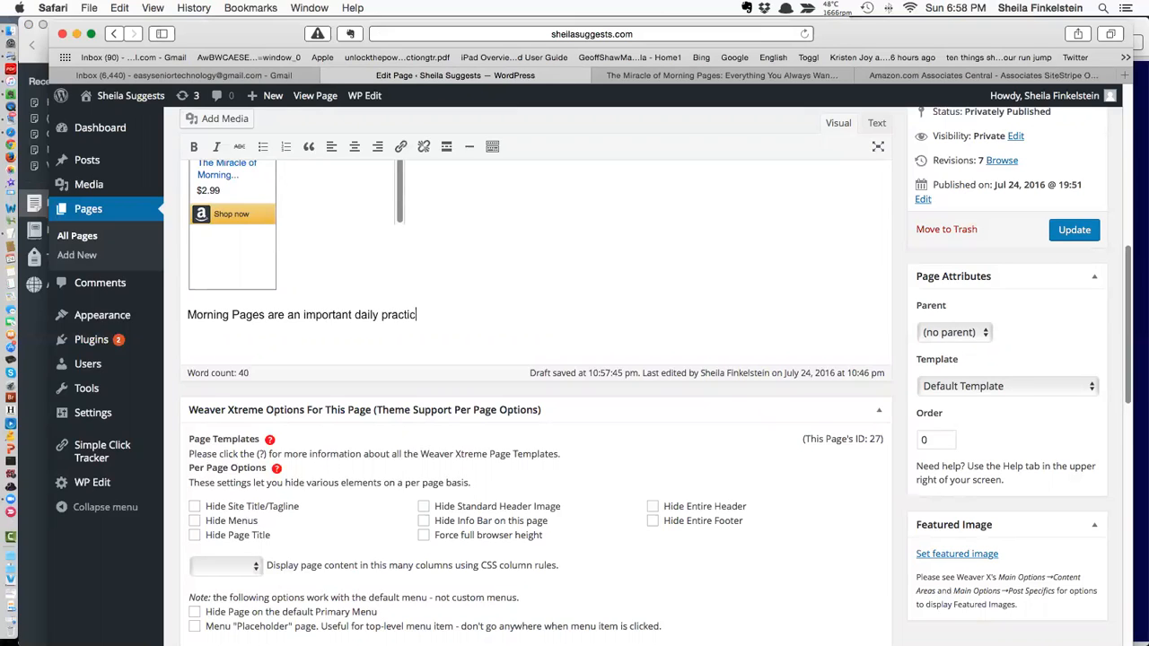
text(e of min.)
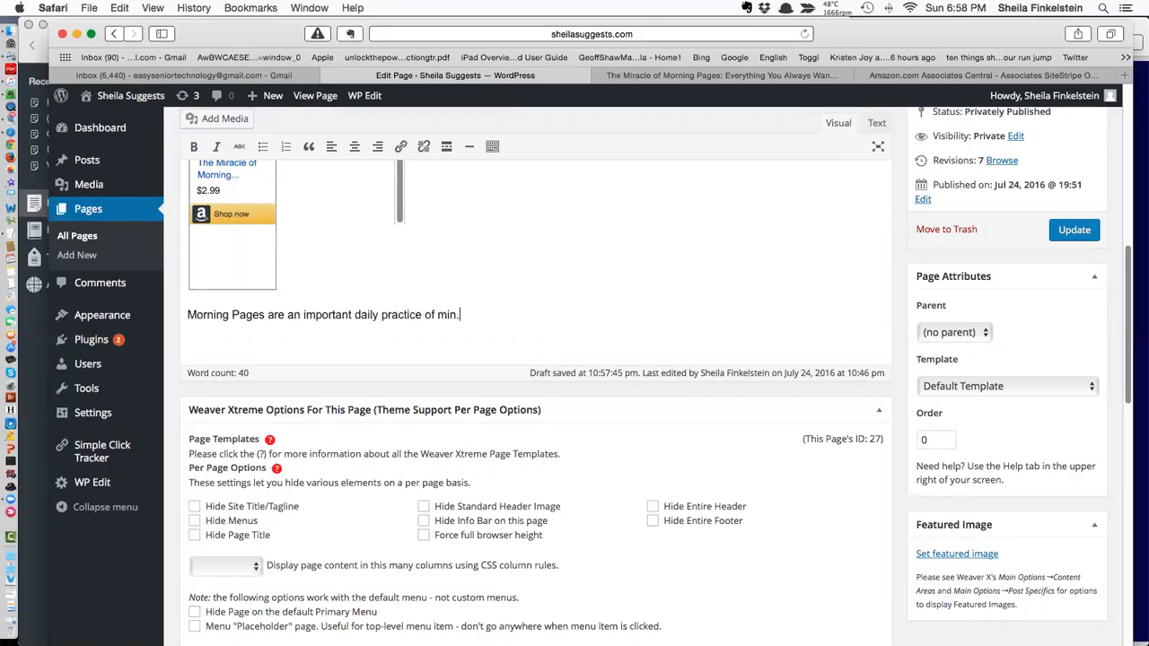
scroll(up, 3)
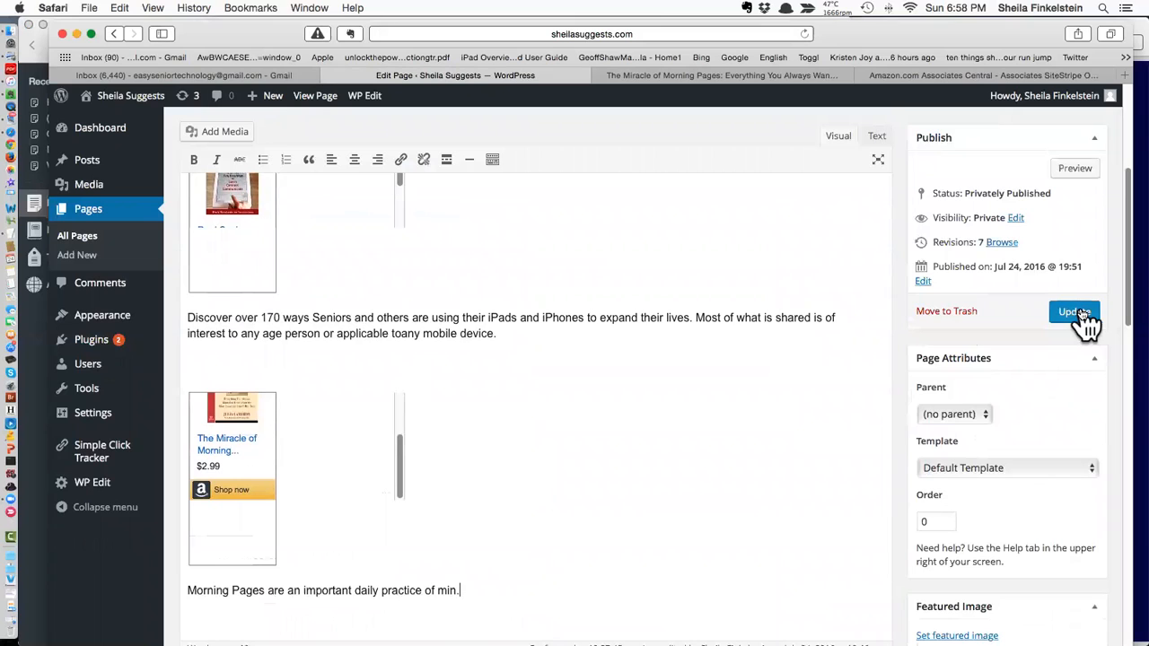
mouse_move(1082, 250)
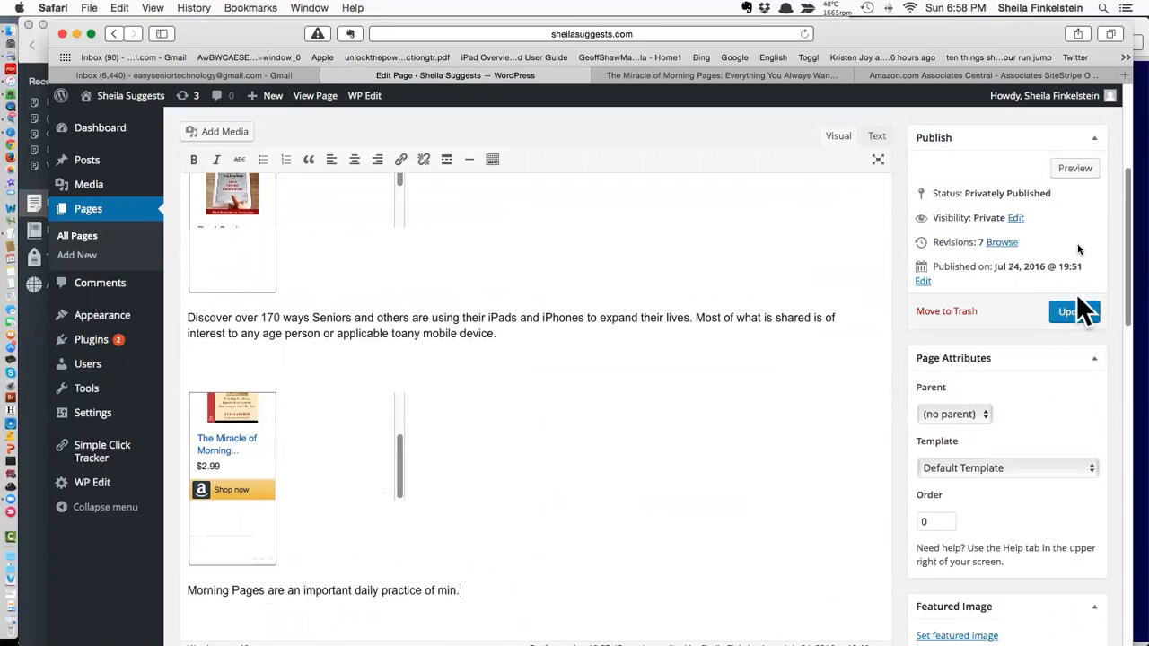
Step: Update the Test - Books page and view the live private page with both widgets
click(1073, 312)
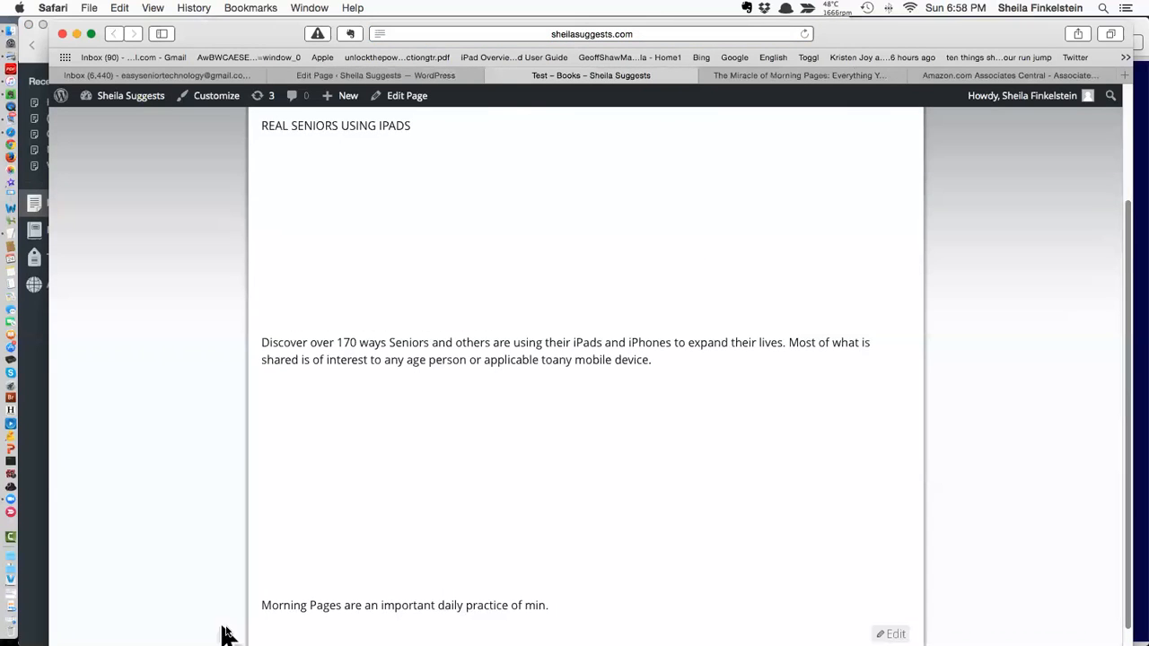
mouse_move(504, 90)
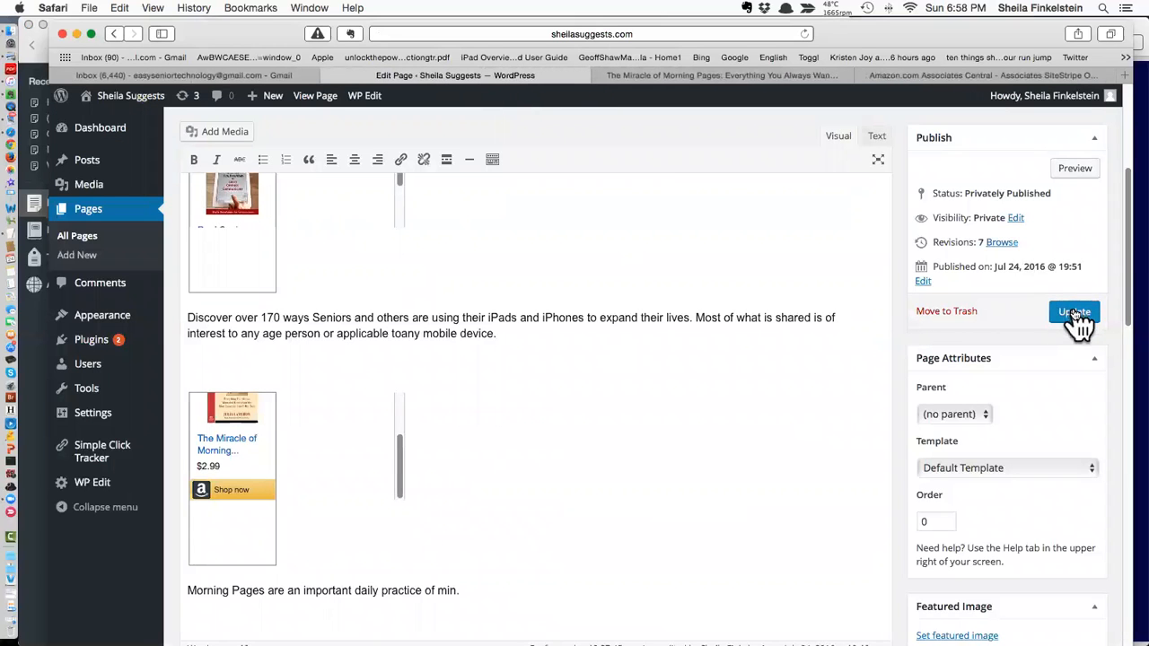
click(1075, 312)
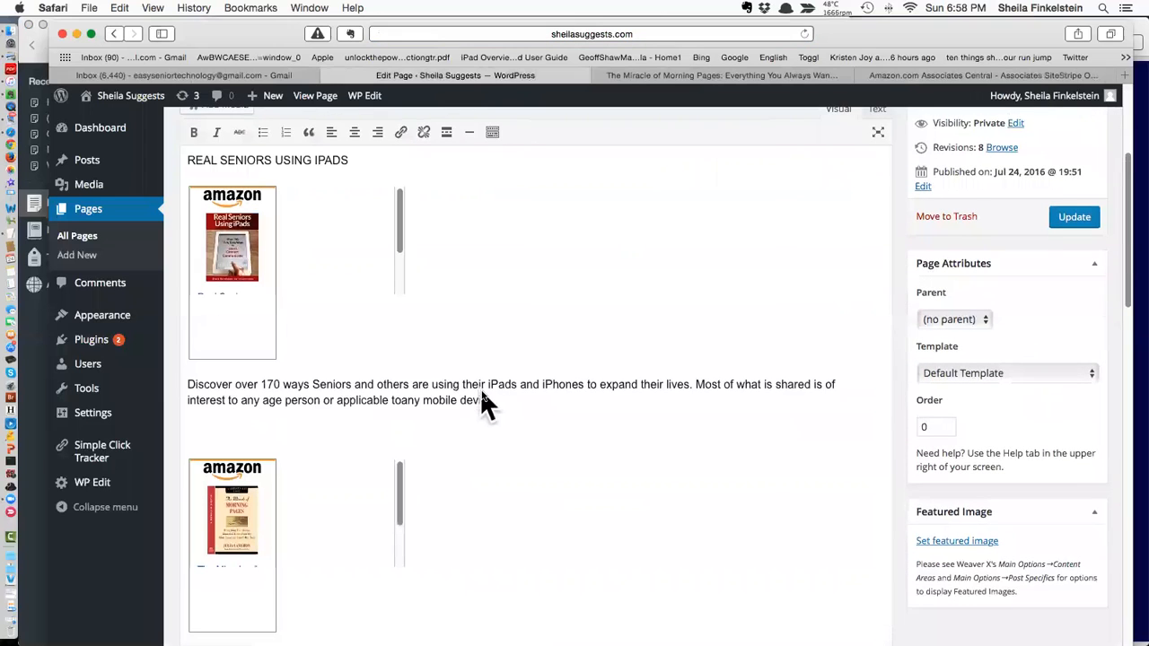
scroll(up, 3)
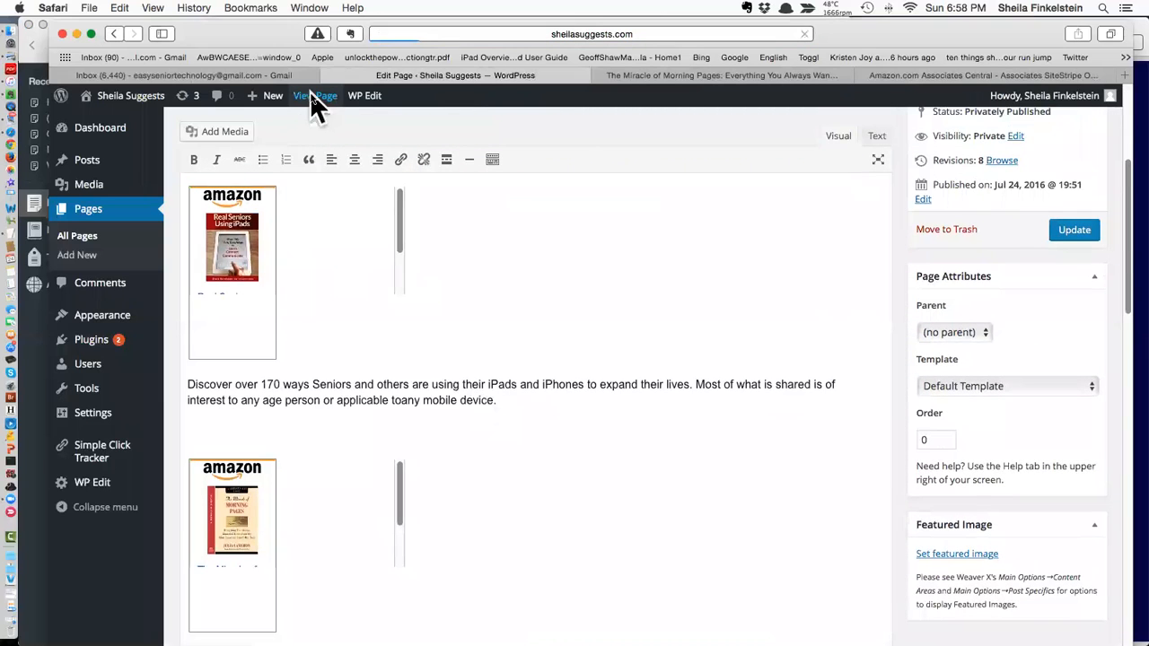
click(315, 96)
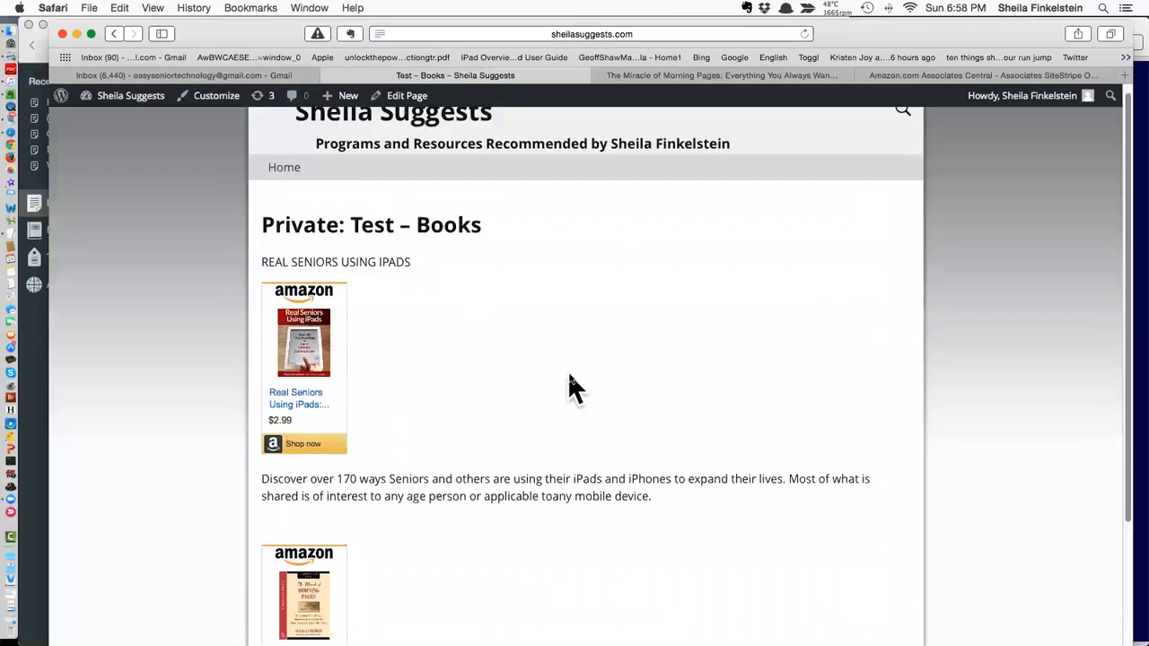
scroll(down, 3)
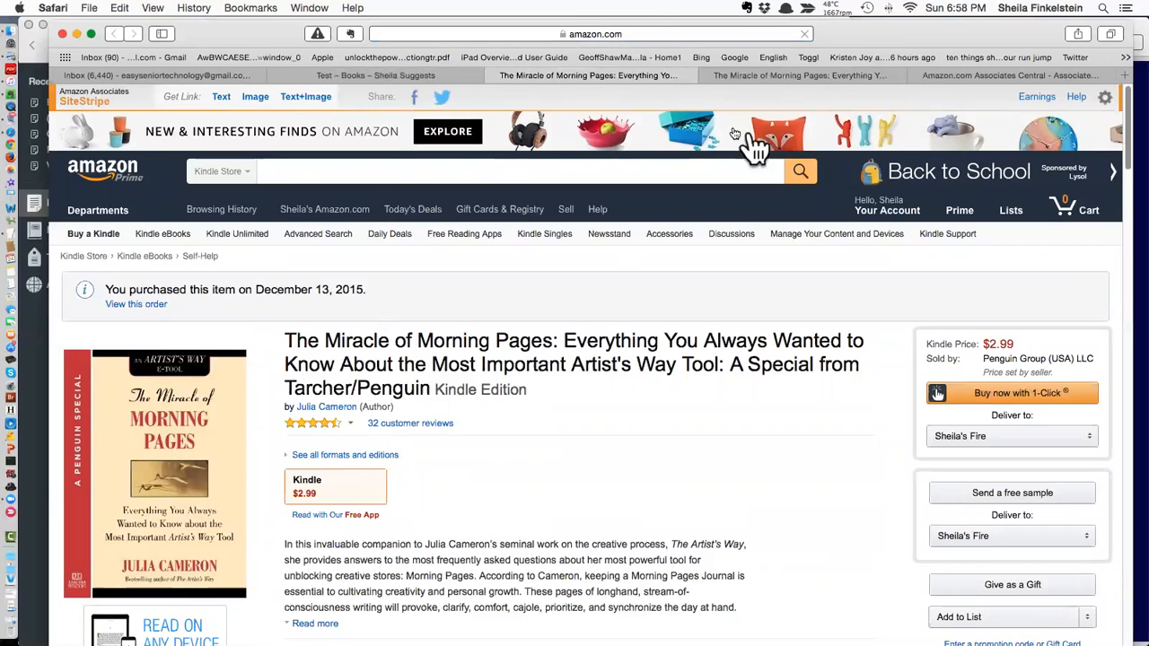
click(493, 76)
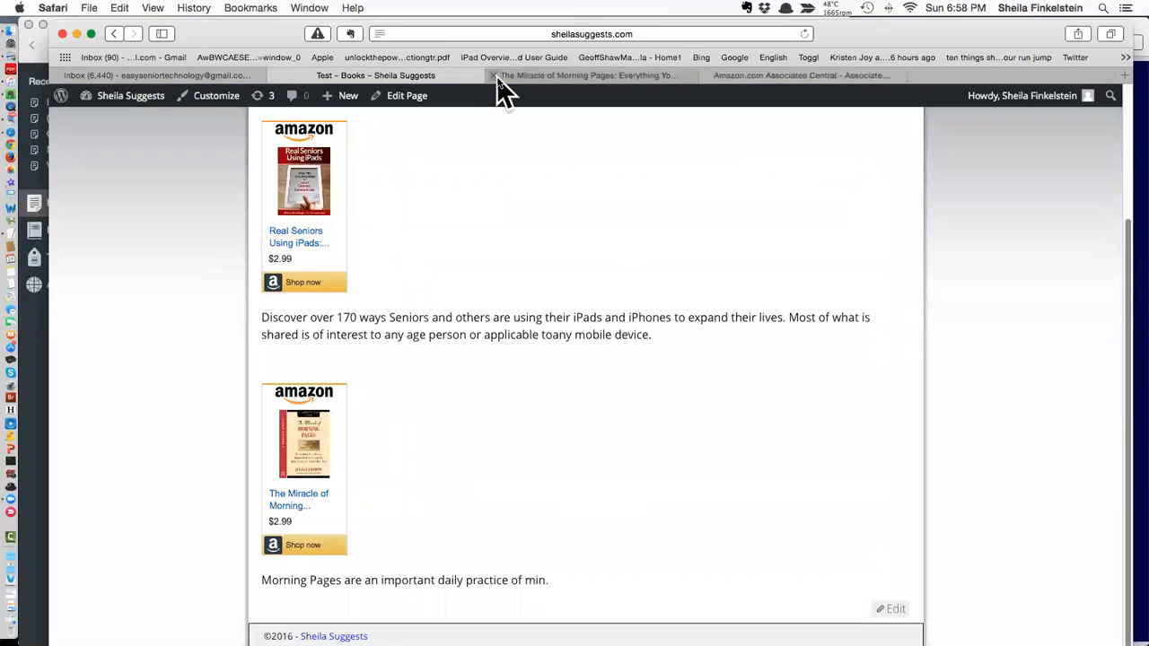
click(494, 74)
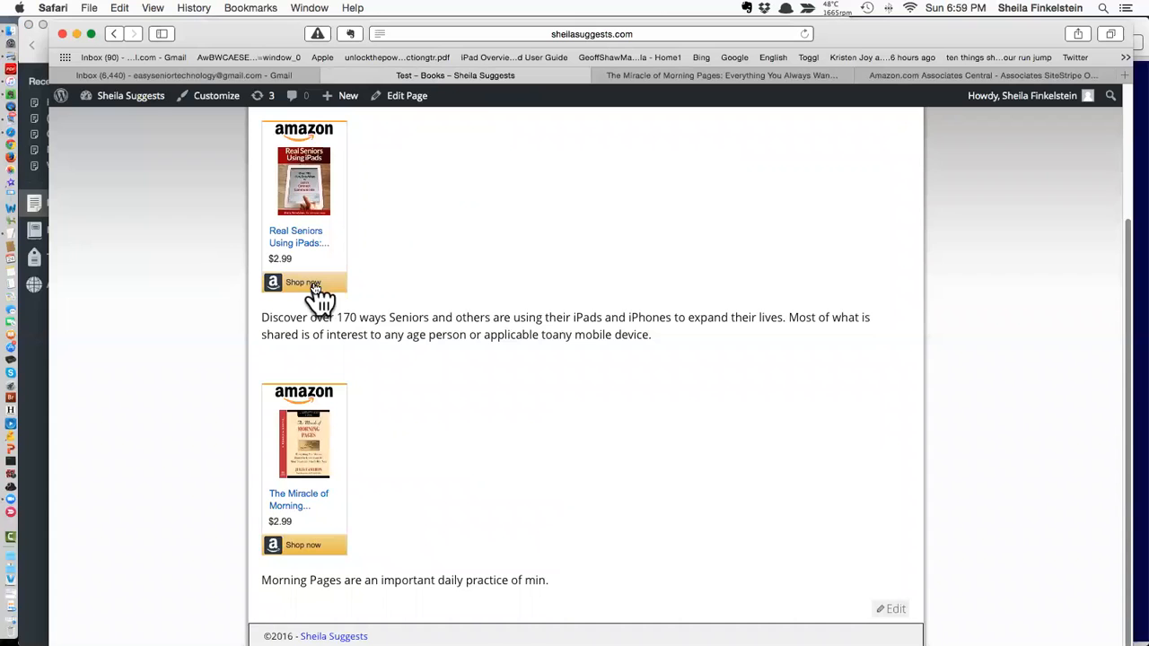
mouse_move(322, 292)
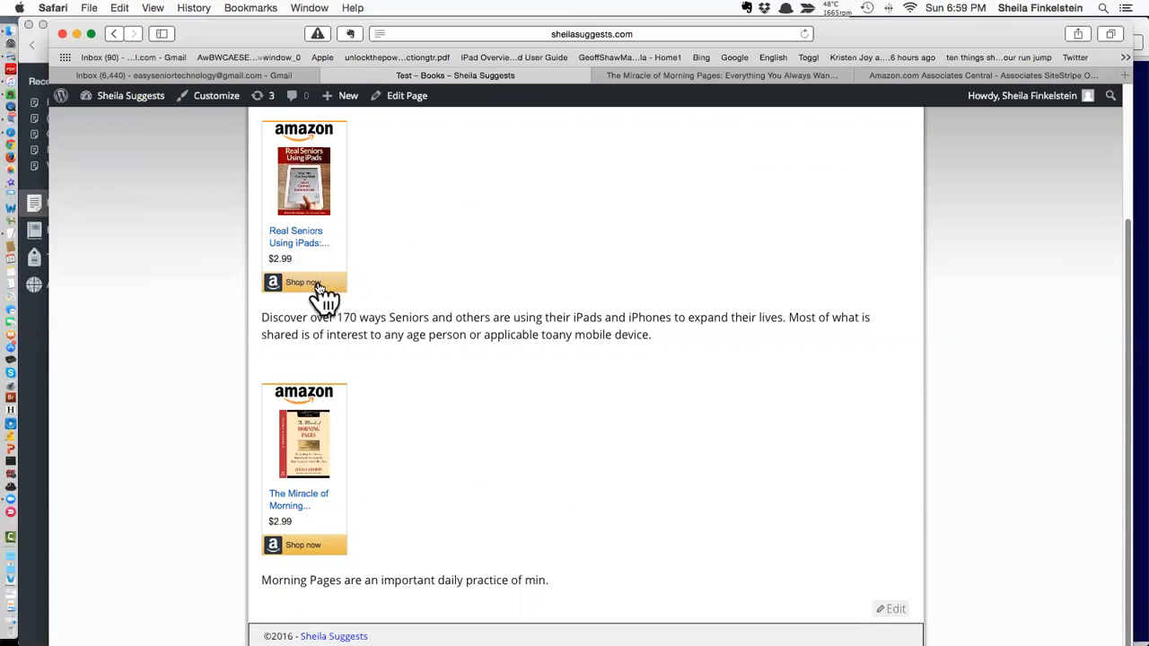
click(303, 283)
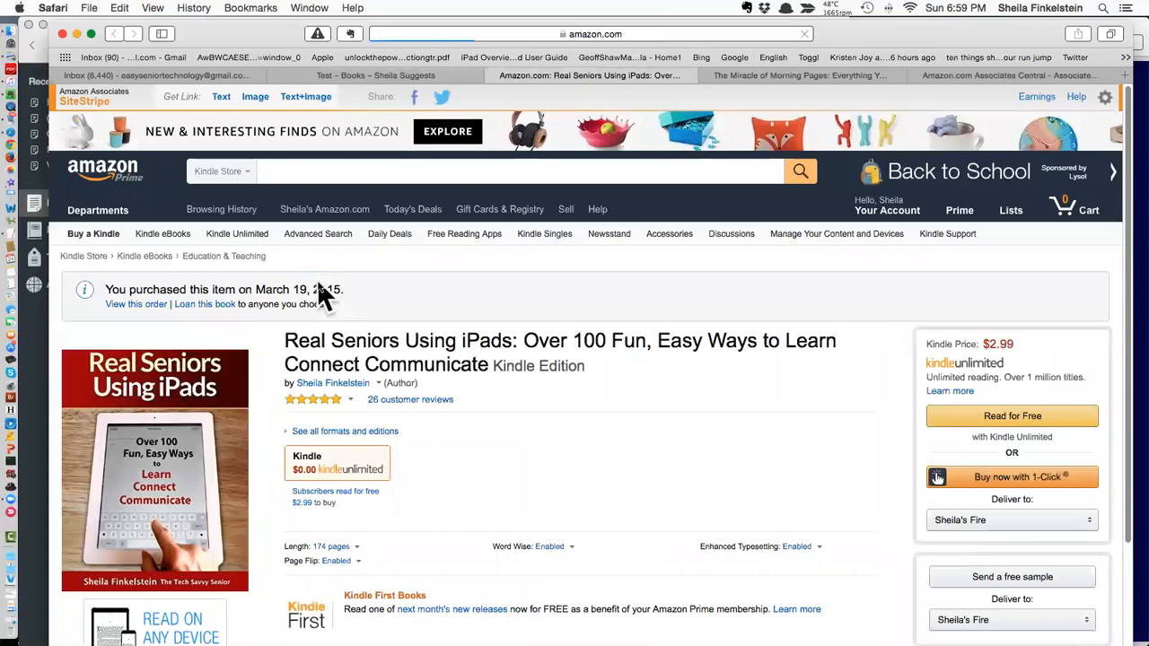
scroll(down, 3)
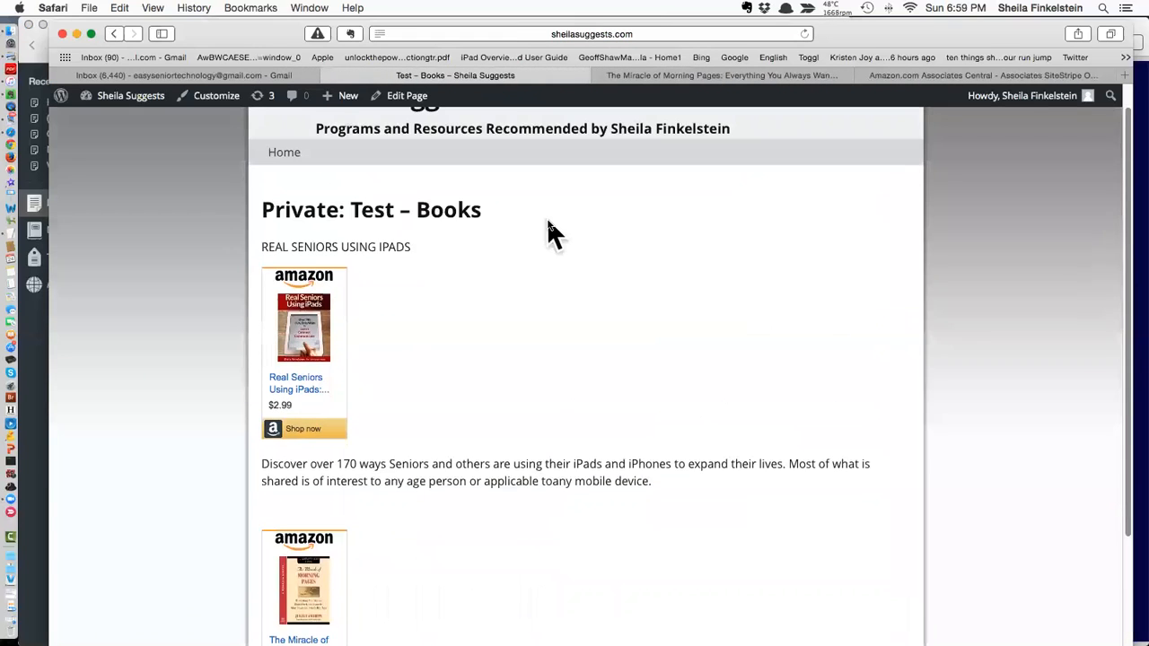
scroll(up, 3)
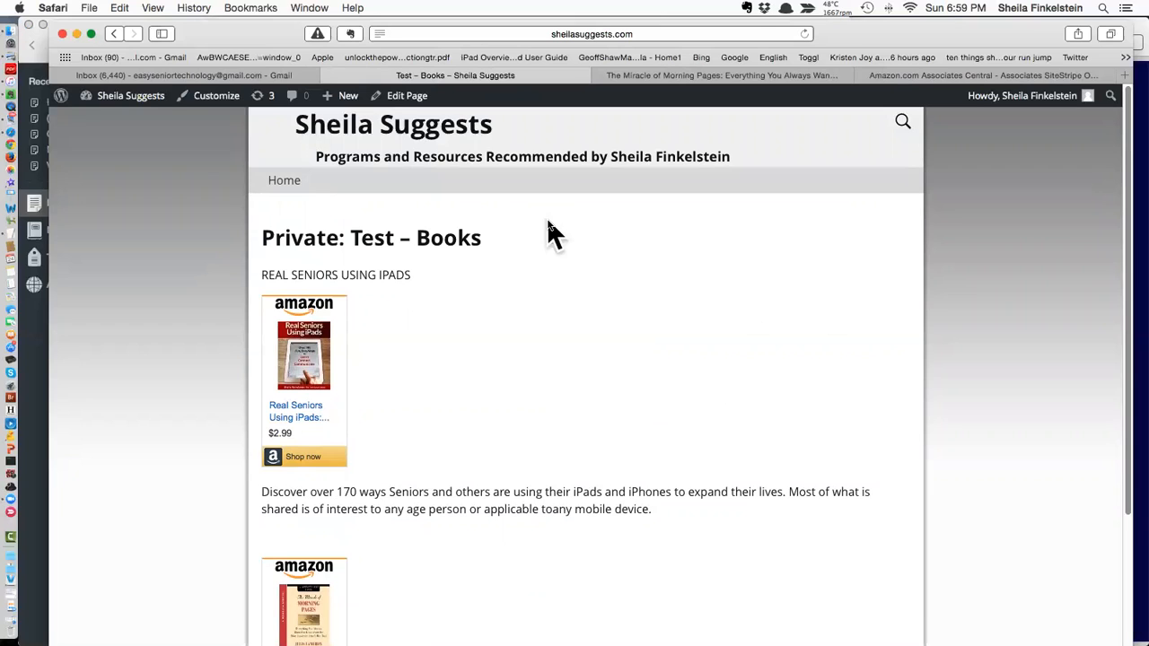
scroll(down, 3)
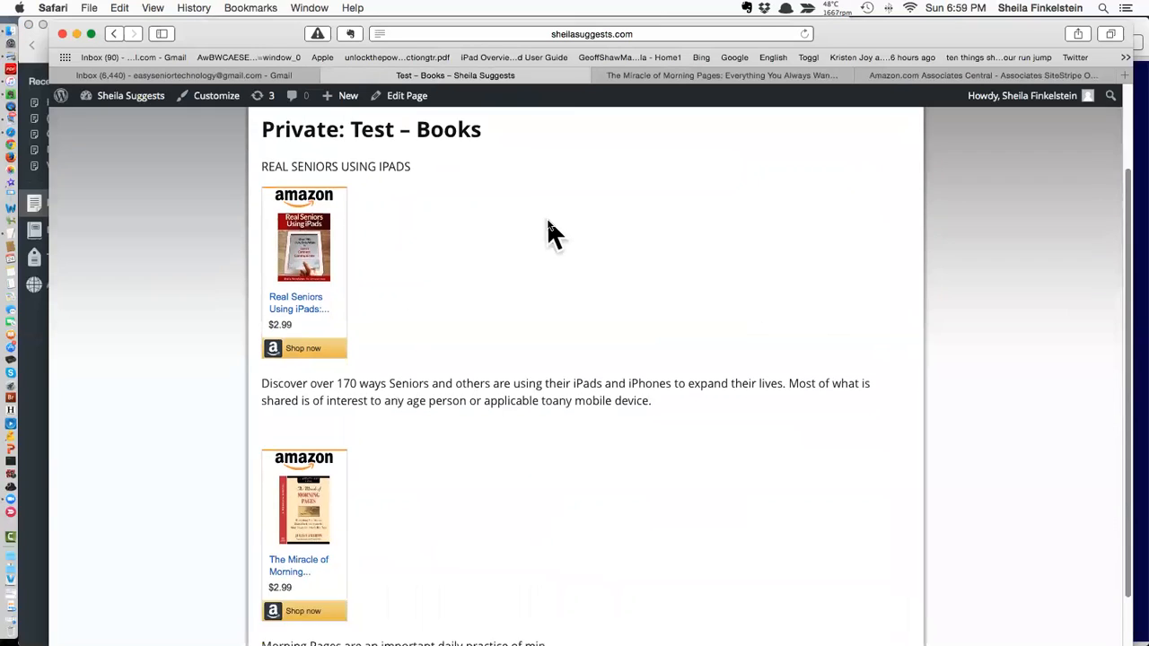
scroll(down, 3)
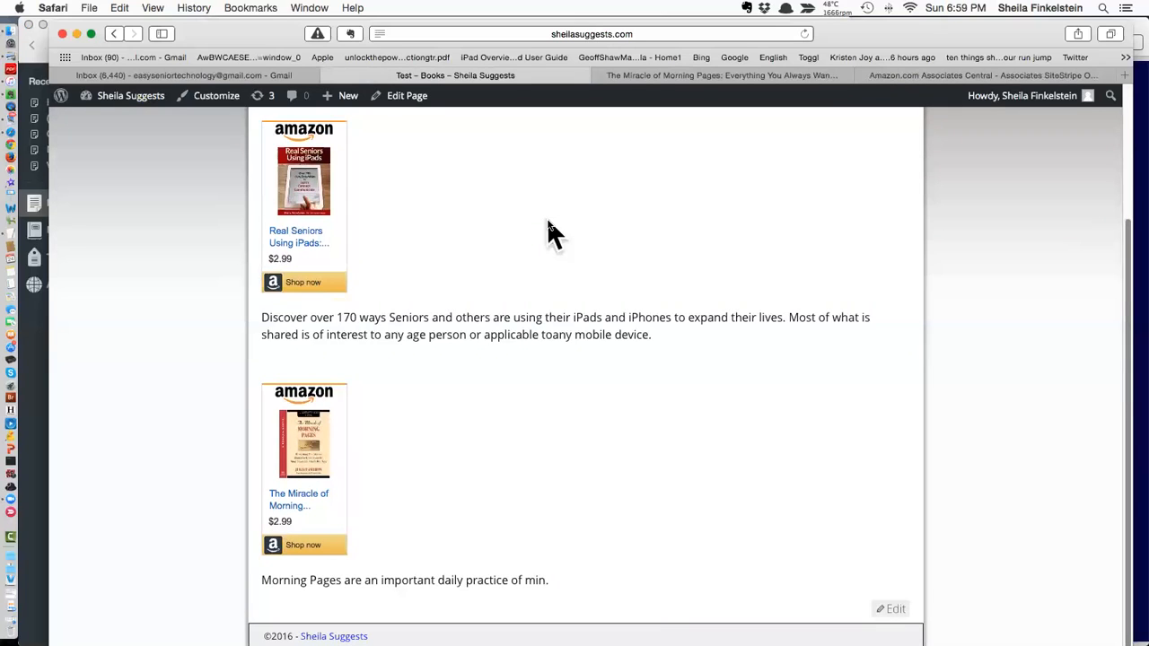
scroll(up, 3)
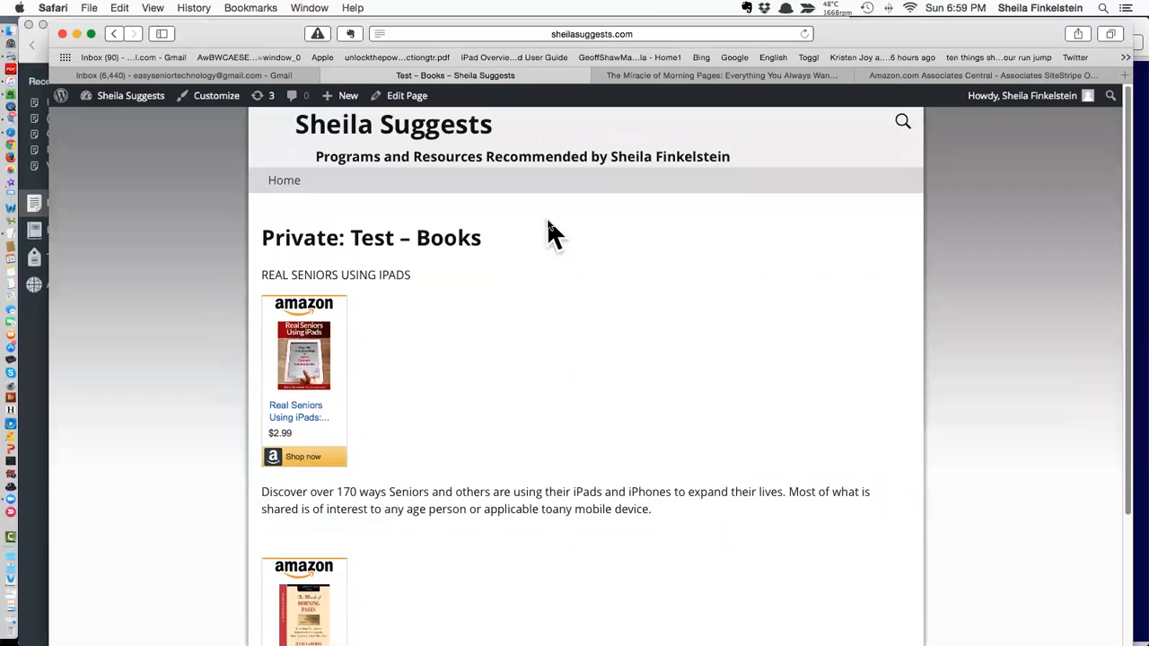
scroll(down, 3)
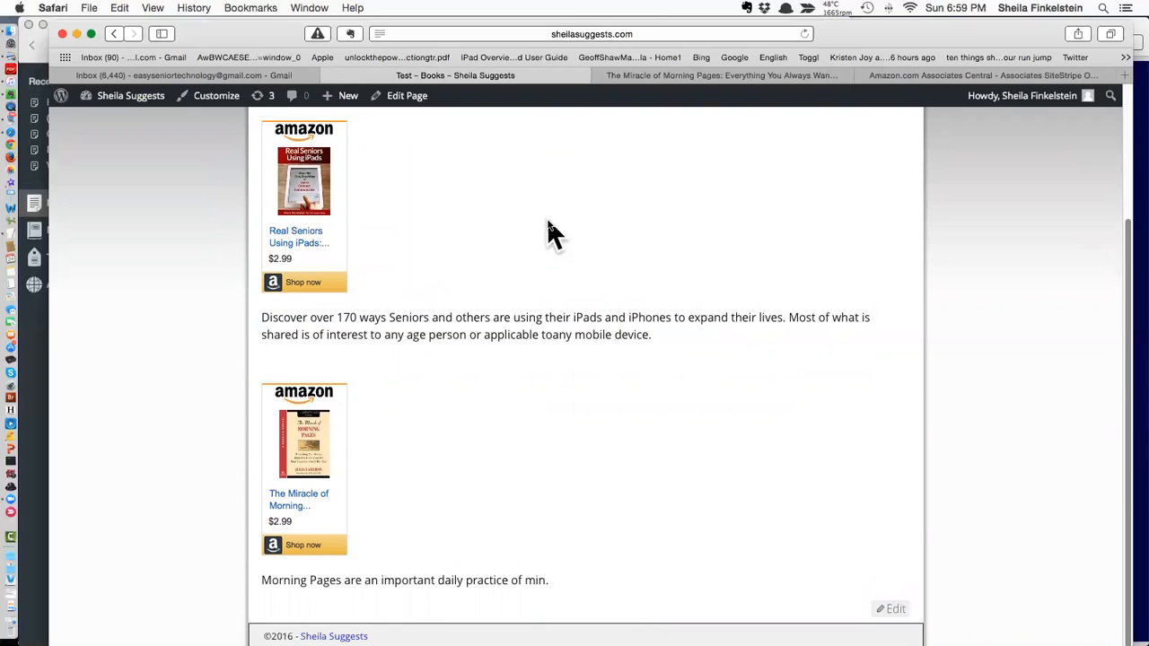
mouse_move(687, 38)
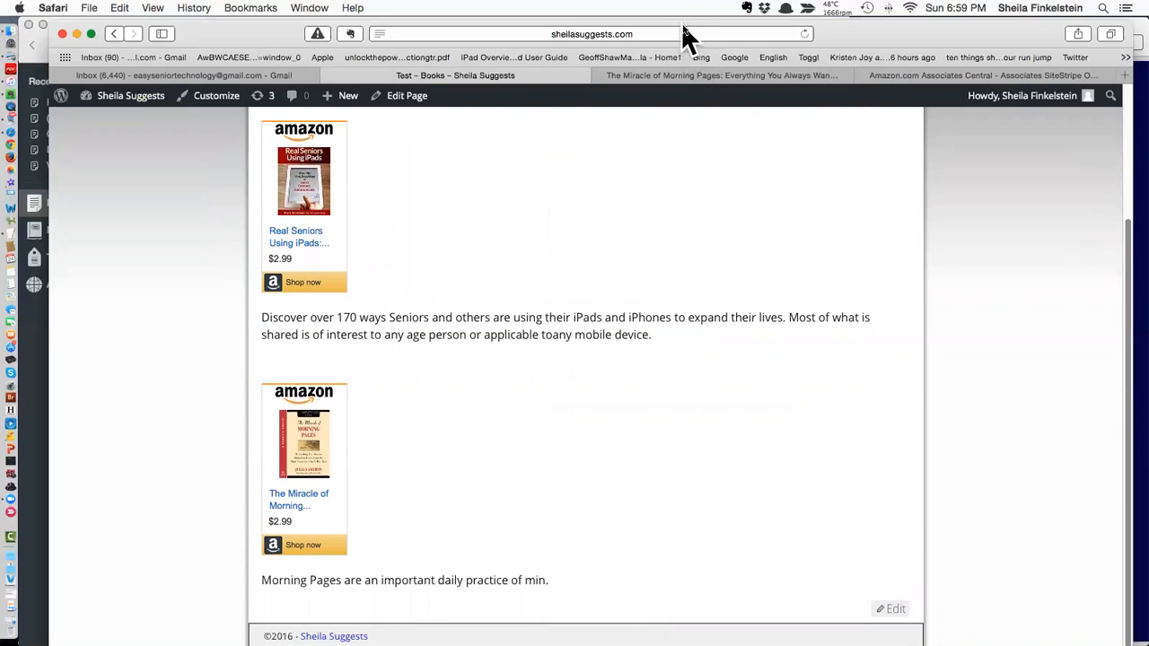